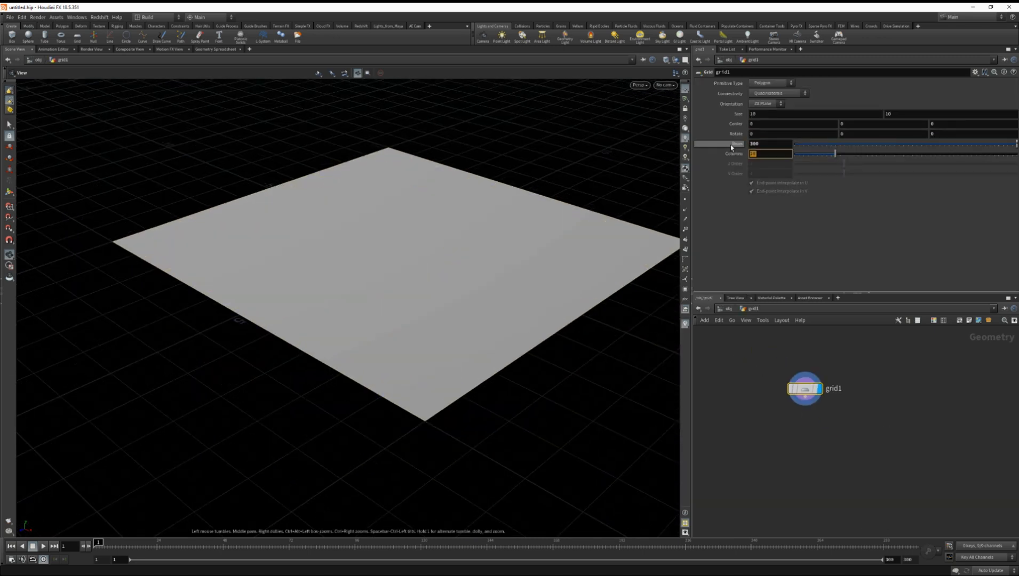
Set grid1's Rows and Columns to 100 for a dense 10-by-10 ground mesh
left_click(665, 68)
type("draw curve")
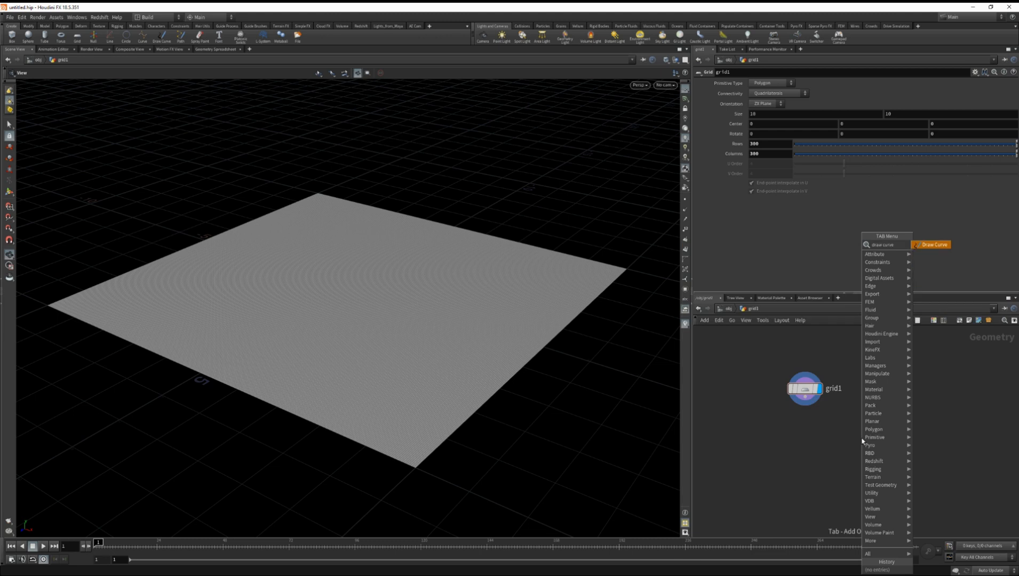
Add a Draw Curve node and sketch two crossing strokes on the ZX projection plane
left_click(932, 244)
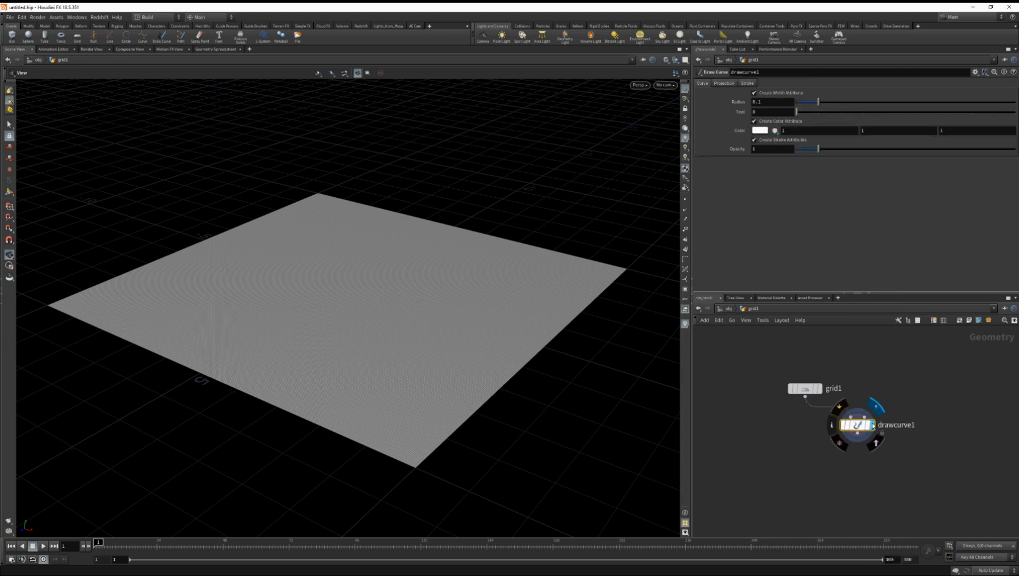
left_click(724, 84)
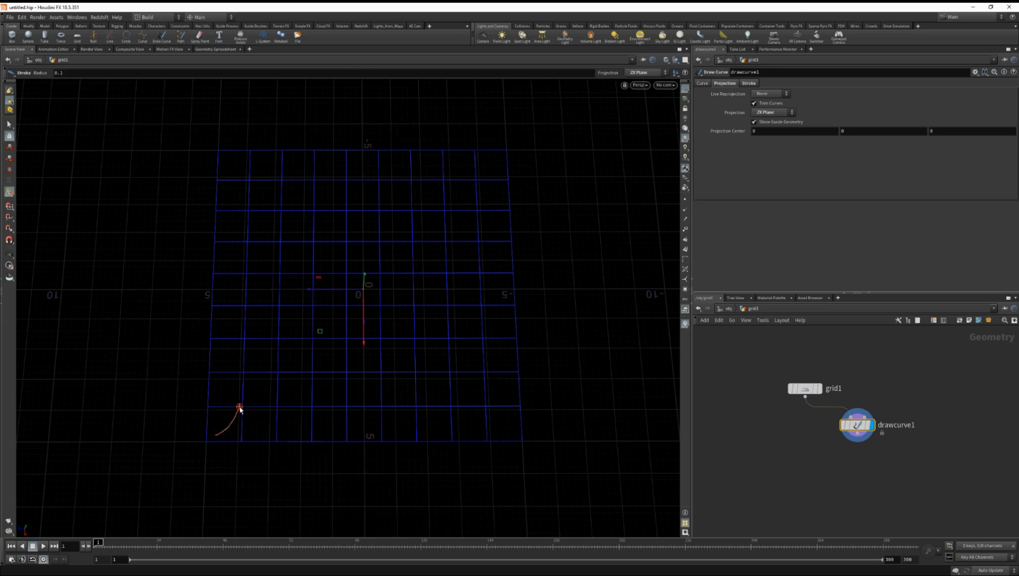
left_click_drag(239, 406, 476, 185)
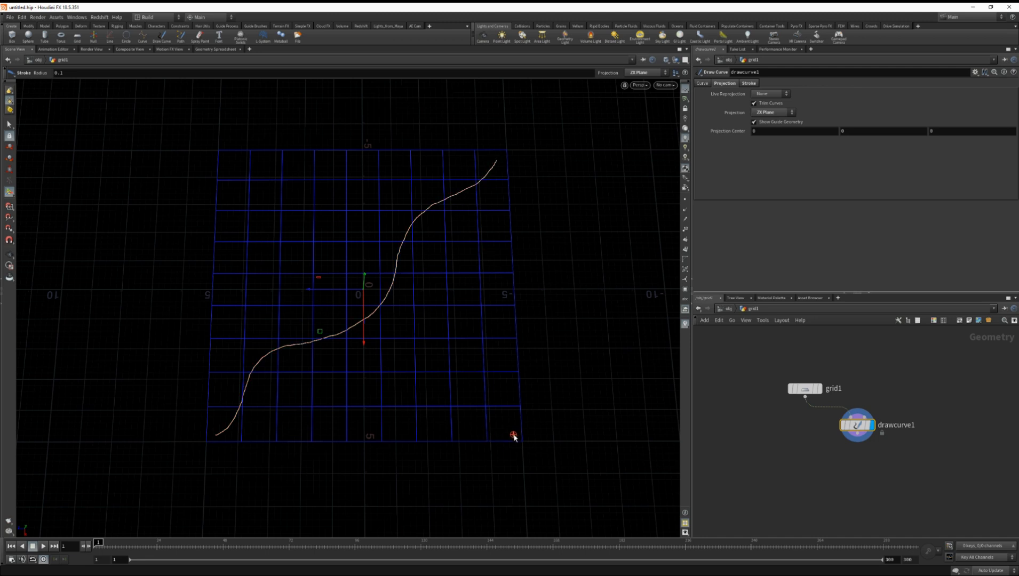
left_click_drag(513, 435, 259, 186)
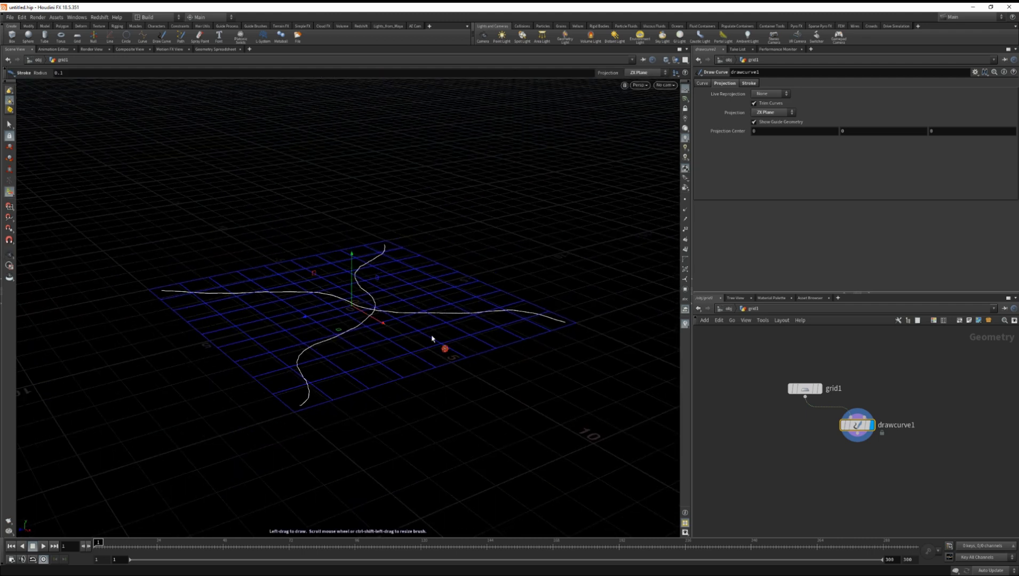
key("tab")
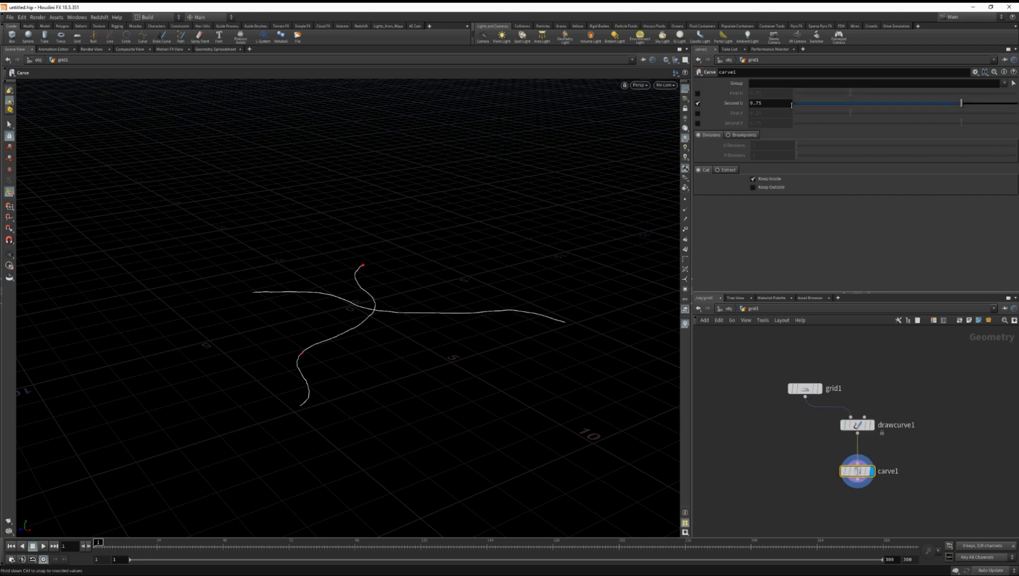
Scrub the Carve node's Second U down to test trimming, then back to 1
left_click_drag(960, 103, 855, 102)
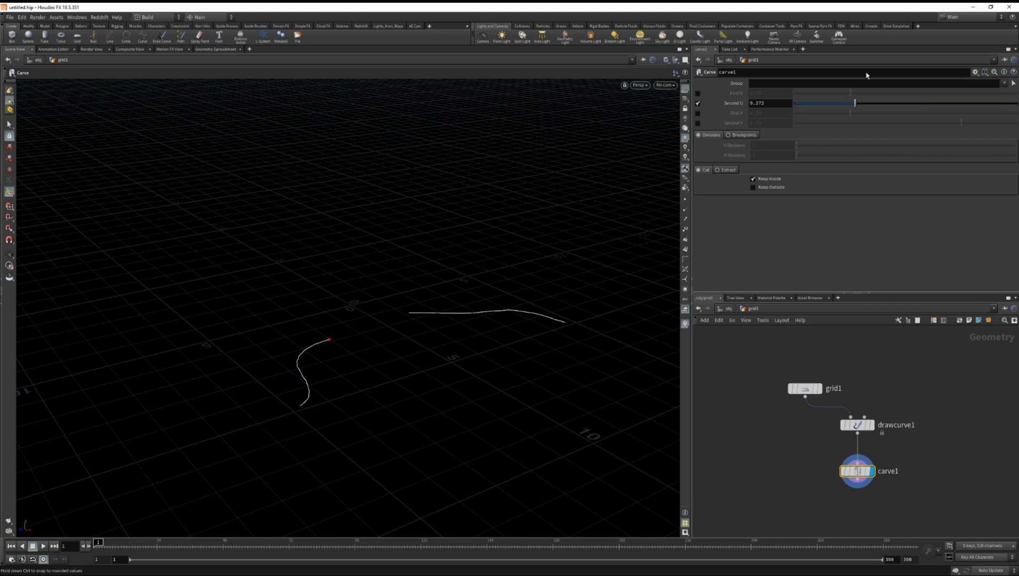
left_click_drag(854, 103, 1014, 103)
type("poly wire")
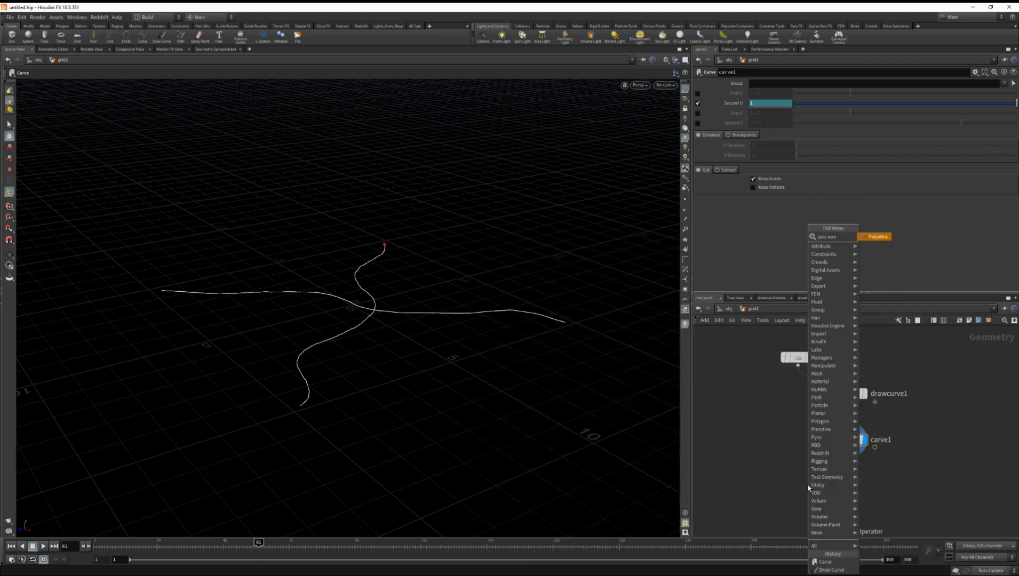
Add a displayed PolyWire node with wire radius about 0.616 and more divisions
left_click(877, 236)
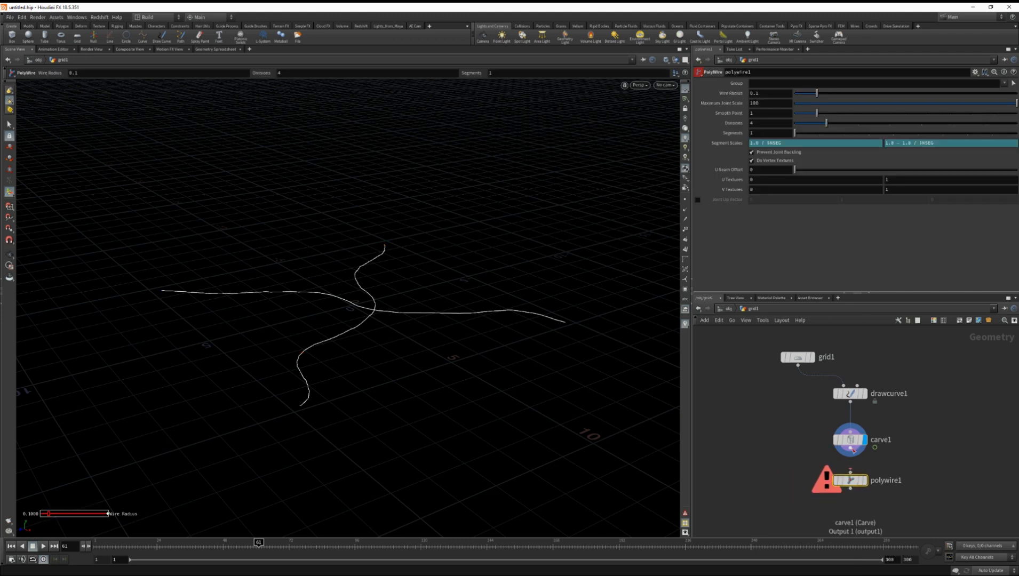
left_click(849, 480)
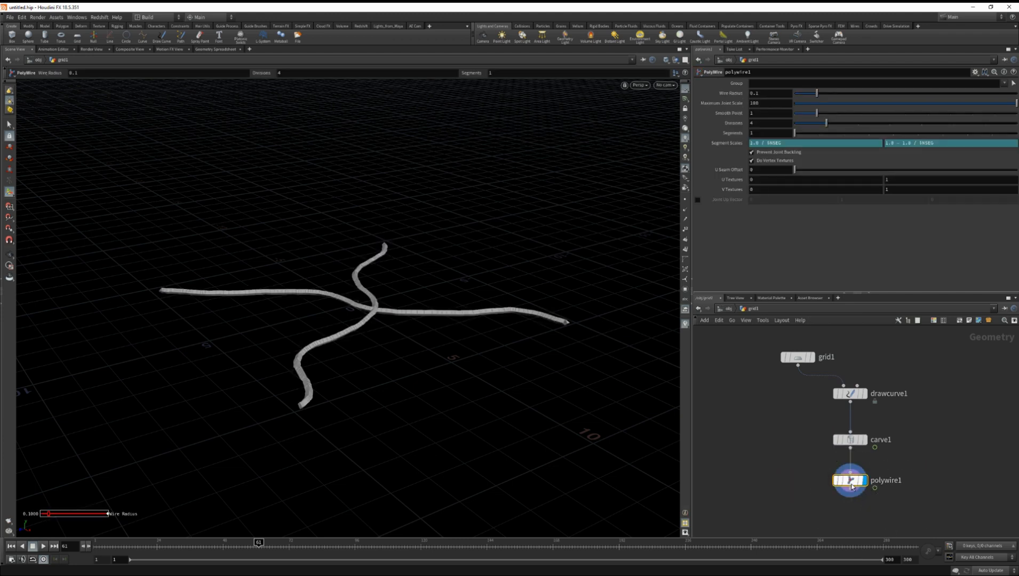
left_click_drag(814, 93, 918, 93)
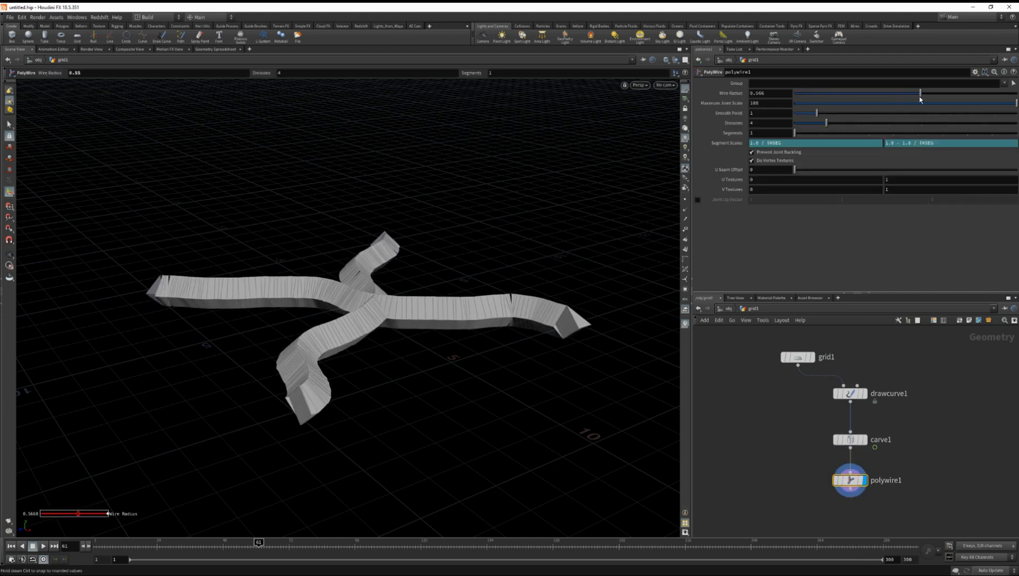
left_click_drag(919, 93, 930, 93)
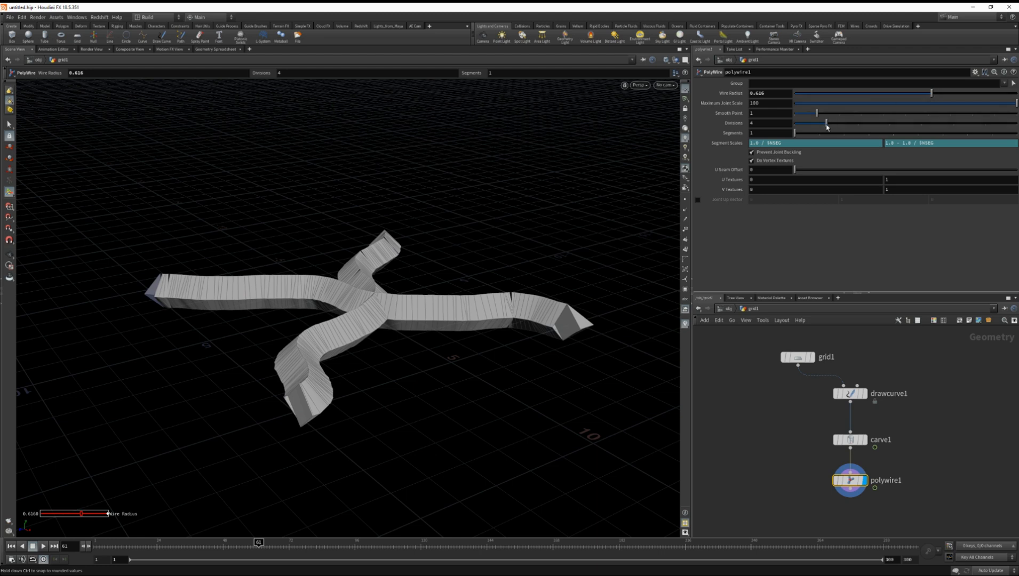
left_click_drag(826, 122, 983, 123)
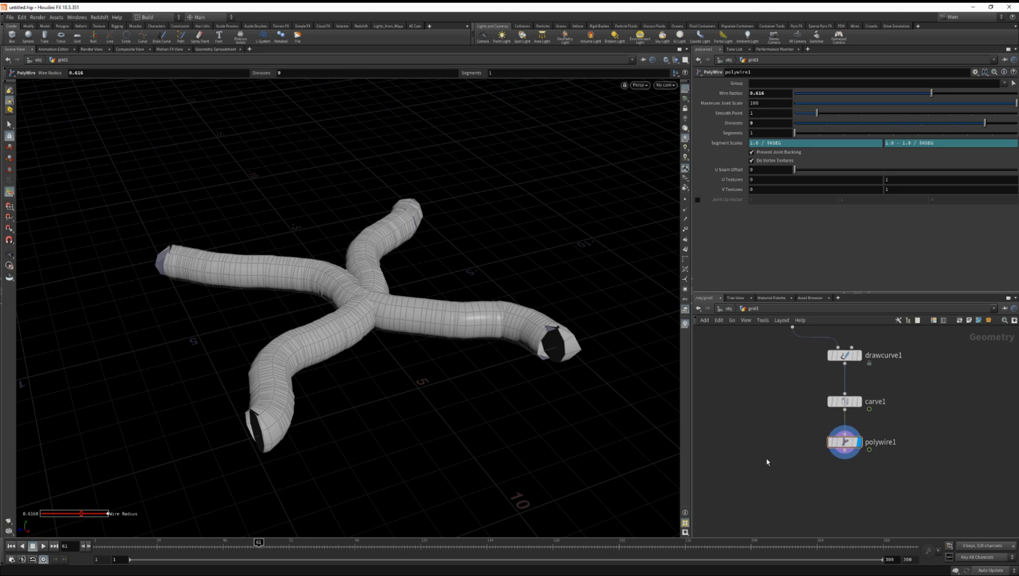
Add a VDB from Polygons node below polywire1 to rebuild the tubes as a volume
key("Tab")
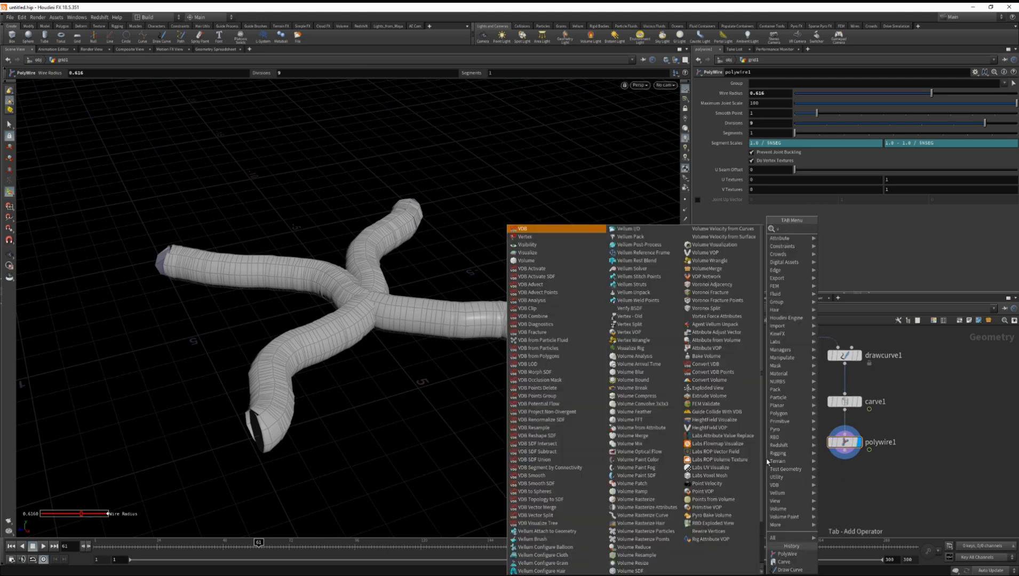
type("vdb from poly")
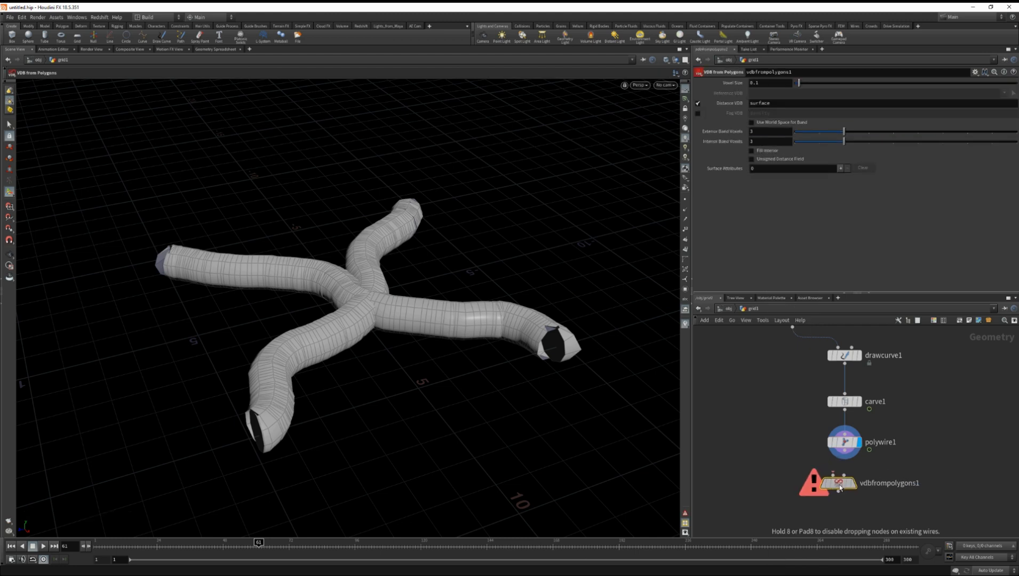
left_click(839, 483)
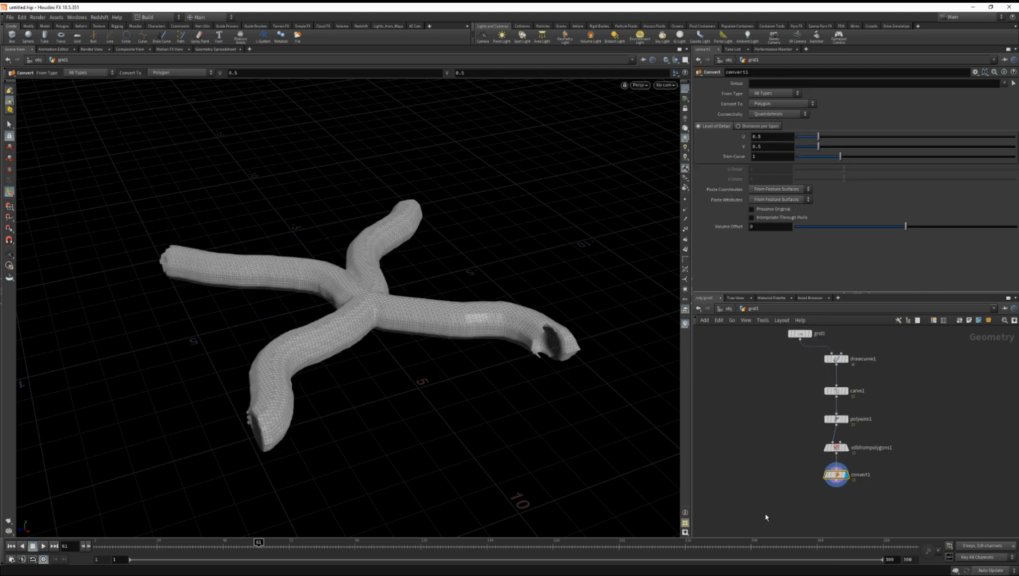
Create a Points group named Path bounded by the tube geometry as Bounding Object
key("tab")
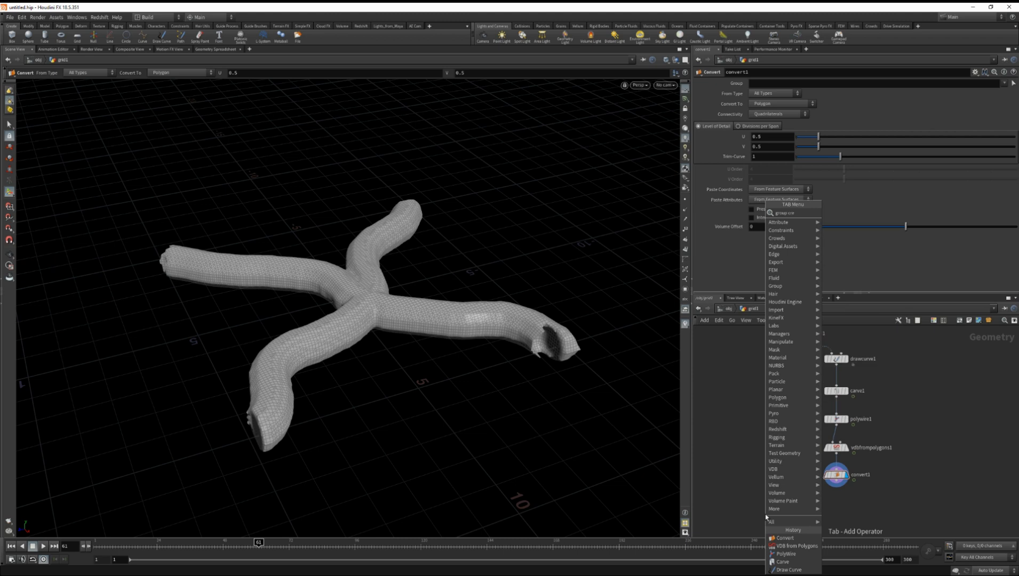
left_click(787, 286)
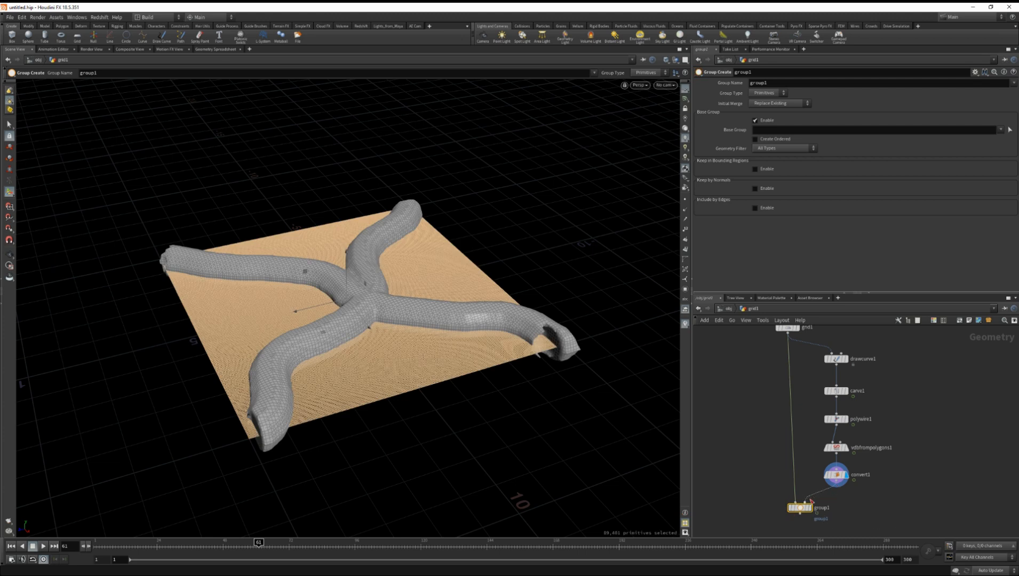
left_click(799, 508)
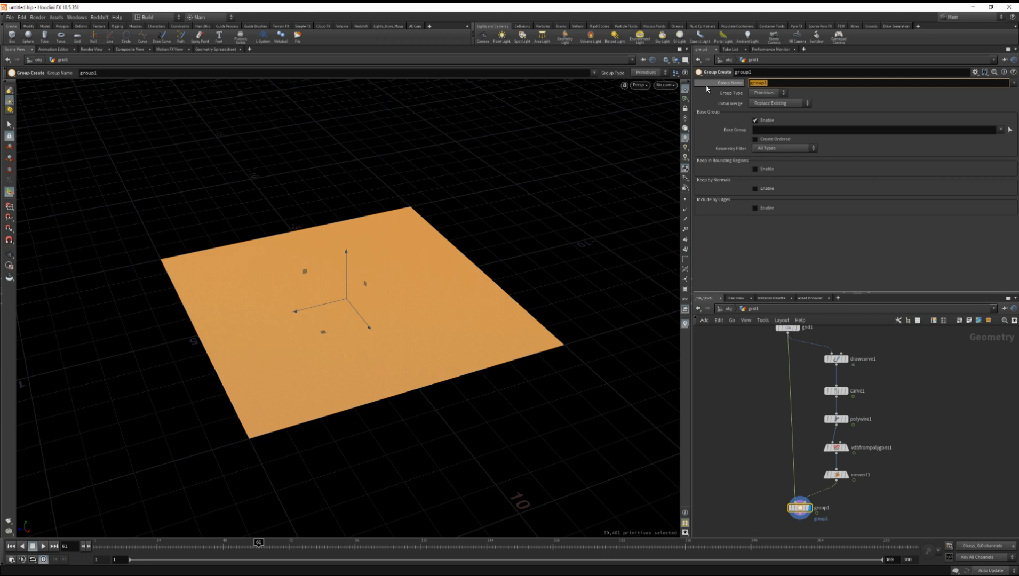
type("Path")
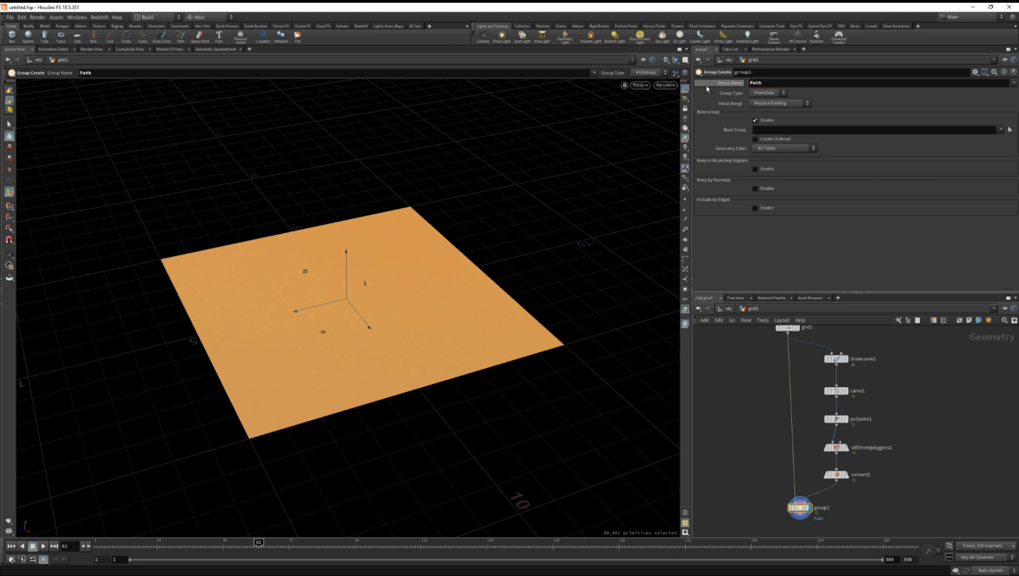
left_click(771, 93)
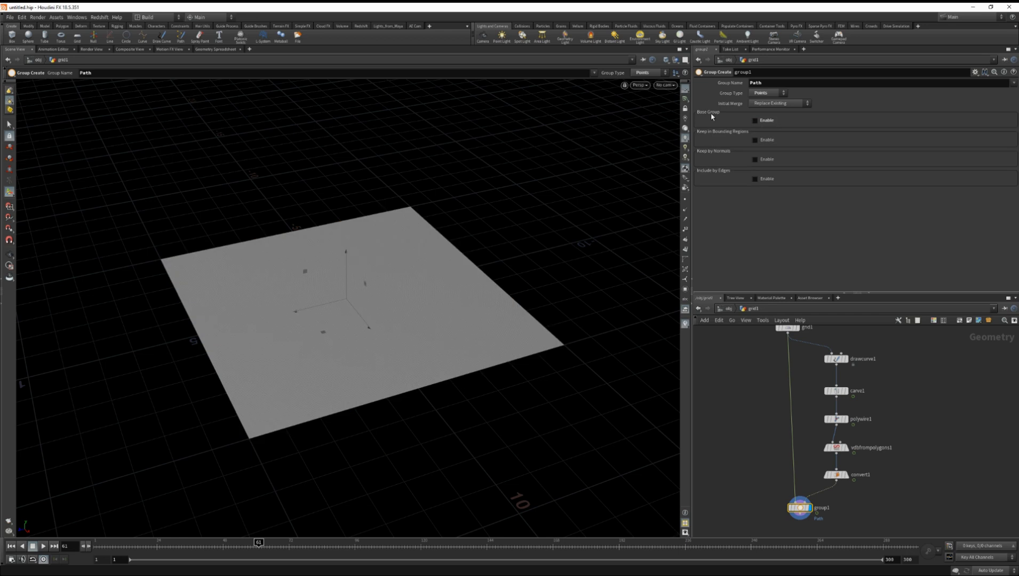
mouse_move(753, 145)
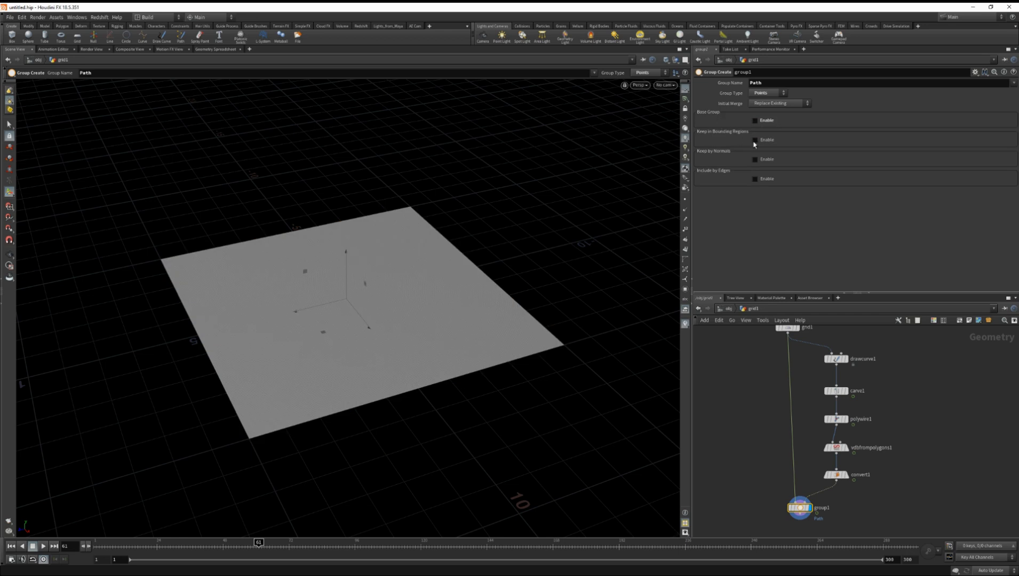
left_click(754, 139)
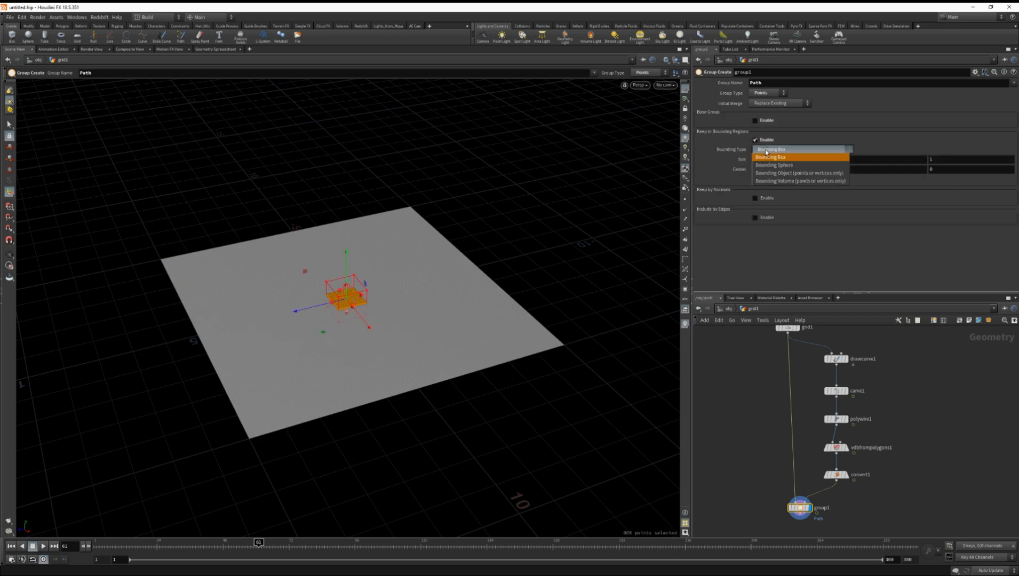
left_click(799, 173)
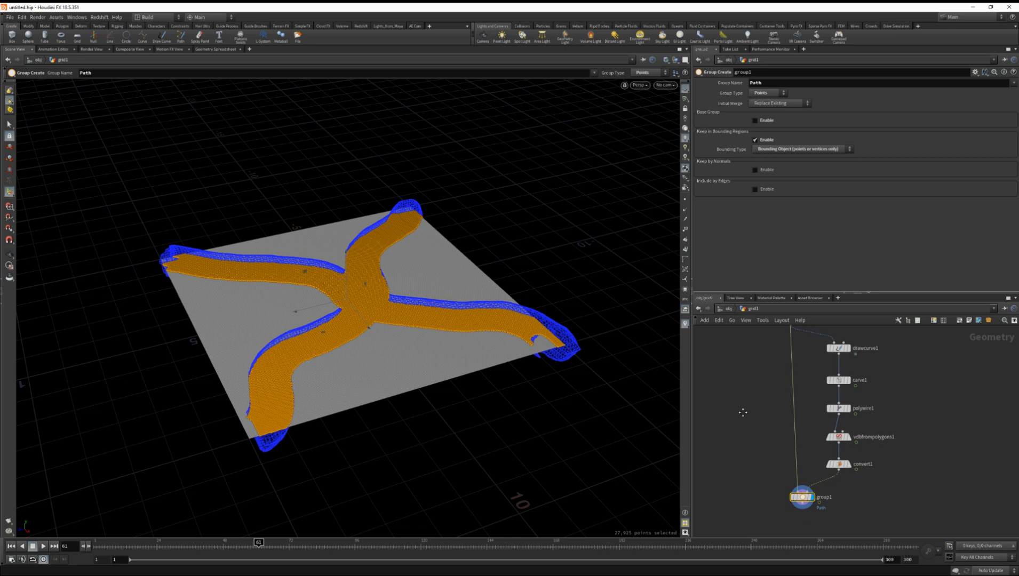
left_click_drag(259, 541, 148, 542)
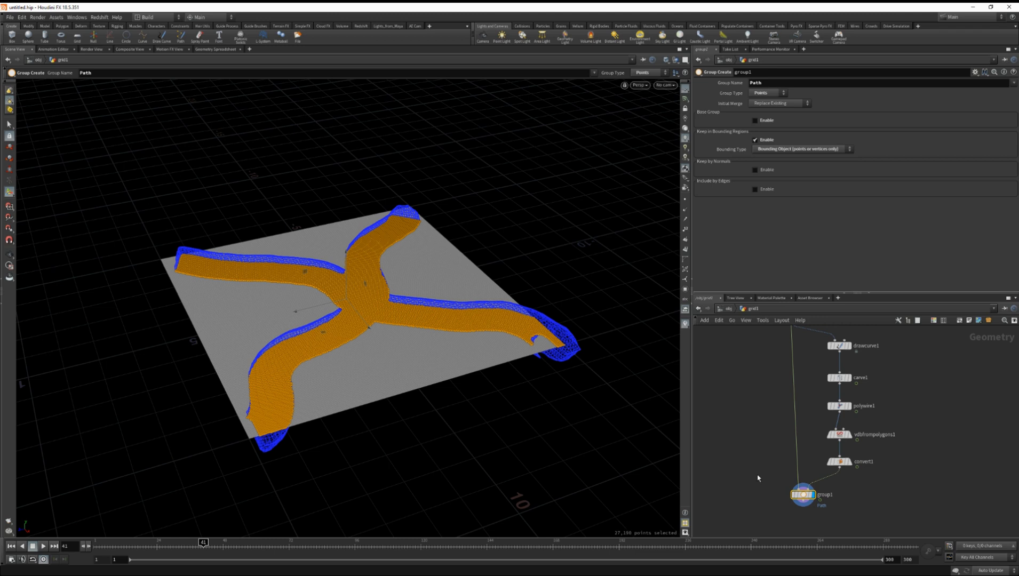
key("tab")
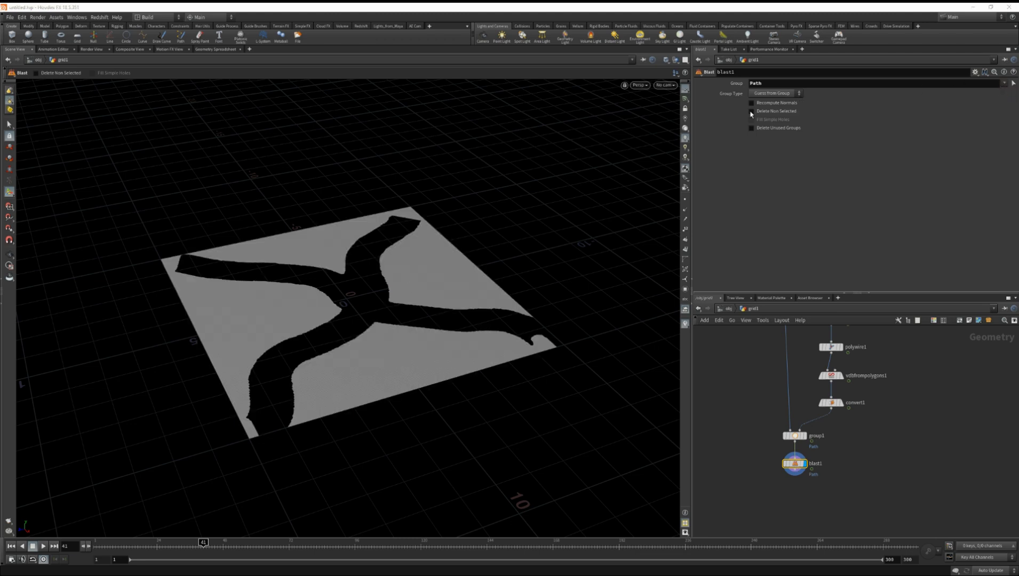
Blast the grid down to the Path group and scrub to frame 47 to watch the cross form
left_click(751, 111)
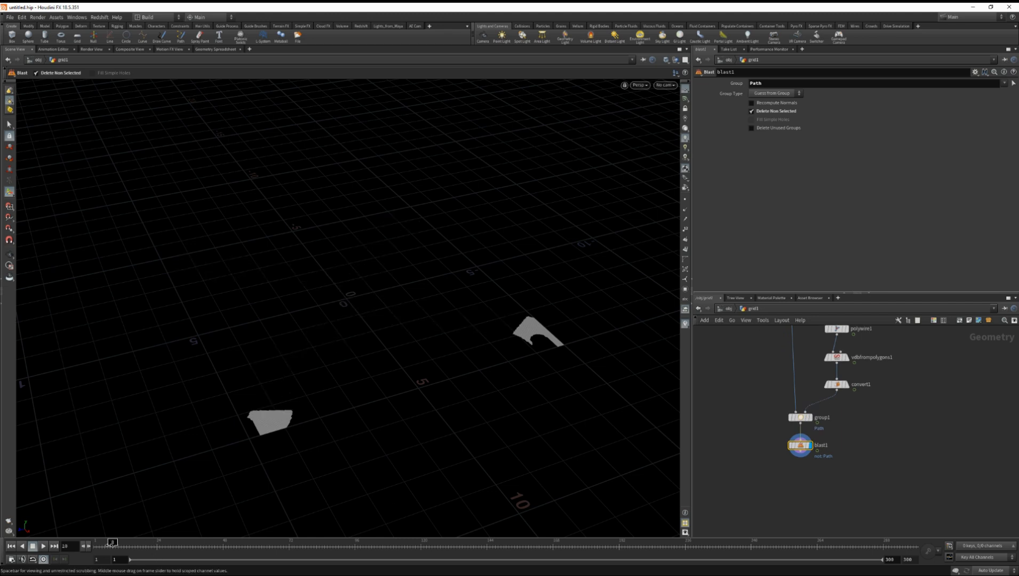
left_click_drag(112, 541, 180, 541)
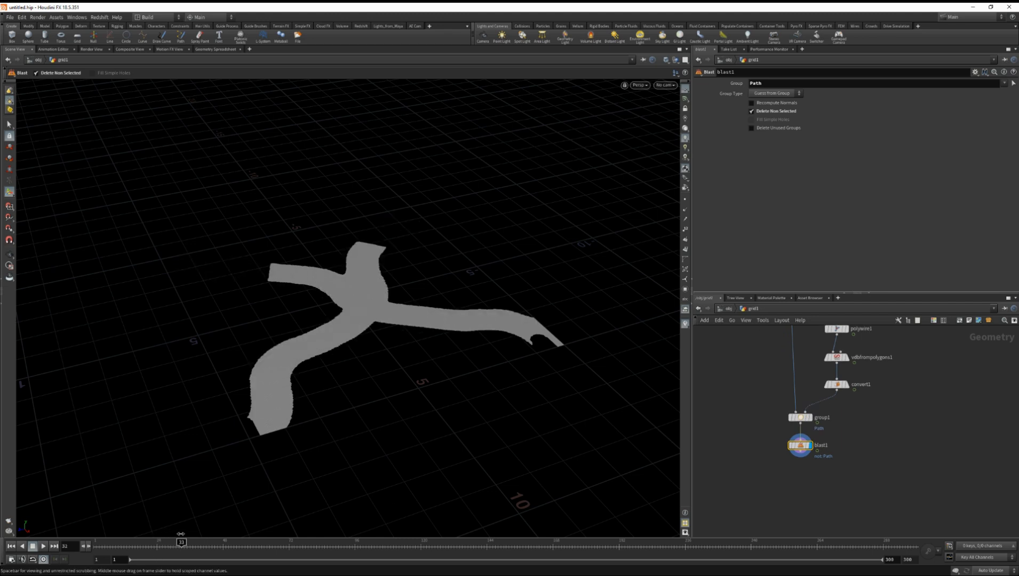
left_click_drag(180, 543, 211, 543)
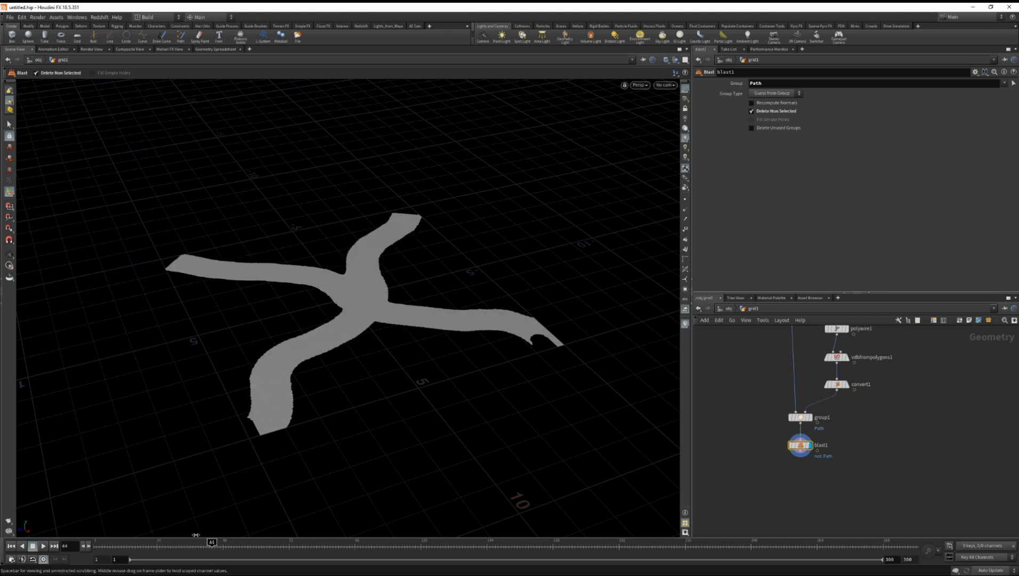
left_click_drag(211, 541, 139, 541)
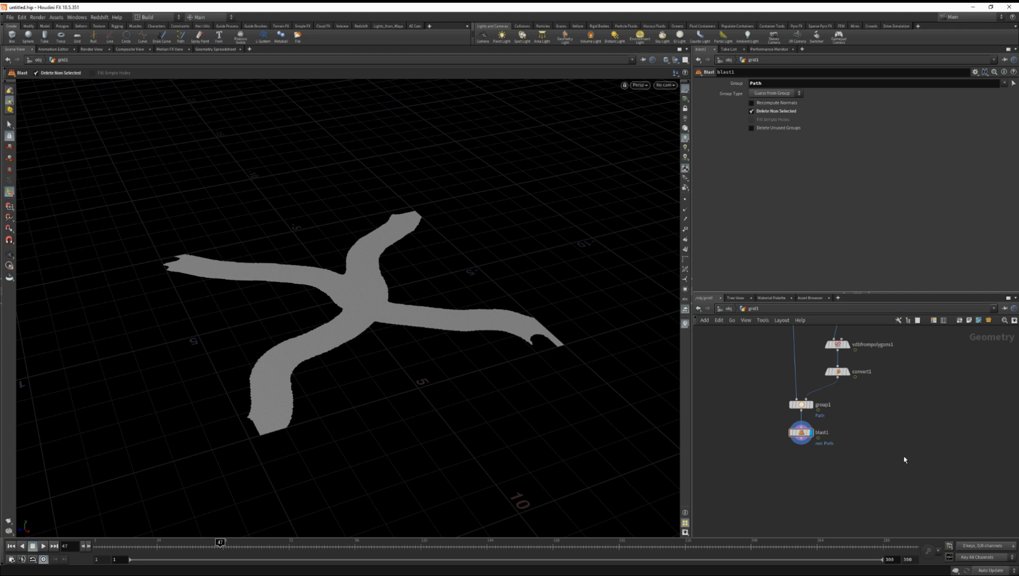
Search the Tab menu and place the bonfire pyro network below the Blast
key("tab")
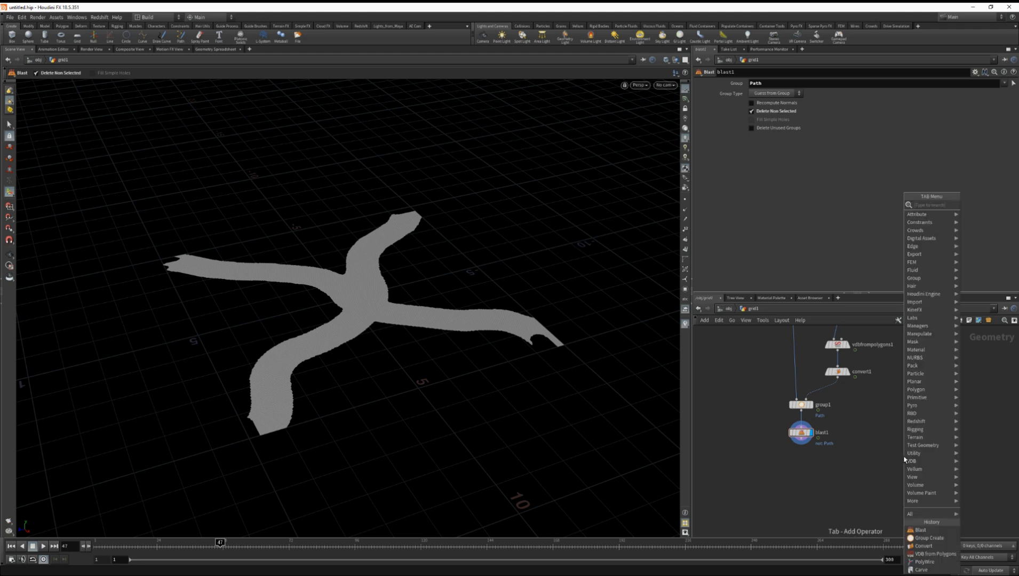
type("configure")
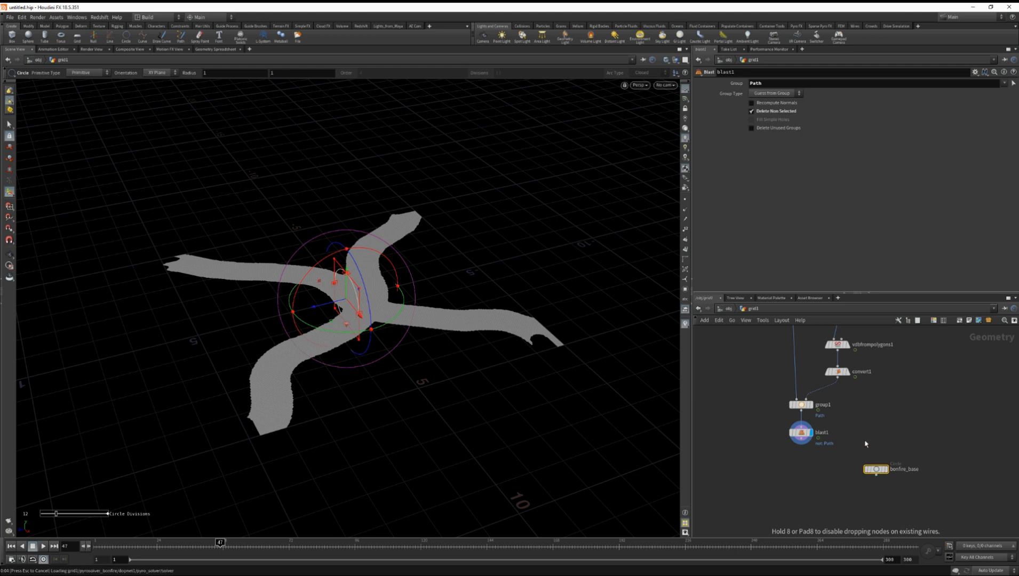
mouse_move(868, 444)
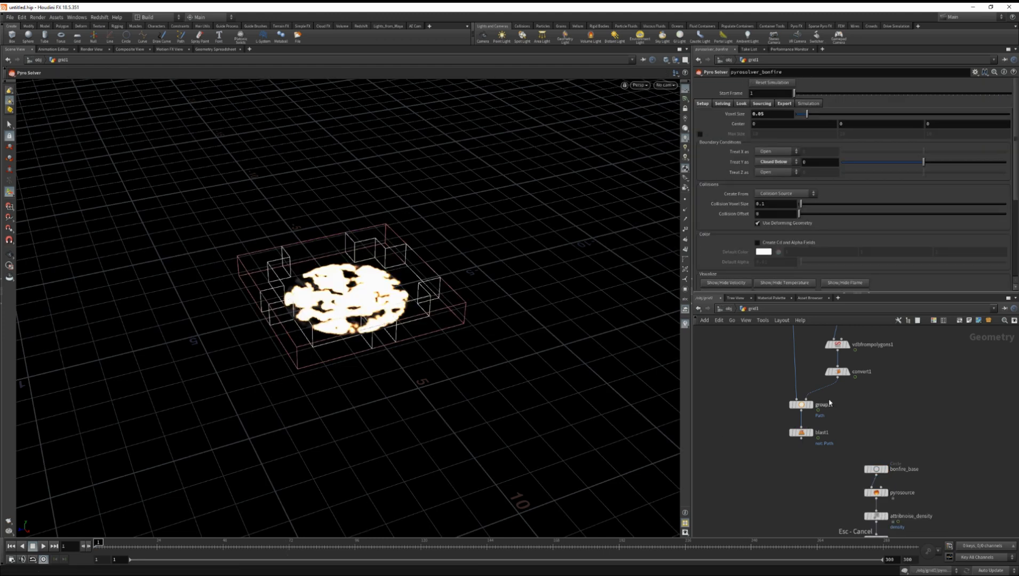
left_click(866, 416)
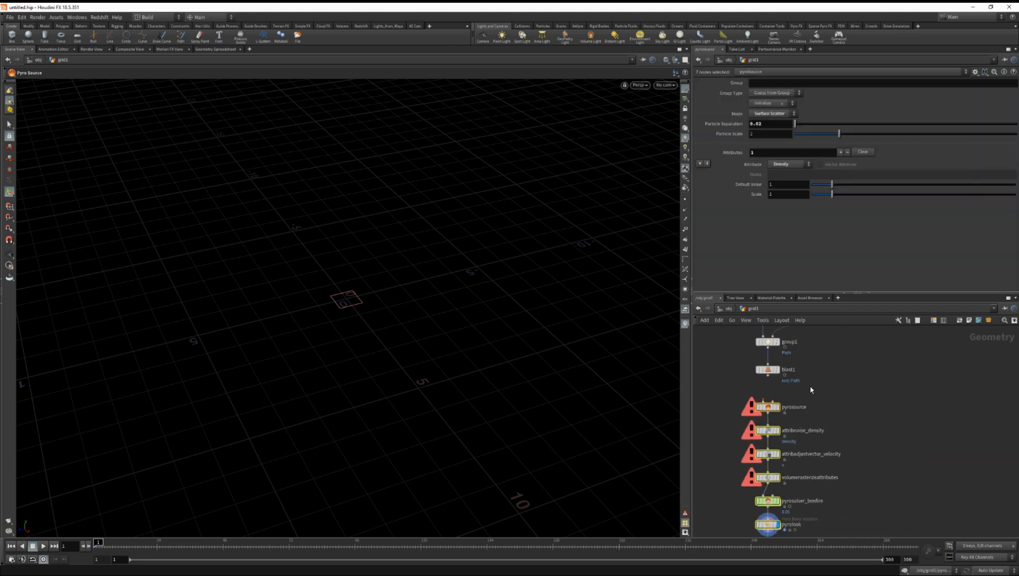
Wire blast1 into the pyro source, set Volume Scatter mode, and display the RENDER node
left_click(766, 406)
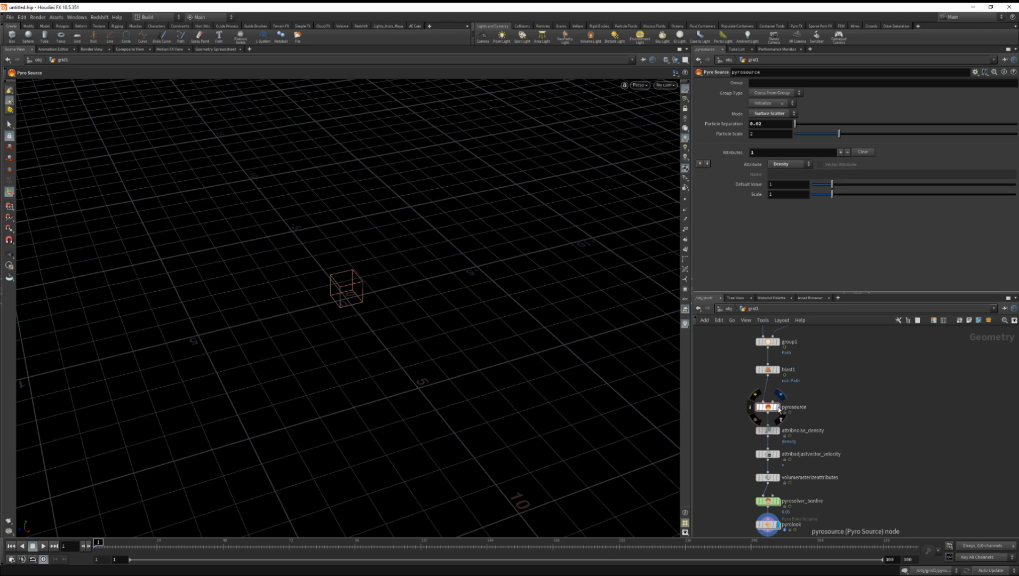
left_click_drag(98, 541, 172, 542)
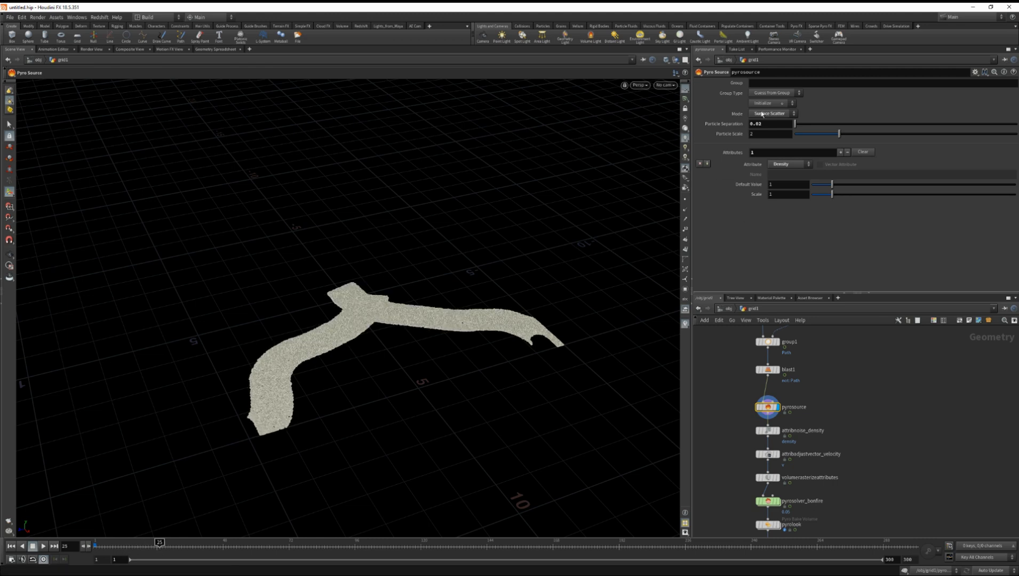
left_click(771, 113)
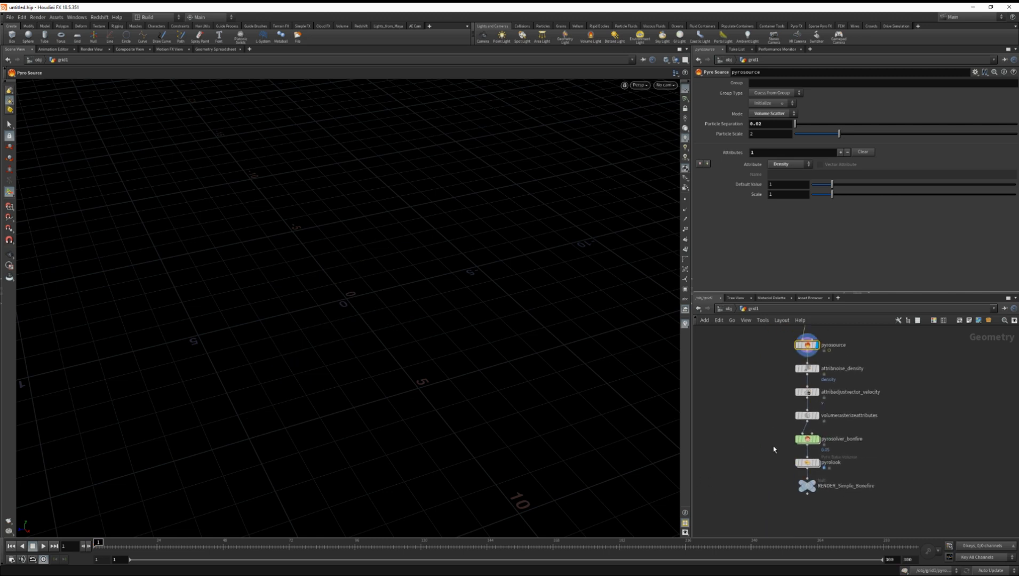
left_click(807, 489)
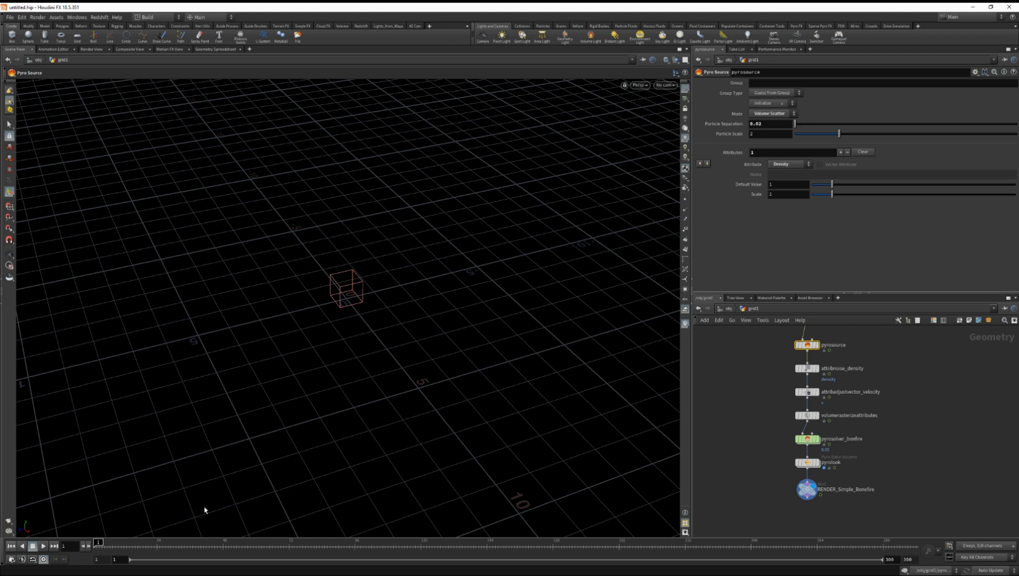
Play the bonfire simulation along the cross path, then jump back to the first frame
left_click(43, 546)
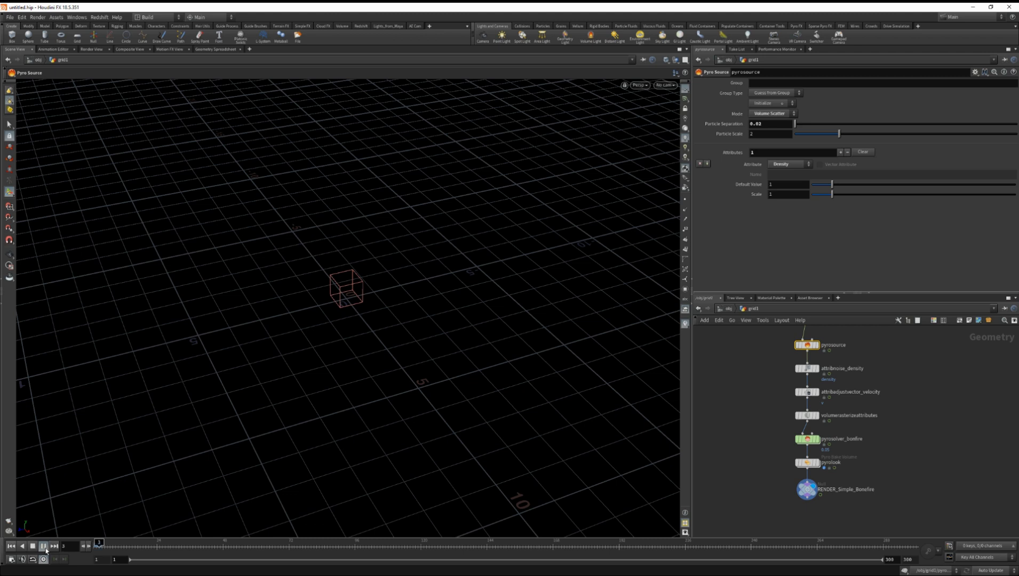
left_click(43, 545)
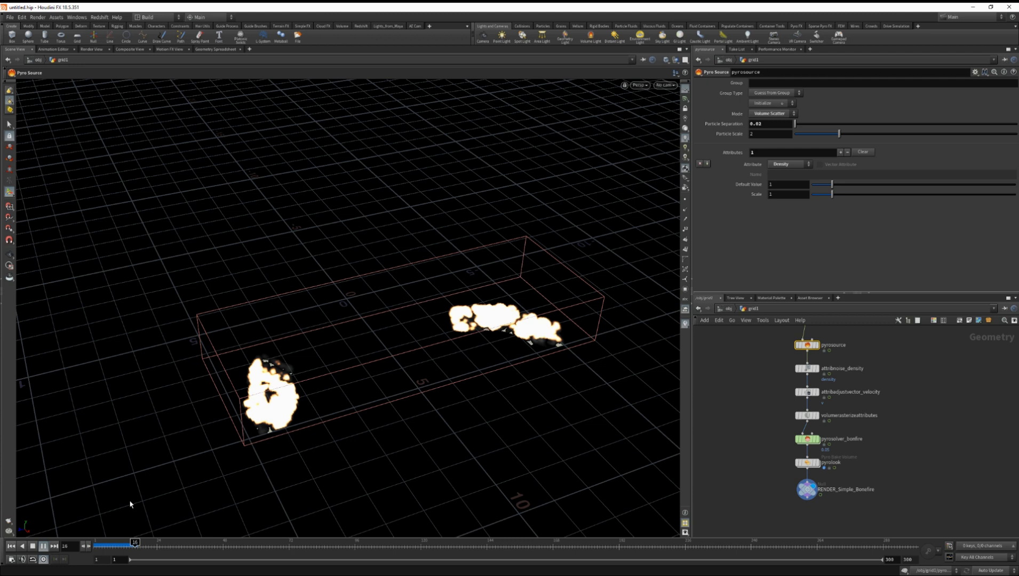
left_click(53, 546)
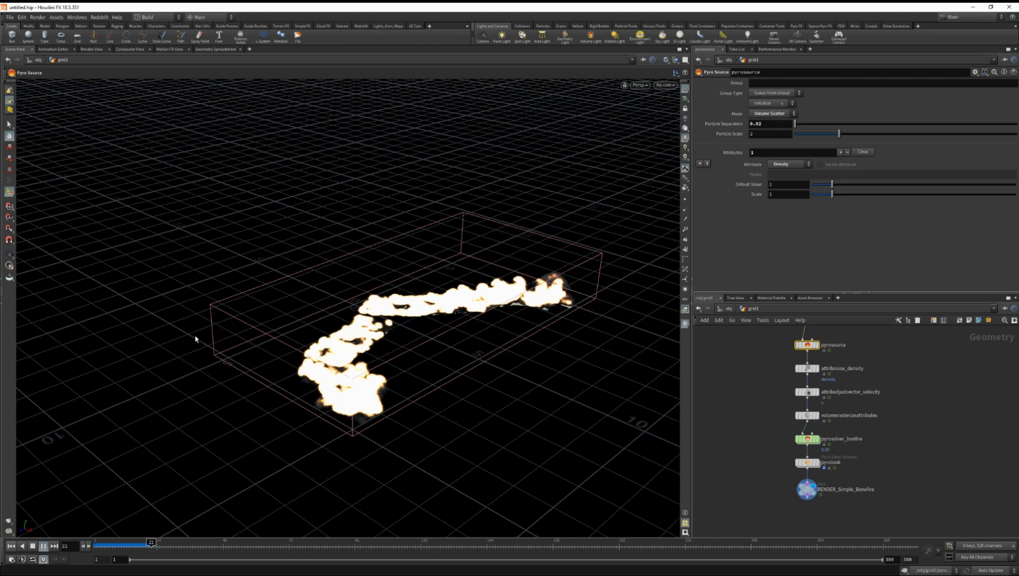
left_click(44, 545)
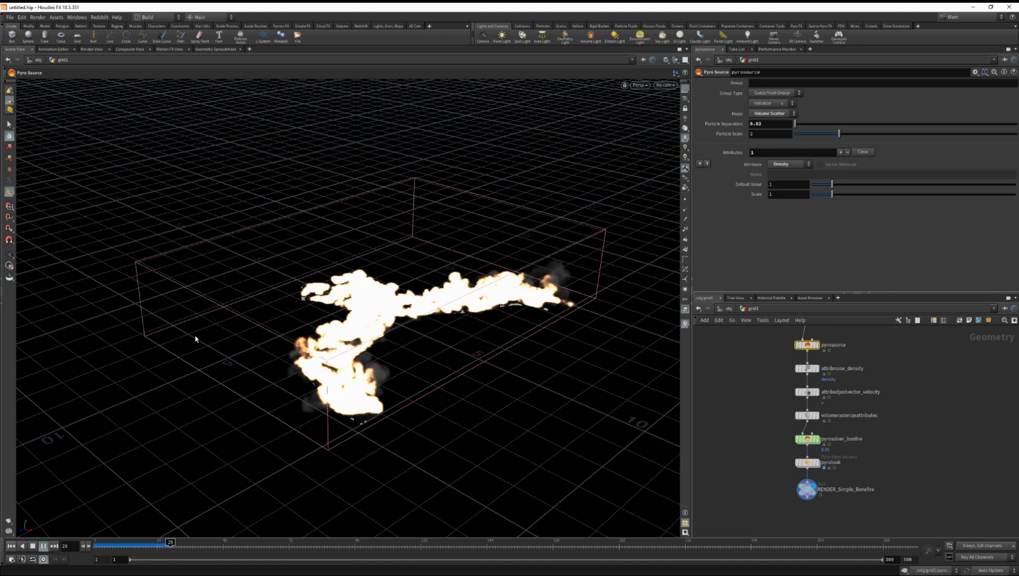
left_click(54, 546)
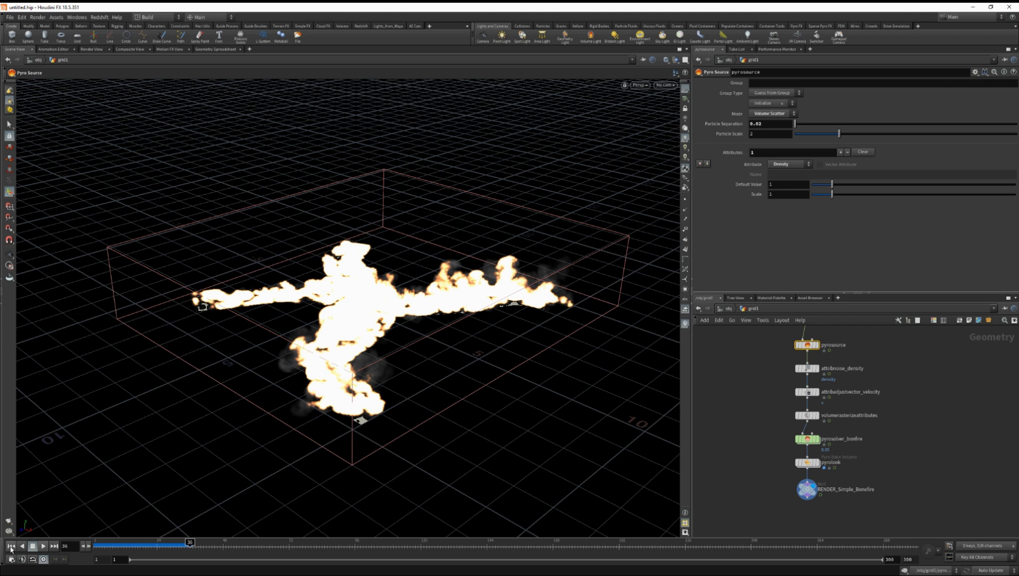
left_click(10, 545)
type("gr")
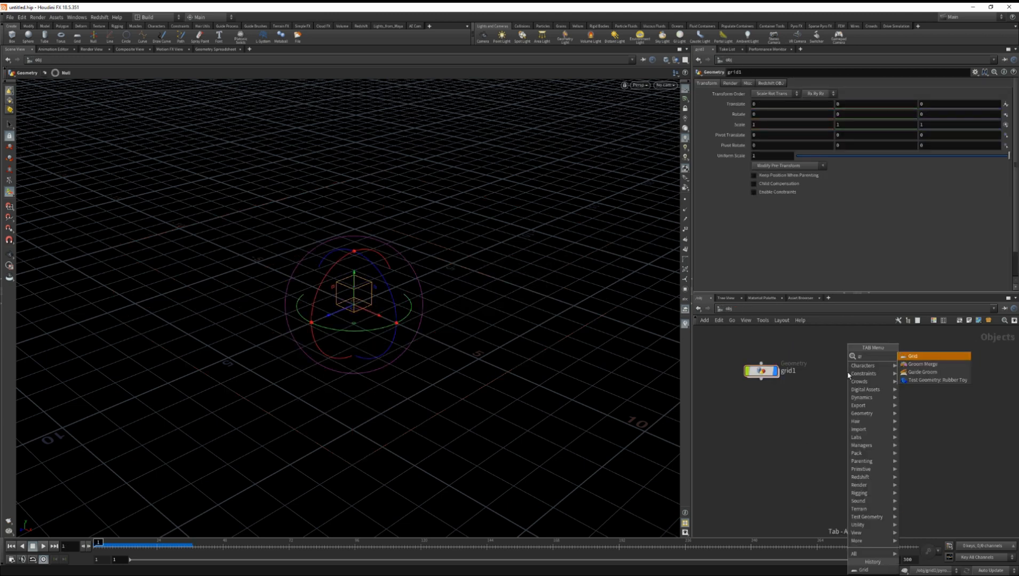
Add a Grid object at /obj and rename it Ground
left_click(912, 356)
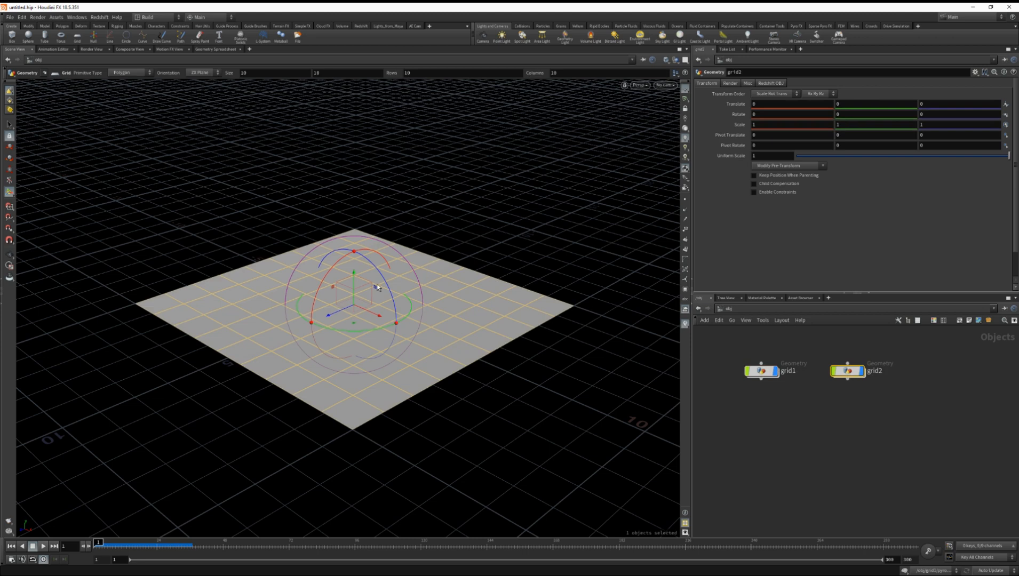
mouse_move(797, 349)
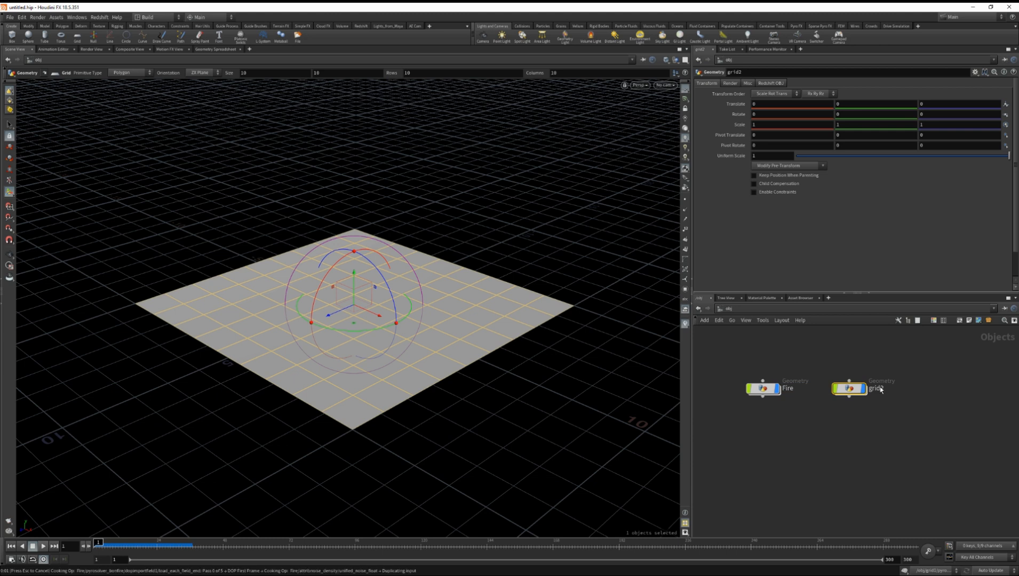
double_click(882, 388)
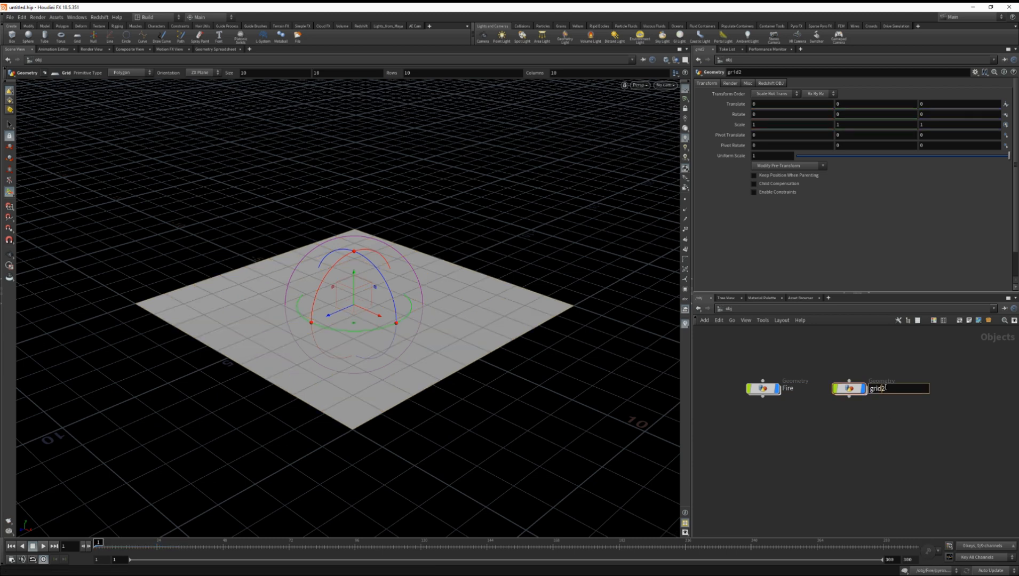
type("Ground")
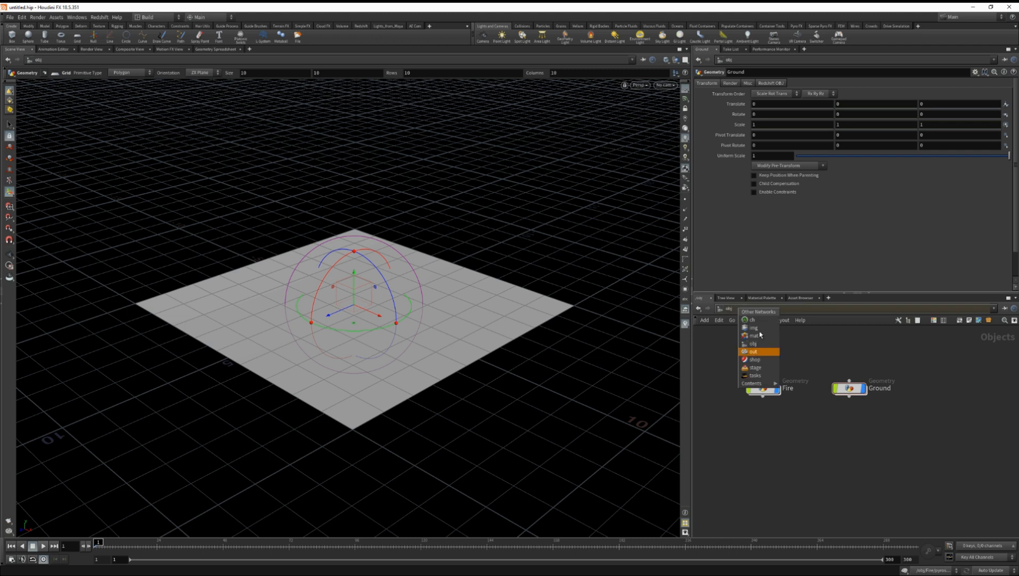
In /shop, add a Redshift network named Fire and an RS Material named Ground with a diffuse colour
left_click(754, 359)
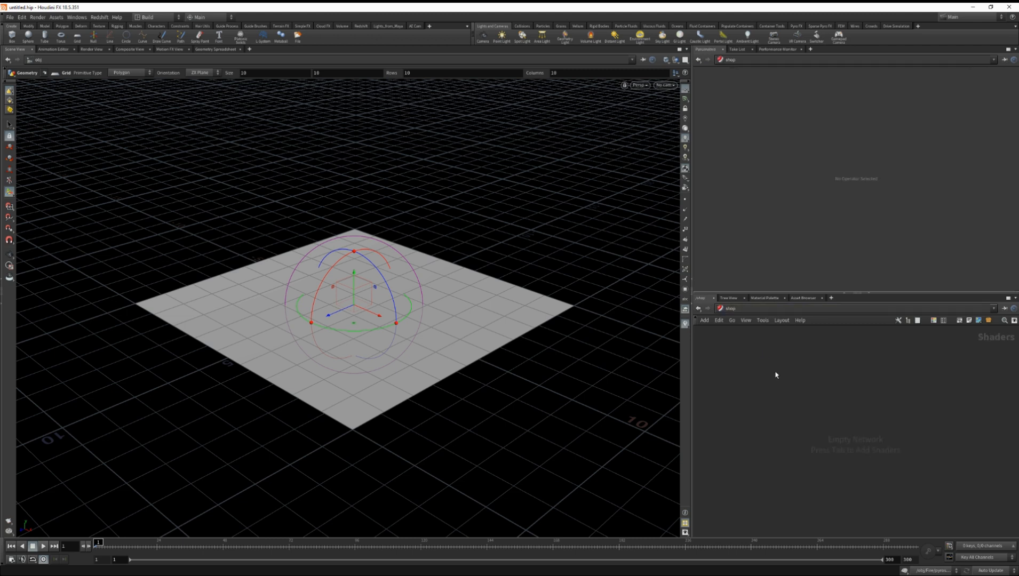
key("tab")
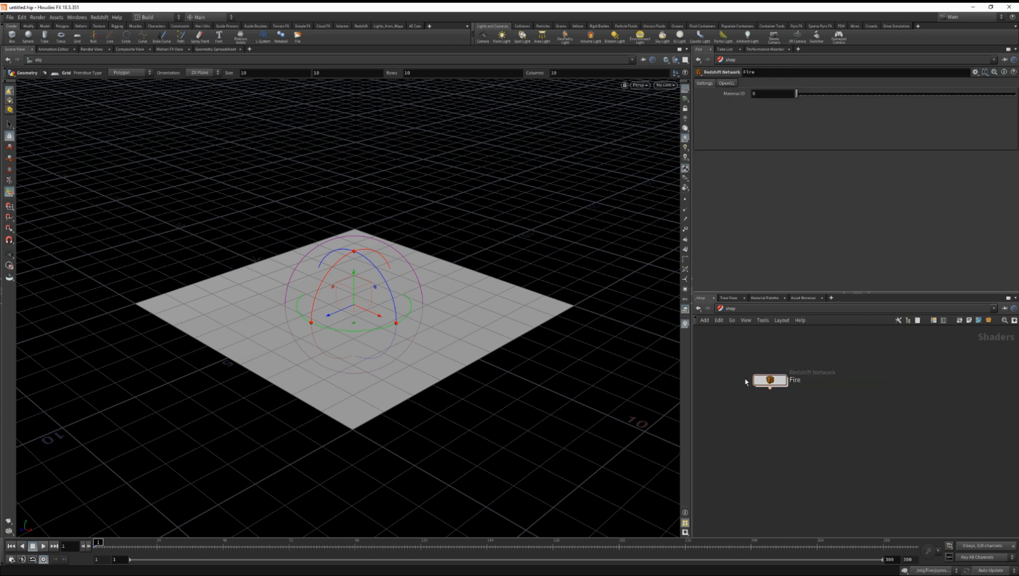
key("Tab")
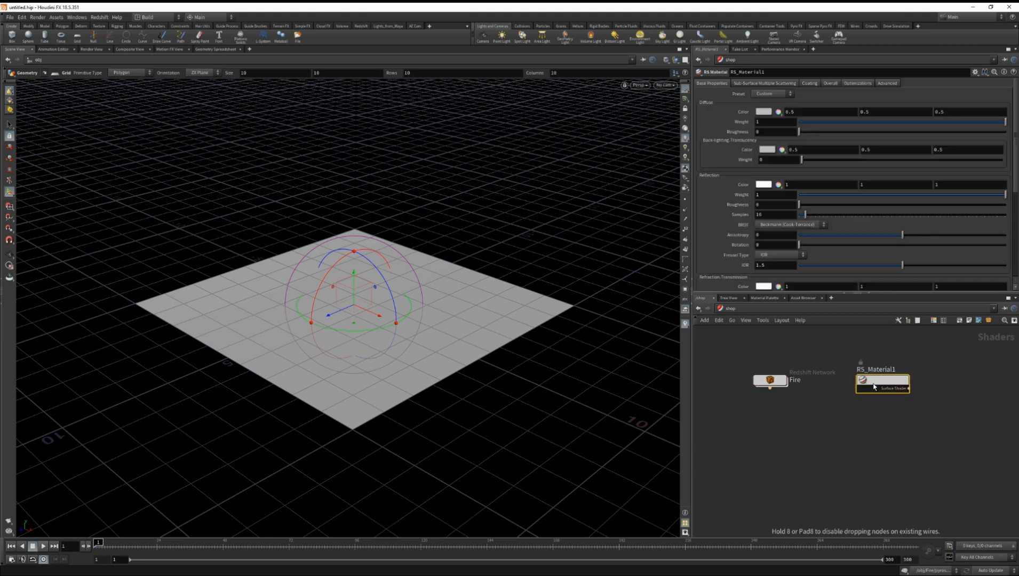
double_click(875, 369)
type("Ground")
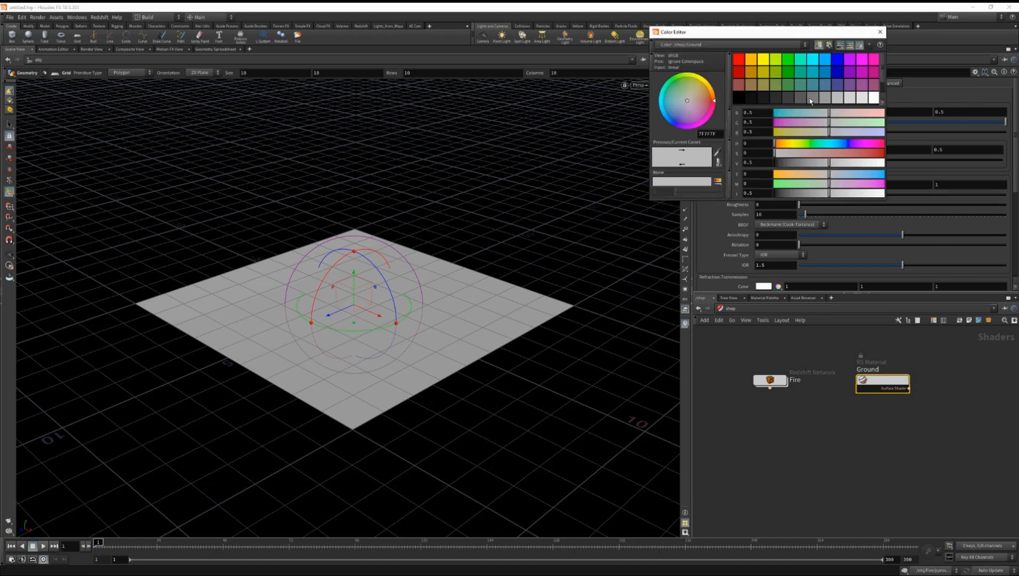
left_click(879, 32)
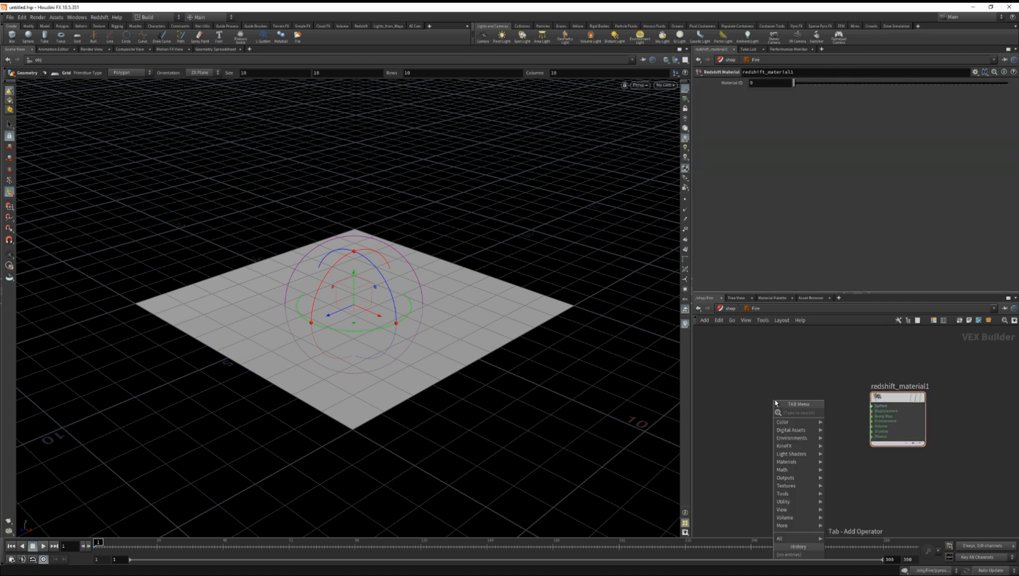
Add an RS Volume shader in the Fire network and wire it into the material
type("rs volume")
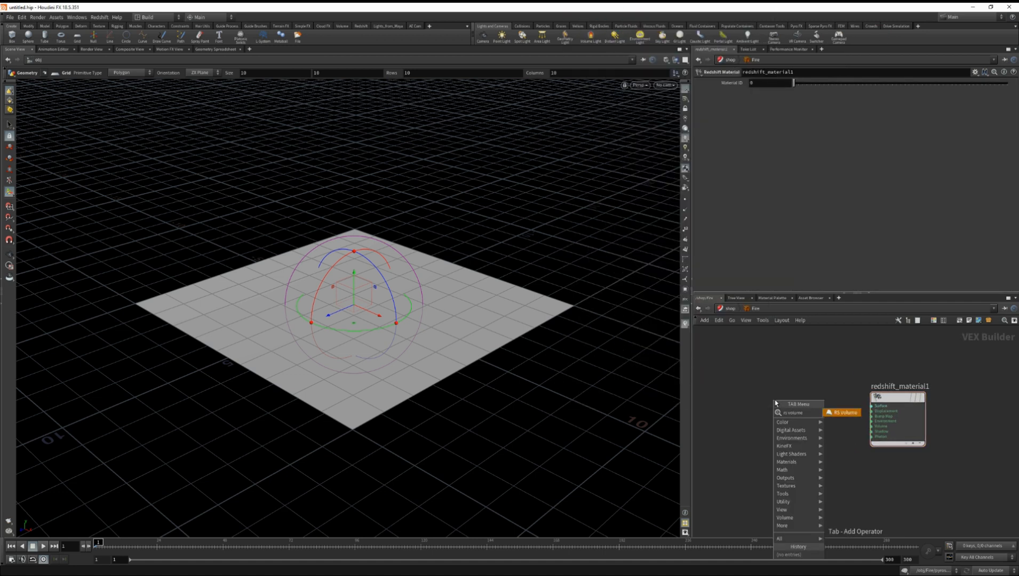
left_click(844, 412)
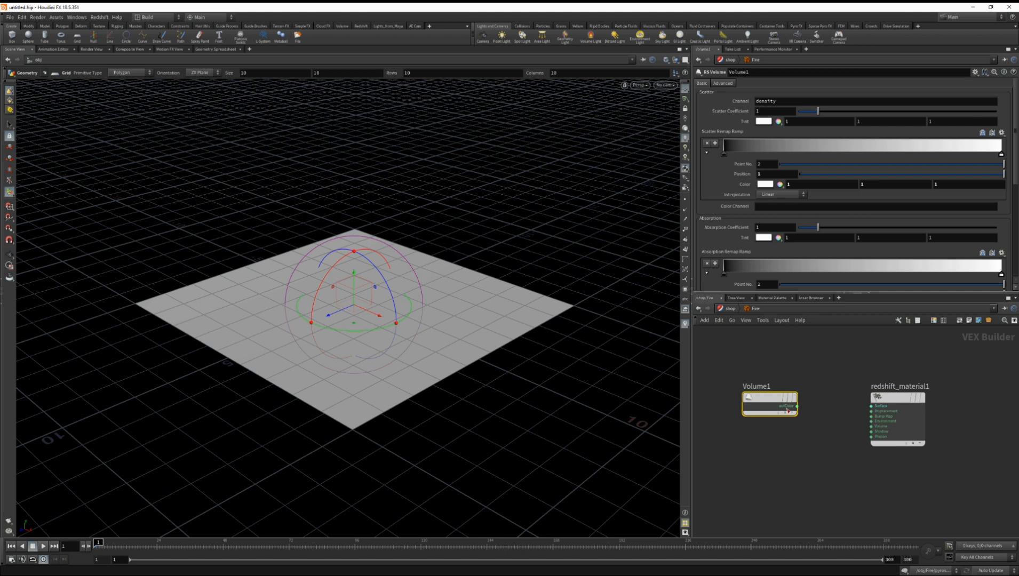
left_click_drag(790, 406, 875, 429)
type("red")
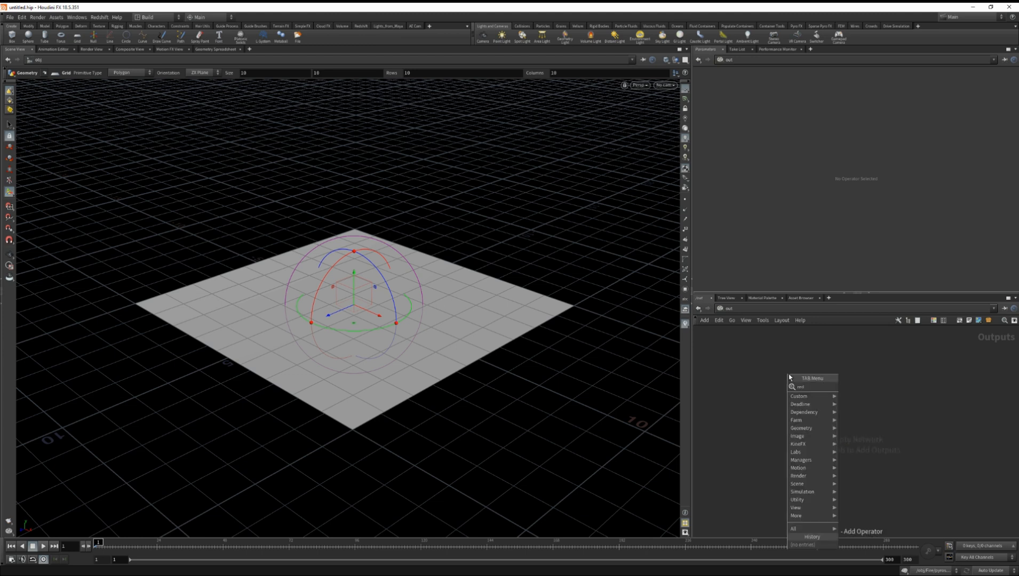
Add a Redshift ROP with IPR Live SOP Level Updates enabled, and review its sampling and output settings
left_click(876, 396)
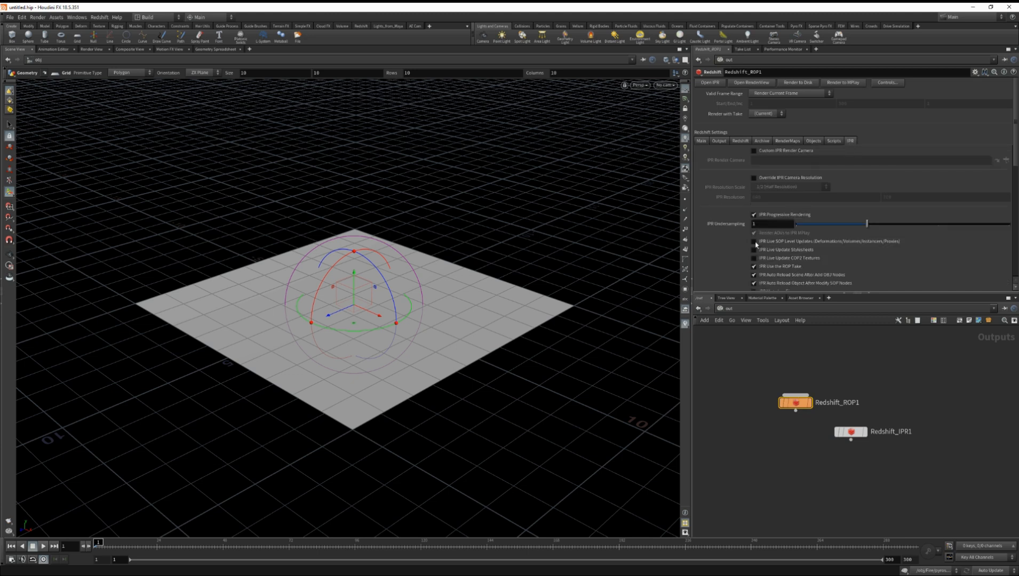
left_click(753, 242)
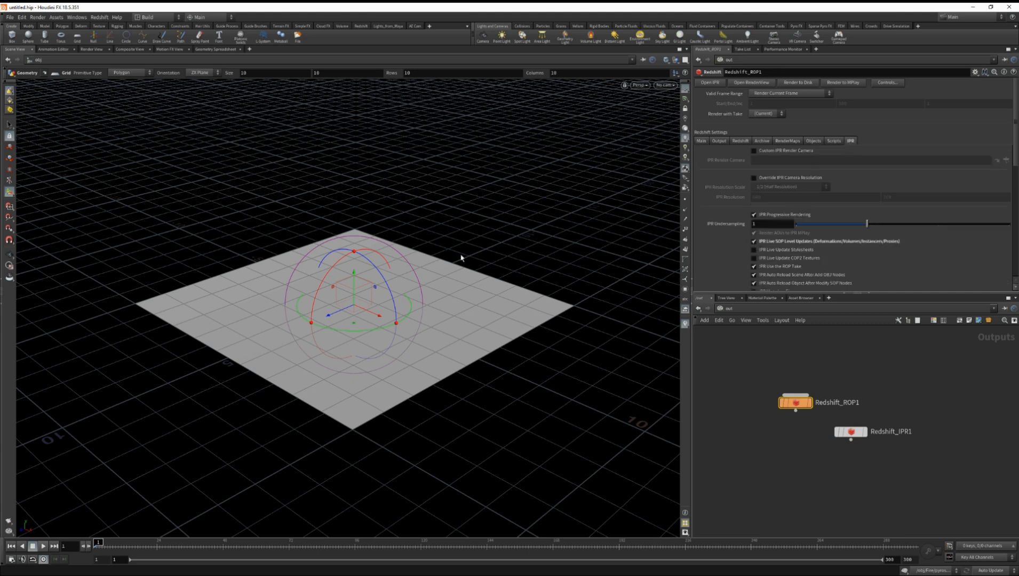
mouse_move(473, 299)
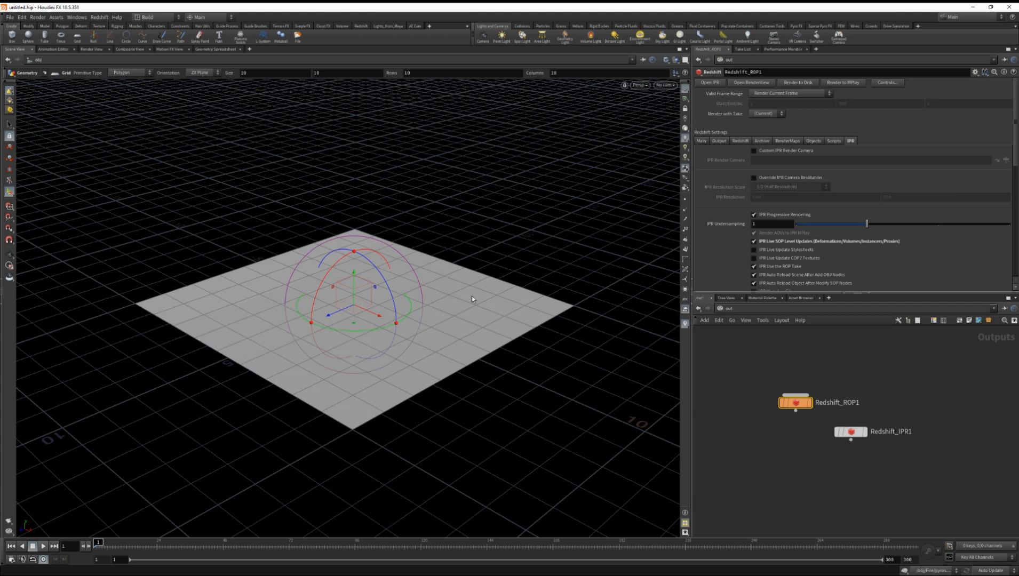
left_click(739, 141)
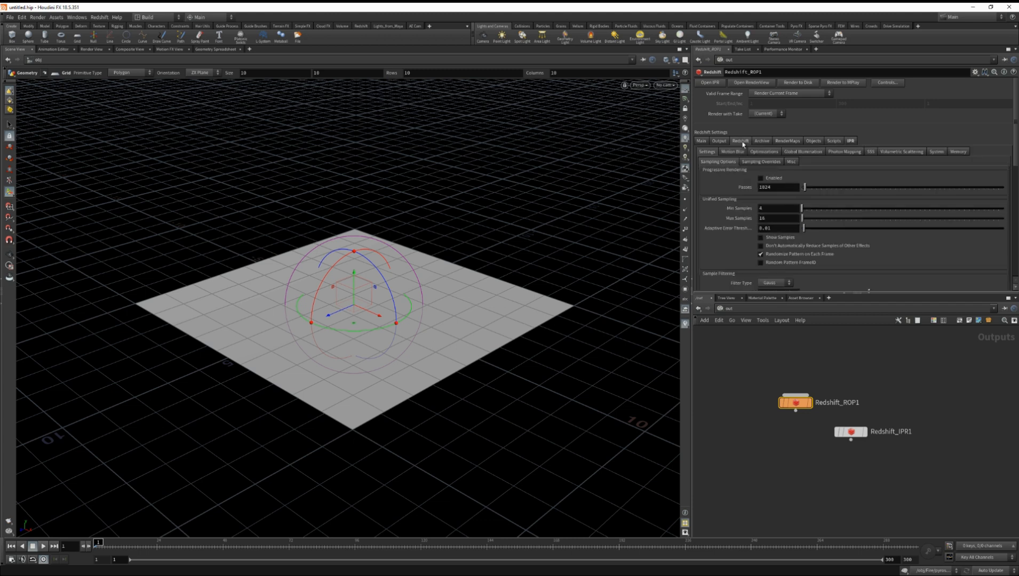
left_click(718, 141)
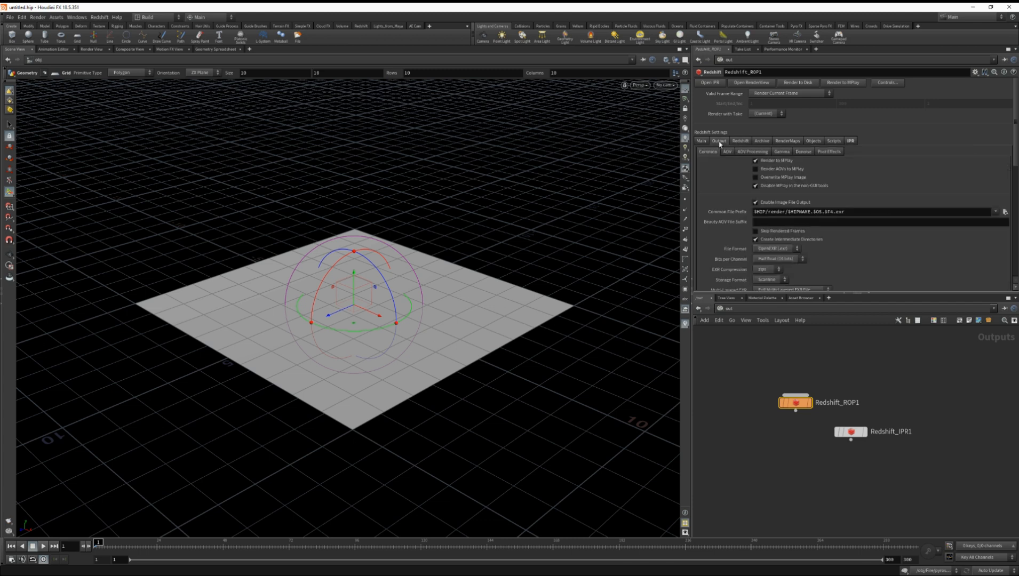
left_click(701, 140)
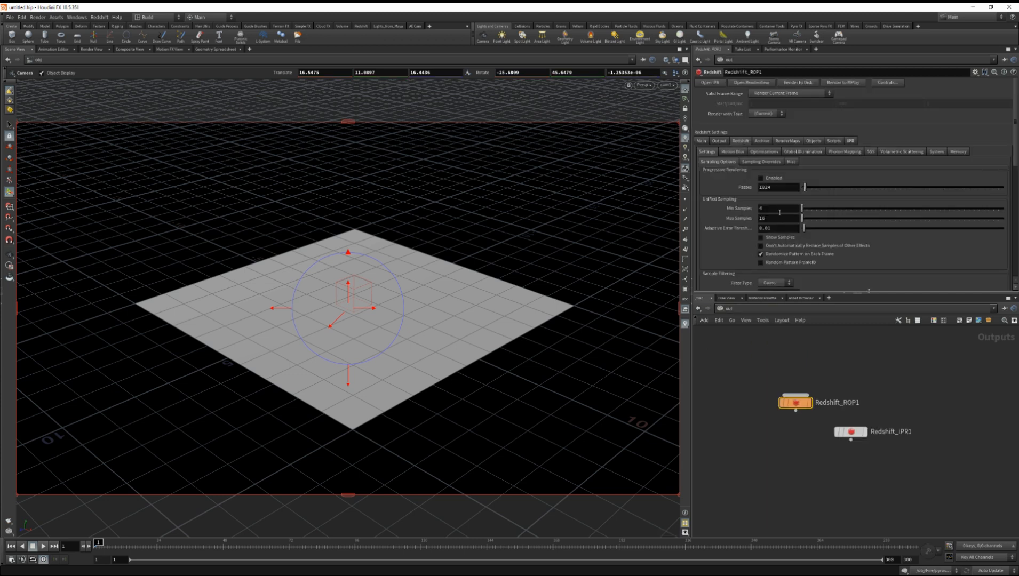
Set Redshift Min Samples 64, Max Samples 128, and choose a Secondary GI Engine
left_click(778, 208)
type("64")
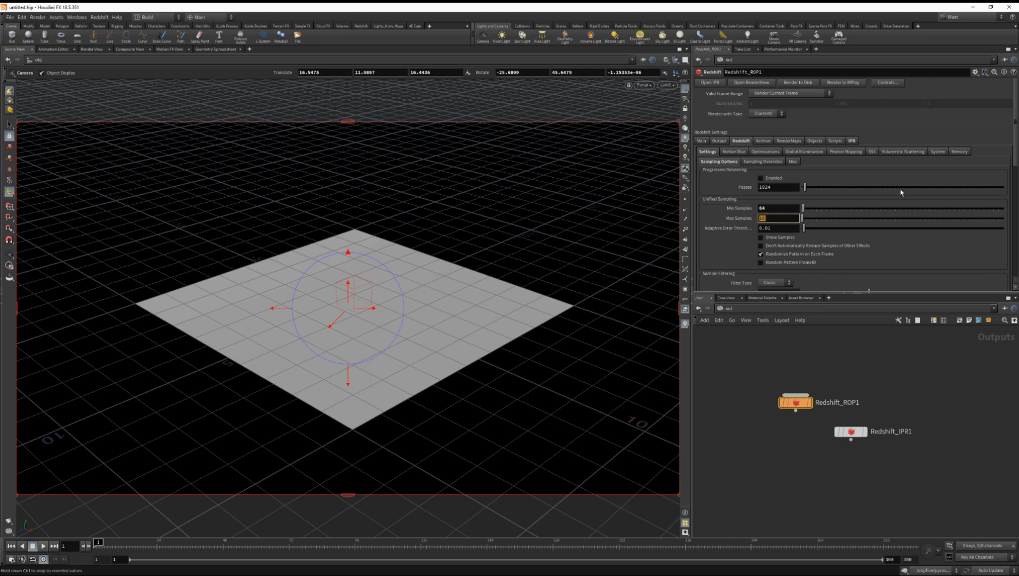
type("128")
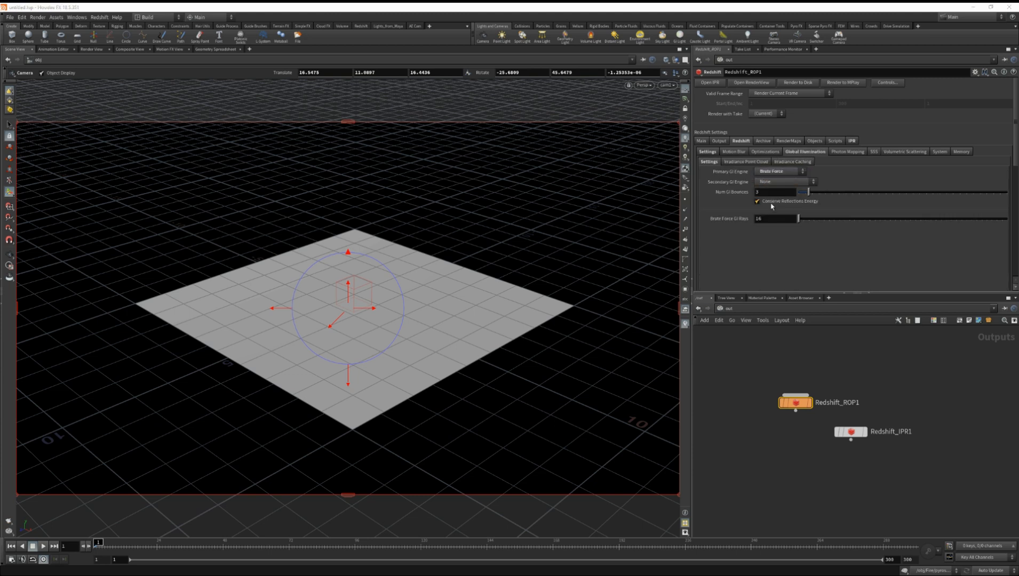
mouse_move(423, 316)
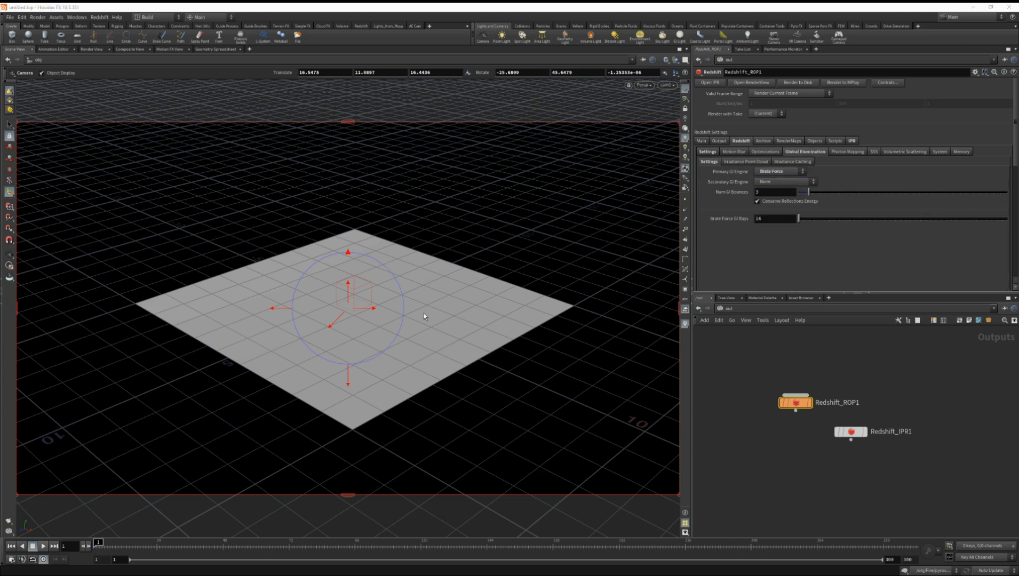
left_click(782, 181)
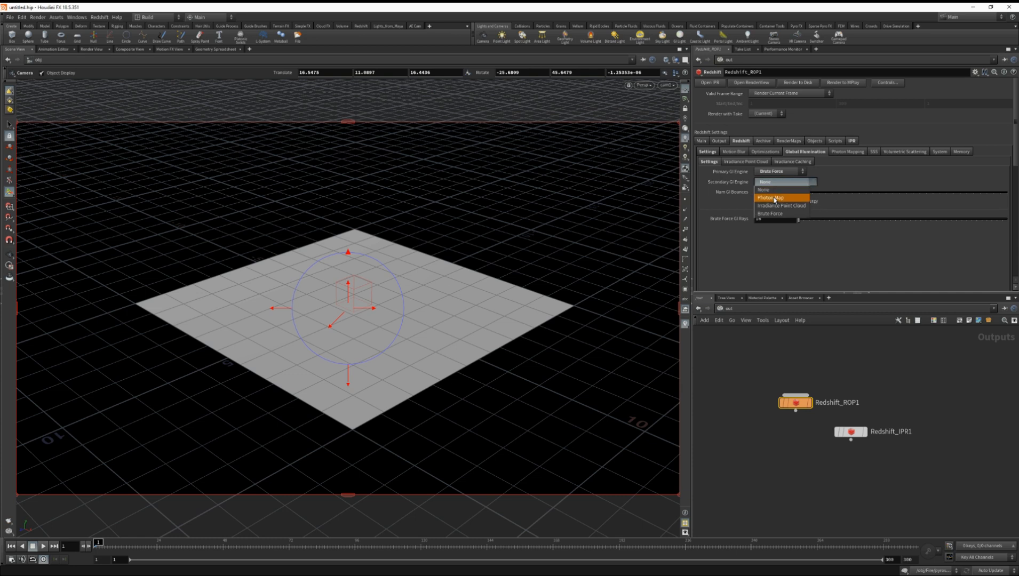
left_click(733, 151)
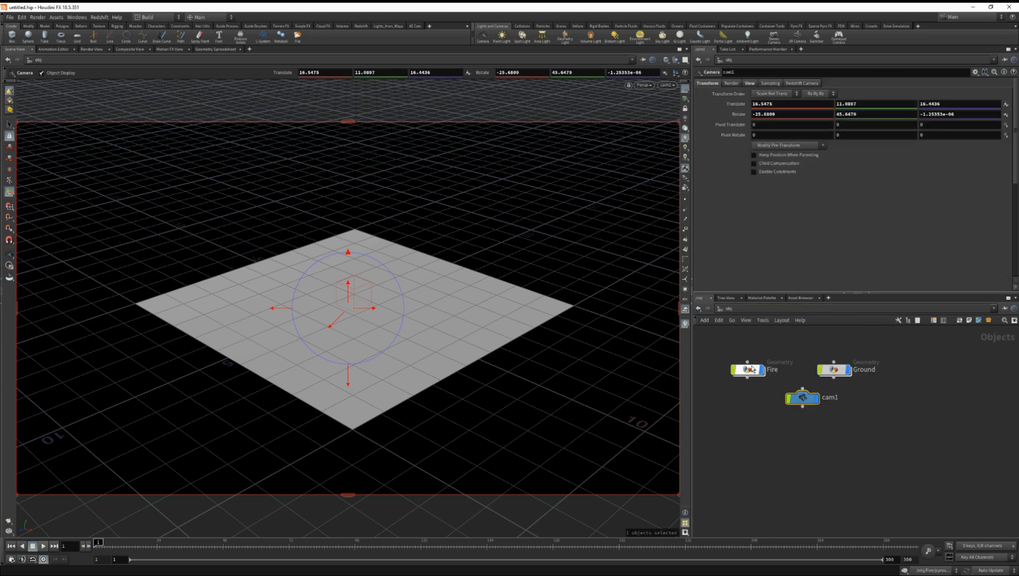
Inside Fire, enable Allow Editing of Contents on pyrosolver_bonfire
double_click(747, 370)
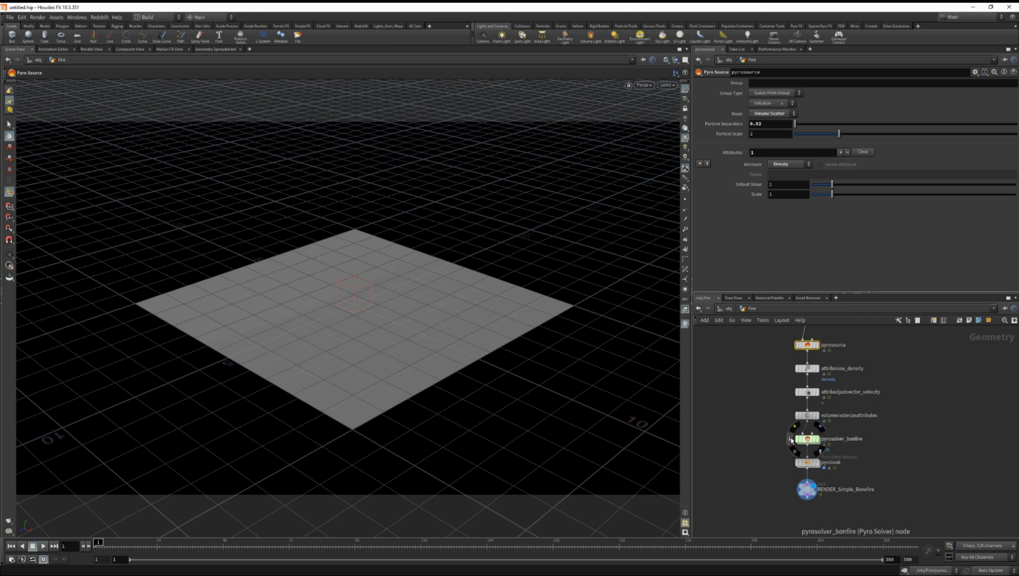
left_click(807, 462)
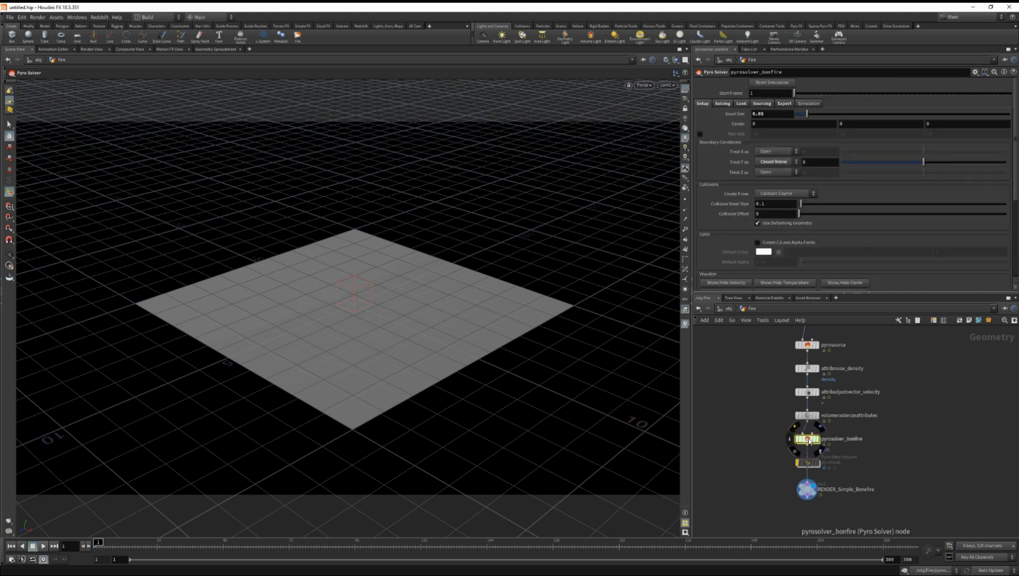
right_click(808, 438)
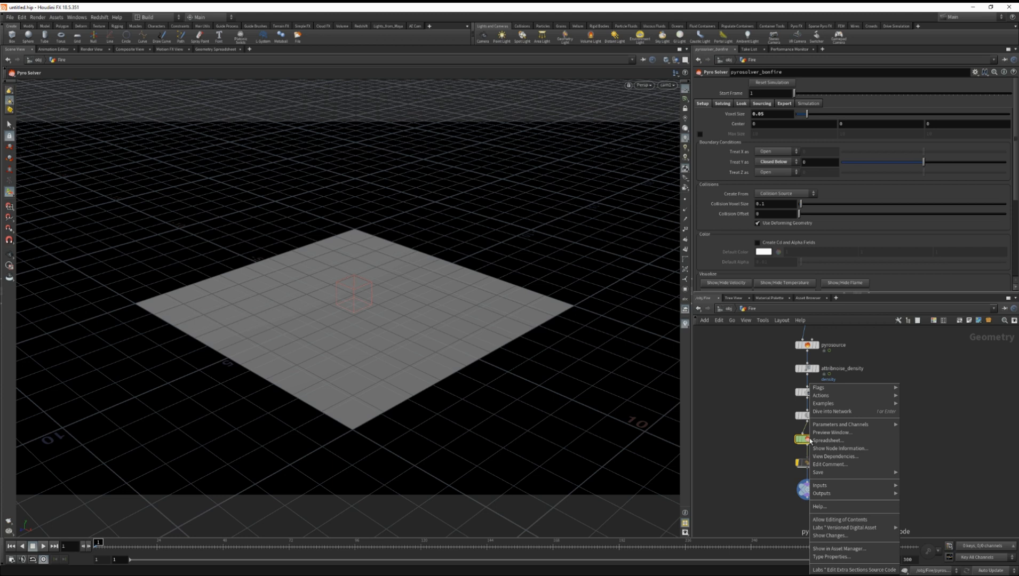
mouse_move(843, 520)
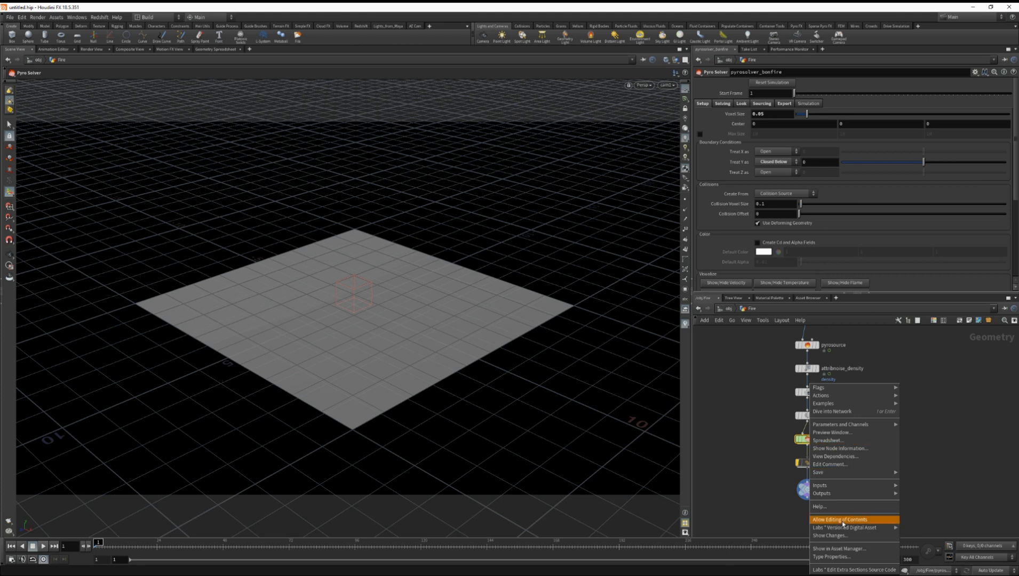
left_click(839, 519)
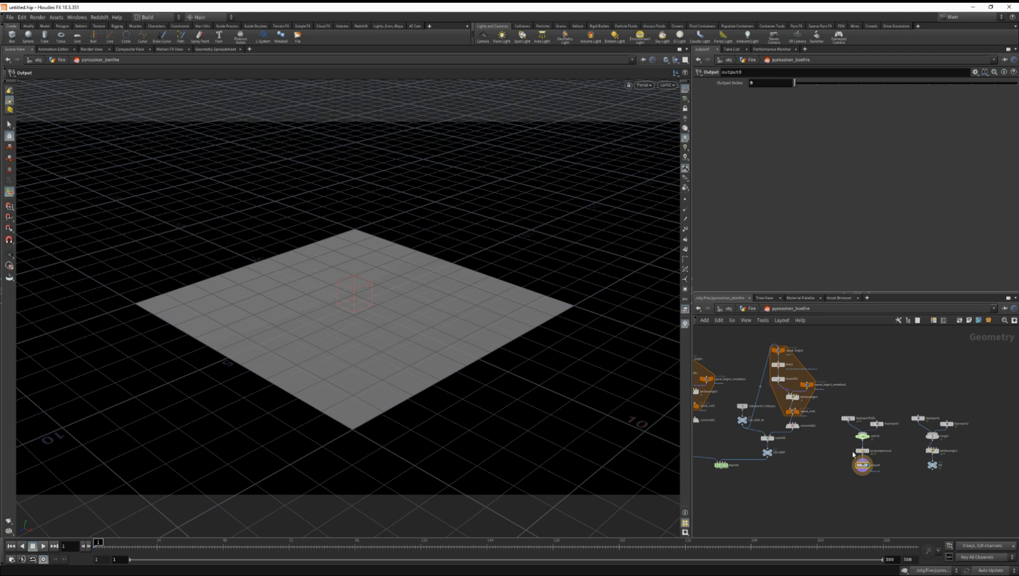
Return to /obj and play the bonfire pyro simulation
left_click(858, 448)
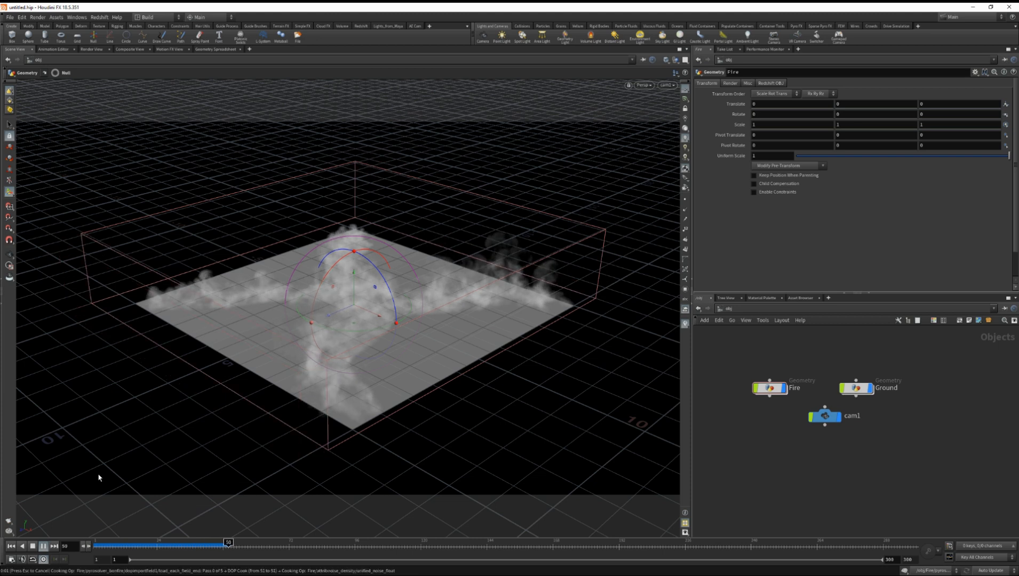
Pause the simulation, look through cam1 and move the camera closer over the ground
left_click(34, 546)
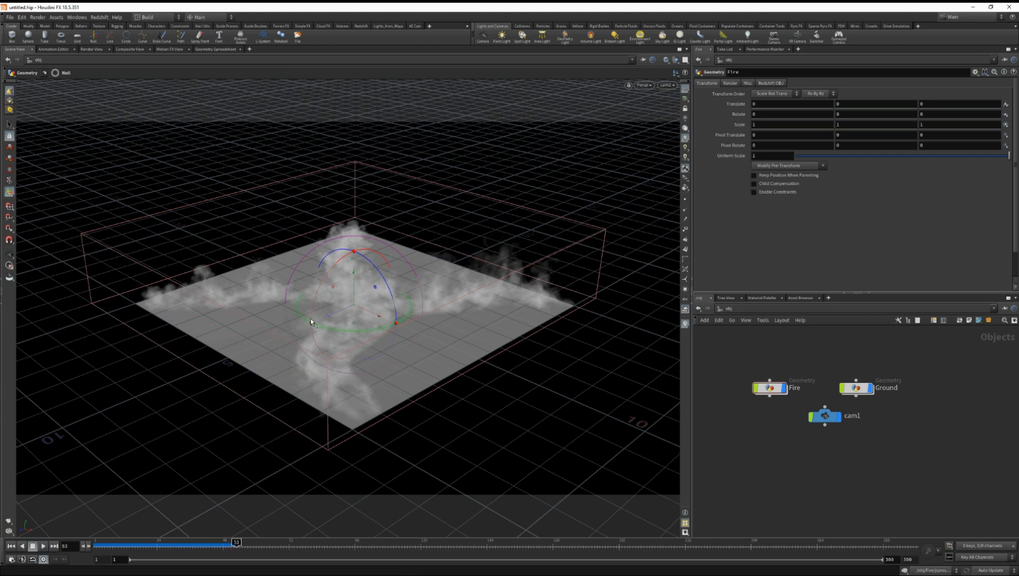
left_click(665, 85)
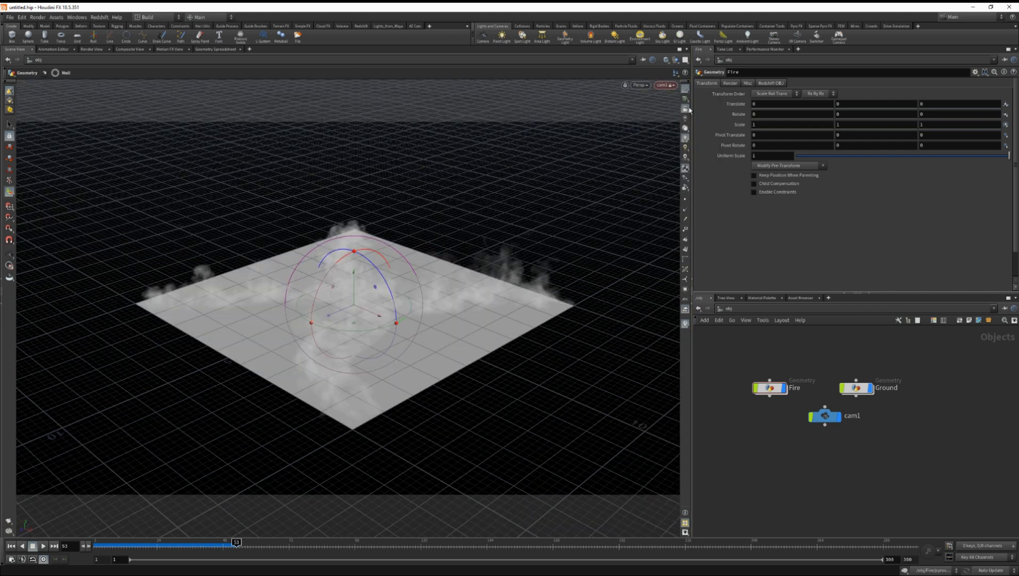
left_click_drag(351, 260, 427, 284)
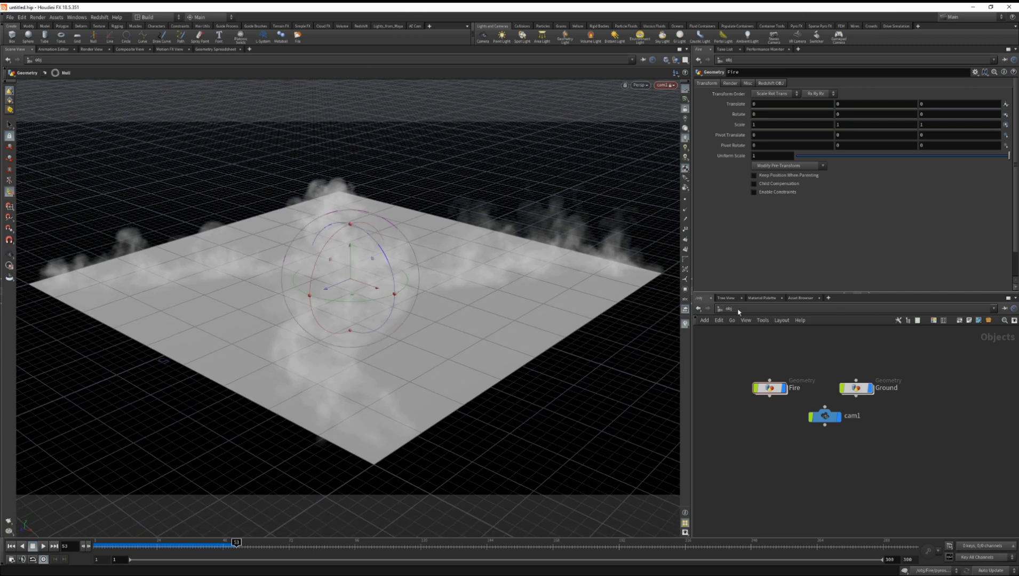
left_click(769, 388)
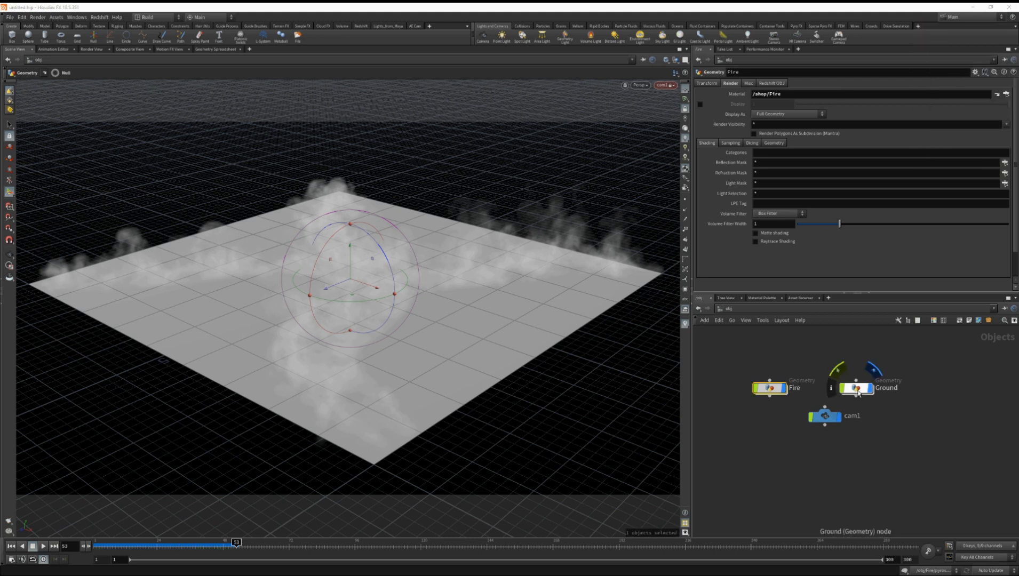
Set the Ground object's render Material to /shop/Ground
left_click(855, 387)
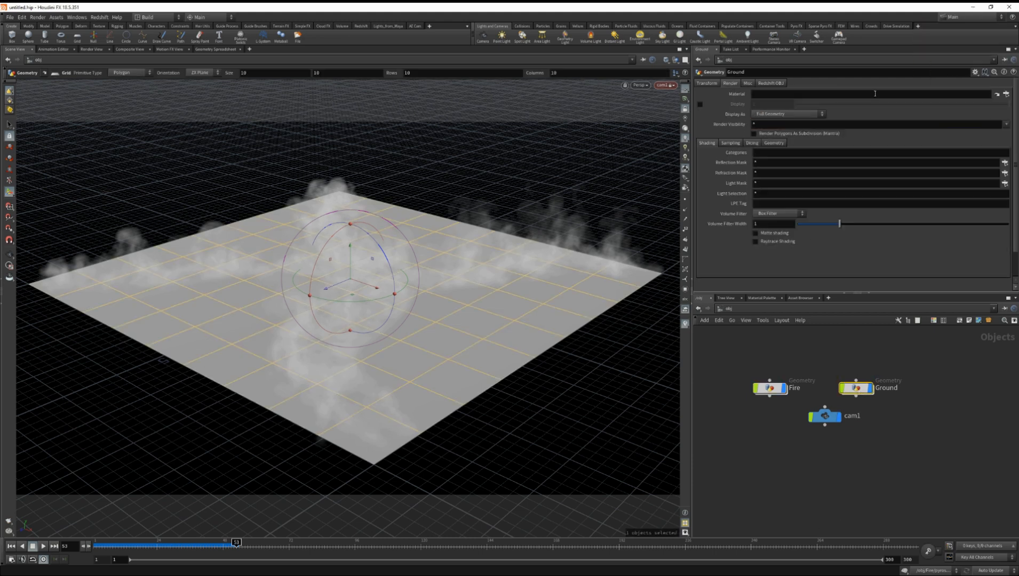
type("/shop/Ground")
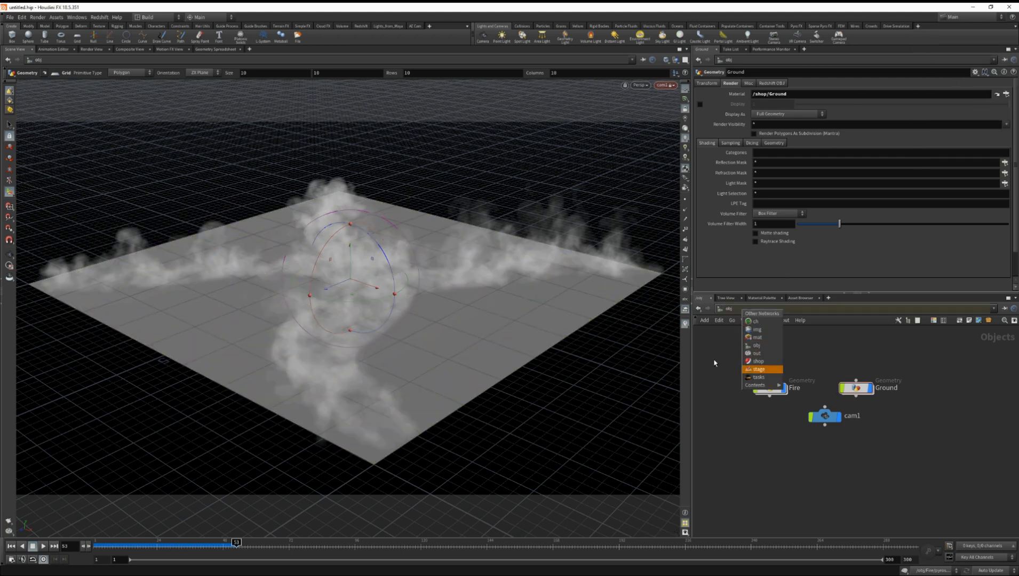
left_click(91, 48)
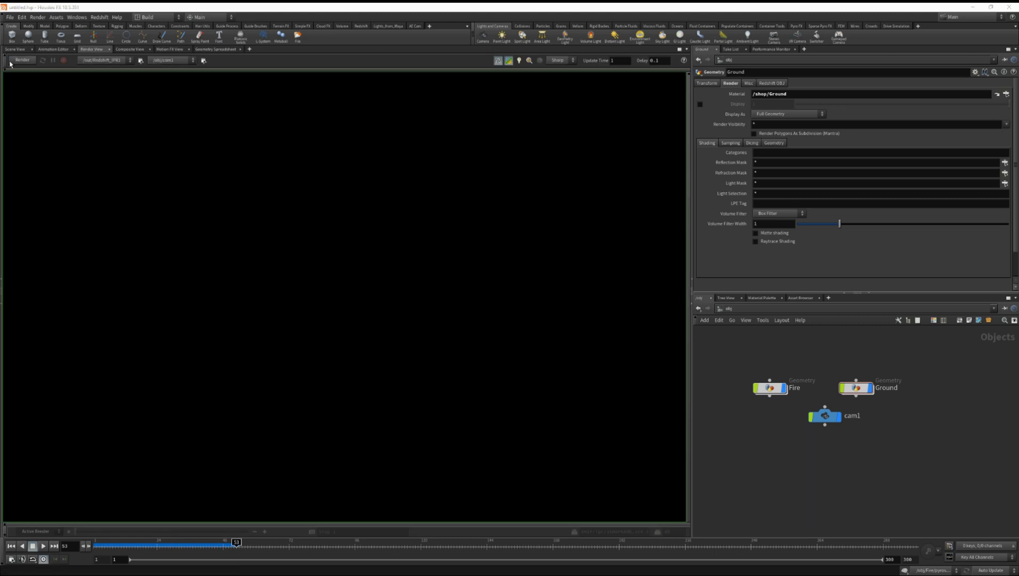
Run a Redshift IPR test render showing a flat grey frame, then stop it
left_click(22, 60)
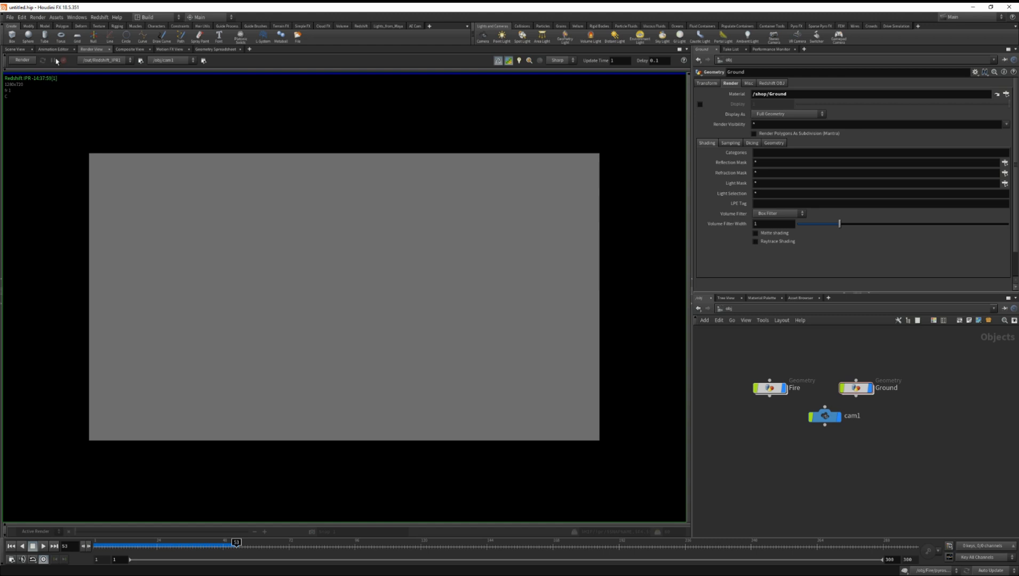
left_click(14, 49)
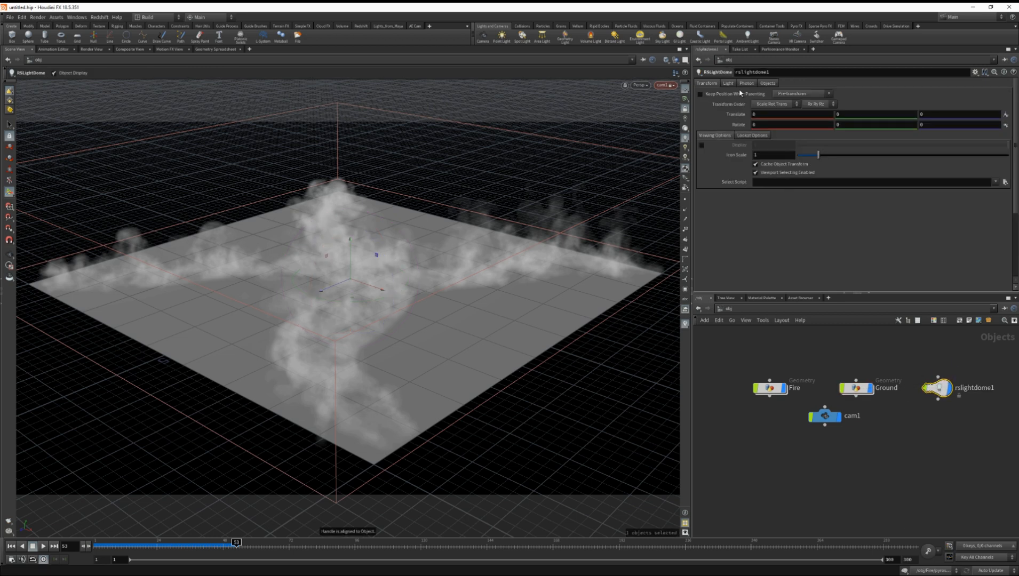
Show rslightdome1's Light settings down to Volume Contribution (scale 1, 16 samples)
left_click(728, 83)
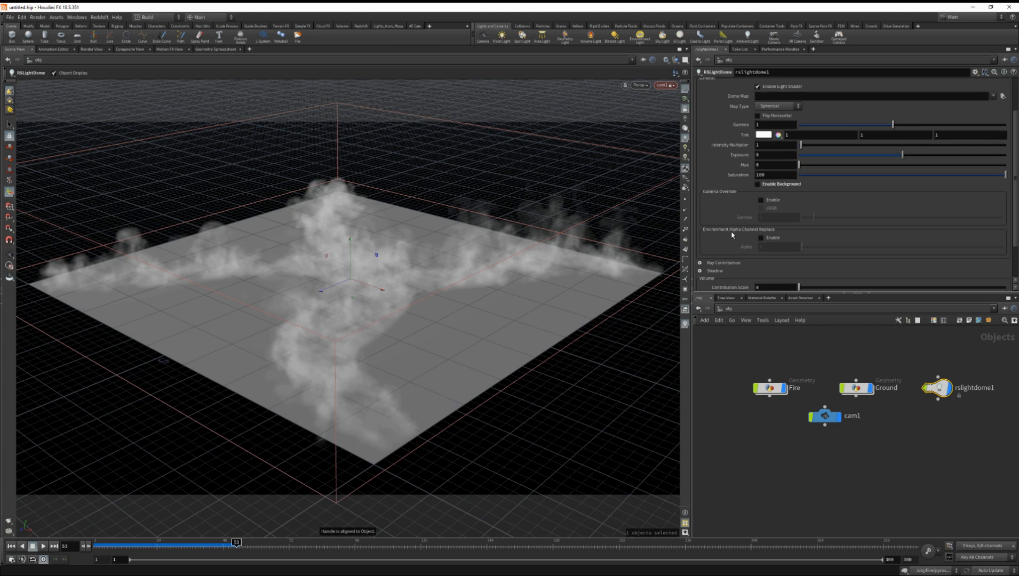
scroll("down", 3)
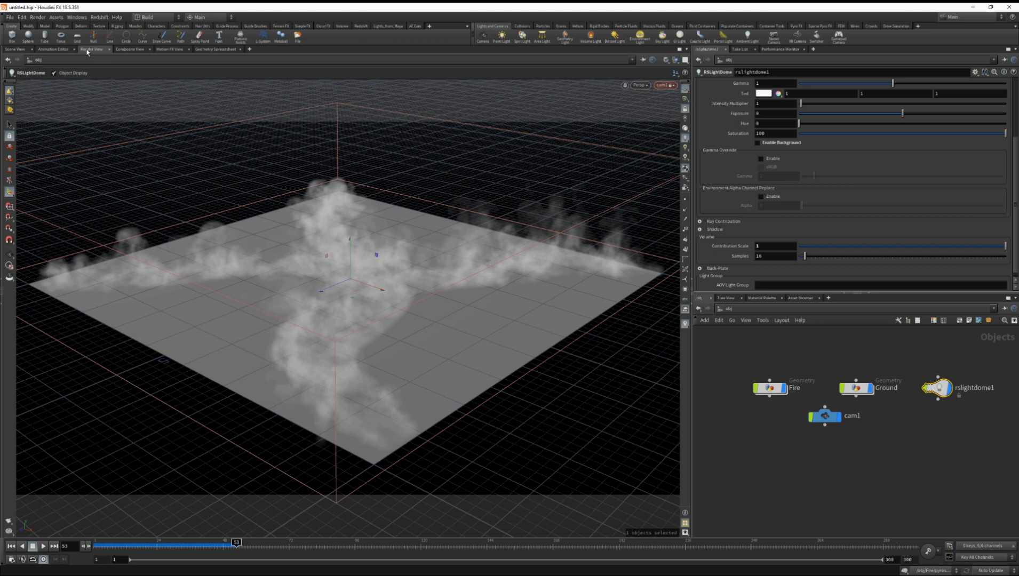
Start the Redshift IPR and set the Fire volume's emission channel to temperature
left_click(21, 60)
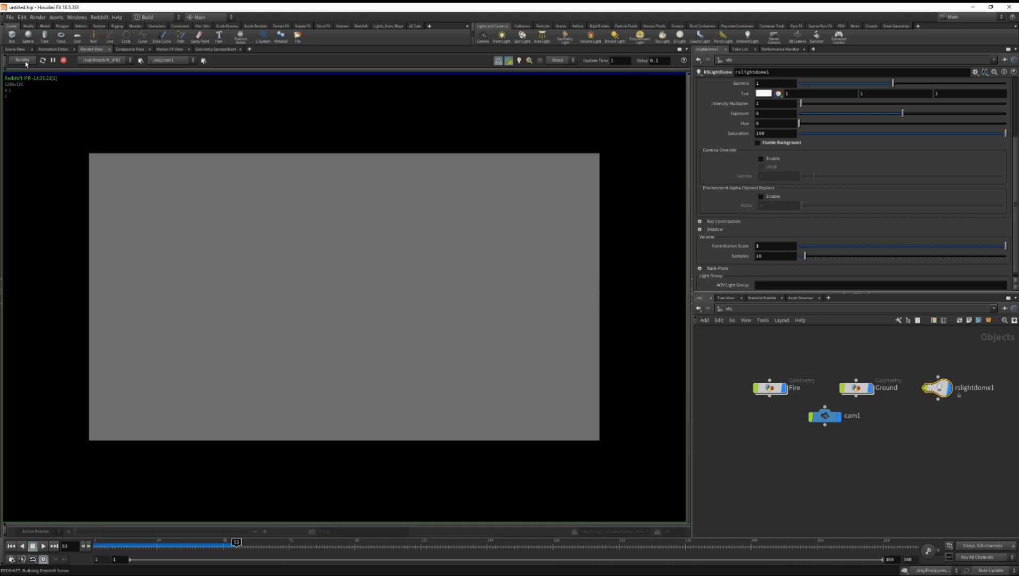
left_click(21, 59)
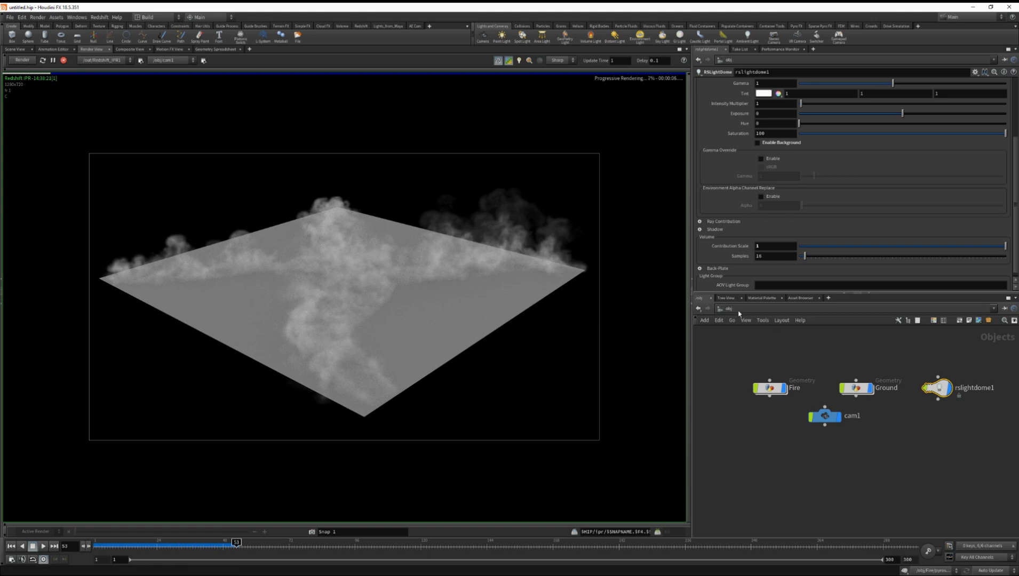
left_click(721, 308)
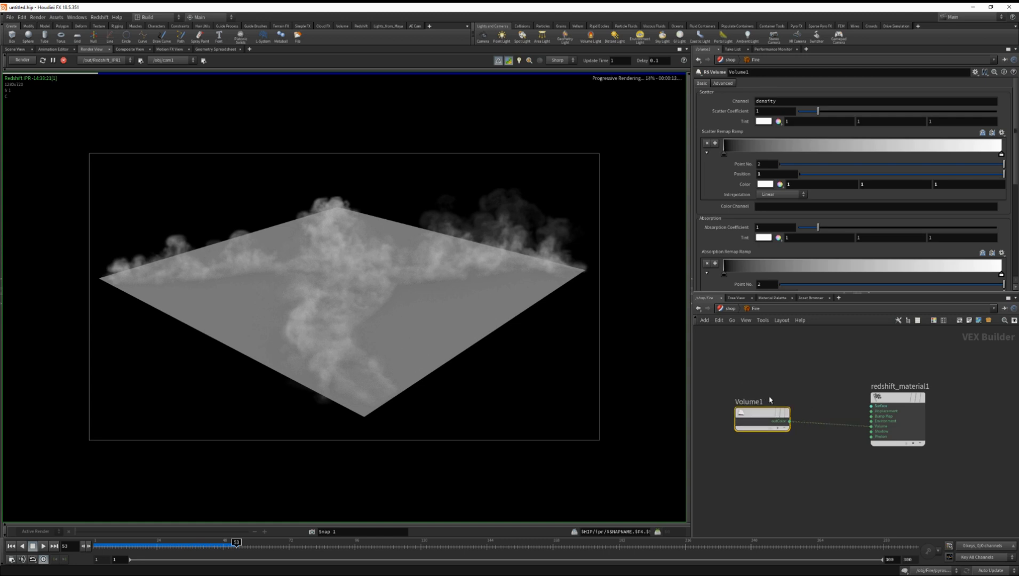
scroll("down", 3)
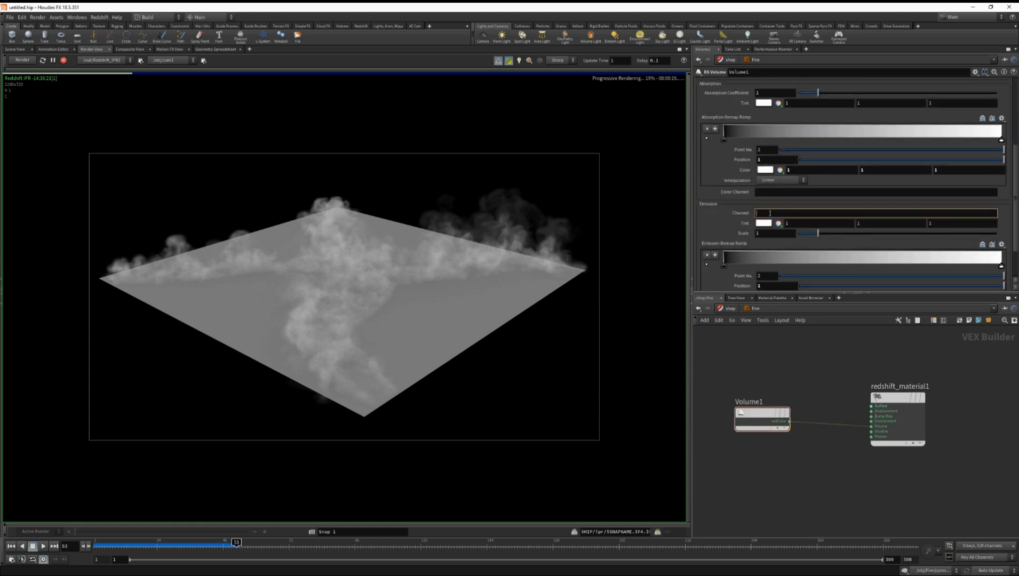
type("temperature")
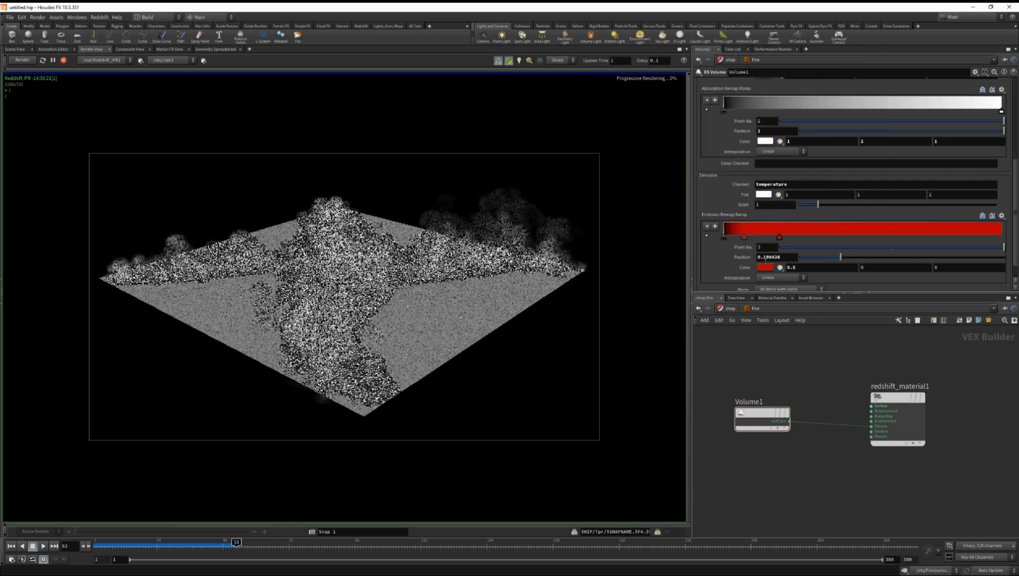
Color the emission remap ramp keys black, red, yellow and white
left_click(767, 267)
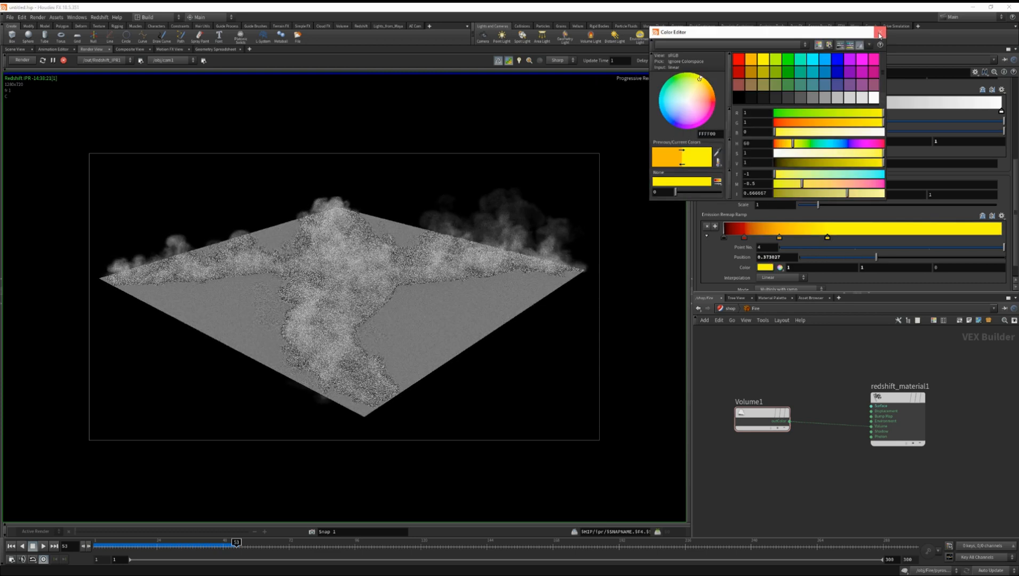
left_click(879, 32)
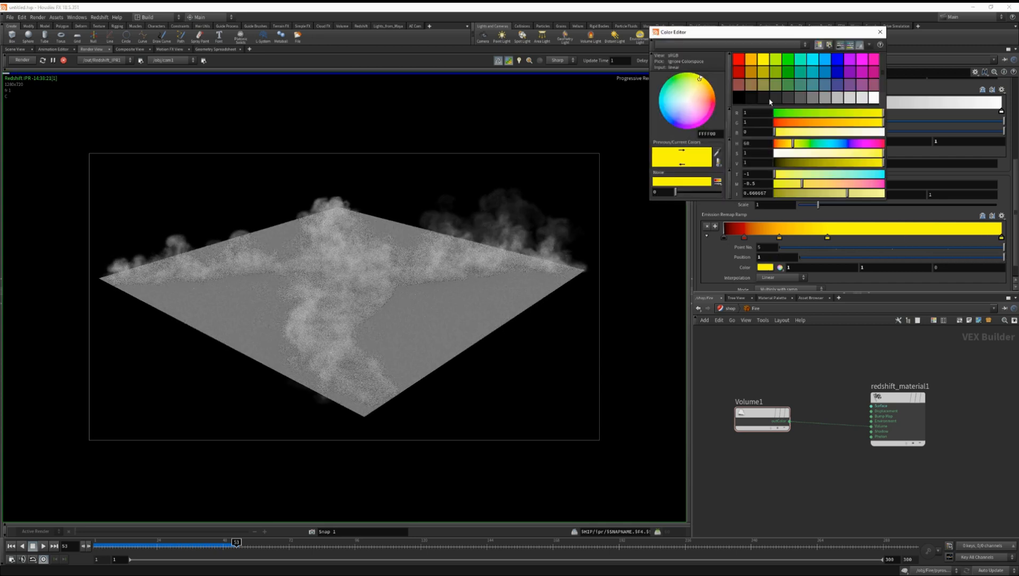
left_click(686, 100)
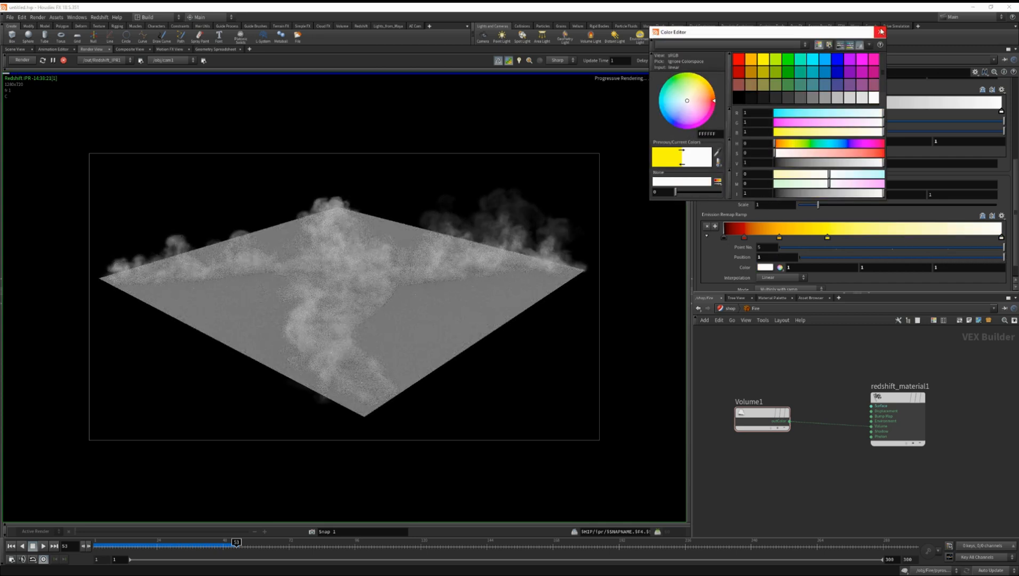
left_click(881, 31)
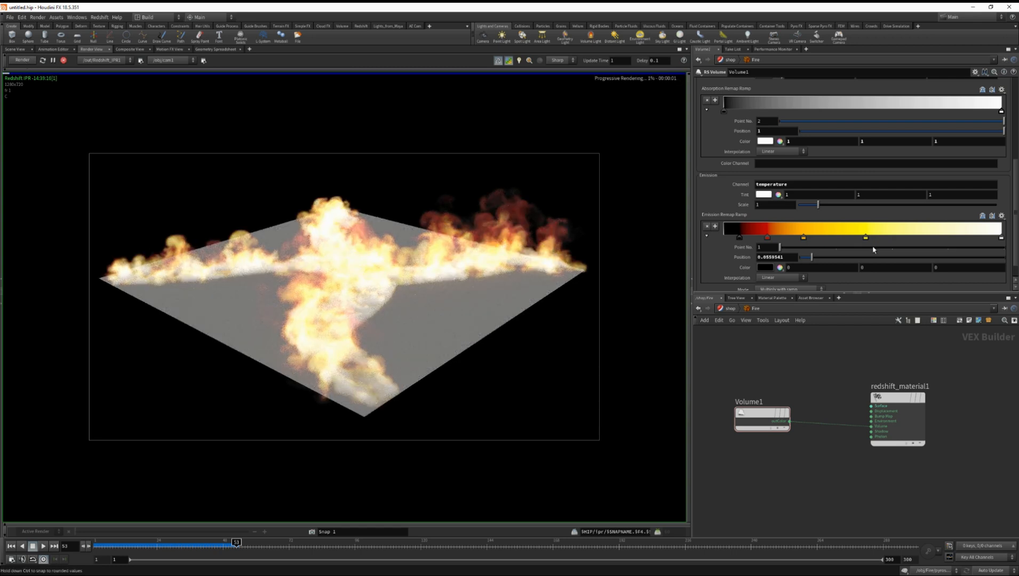
Move the scatter ramp key right and slide the absorption ramp's upper key left
left_click_drag(867, 237, 952, 237)
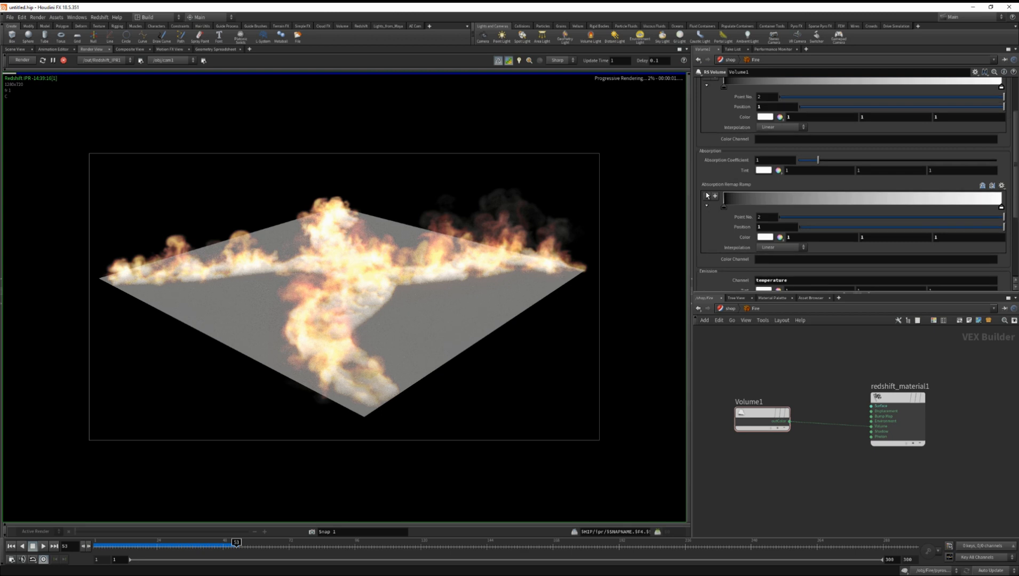
left_click_drag(1001, 207, 983, 207)
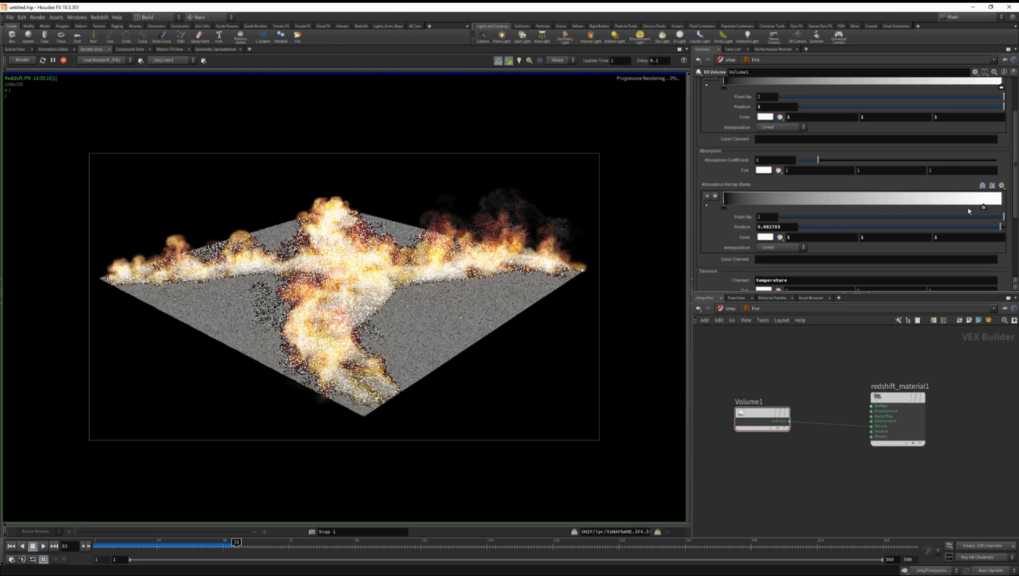
left_click_drag(981, 207, 732, 206)
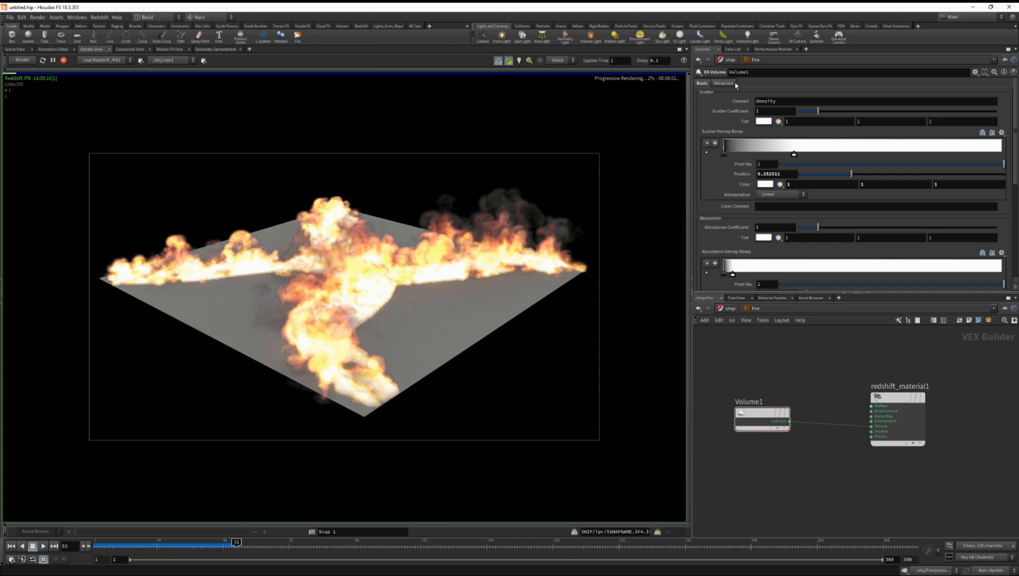
Set Emission Scale to 3 and darken the emission ramp's red key
left_click(723, 83)
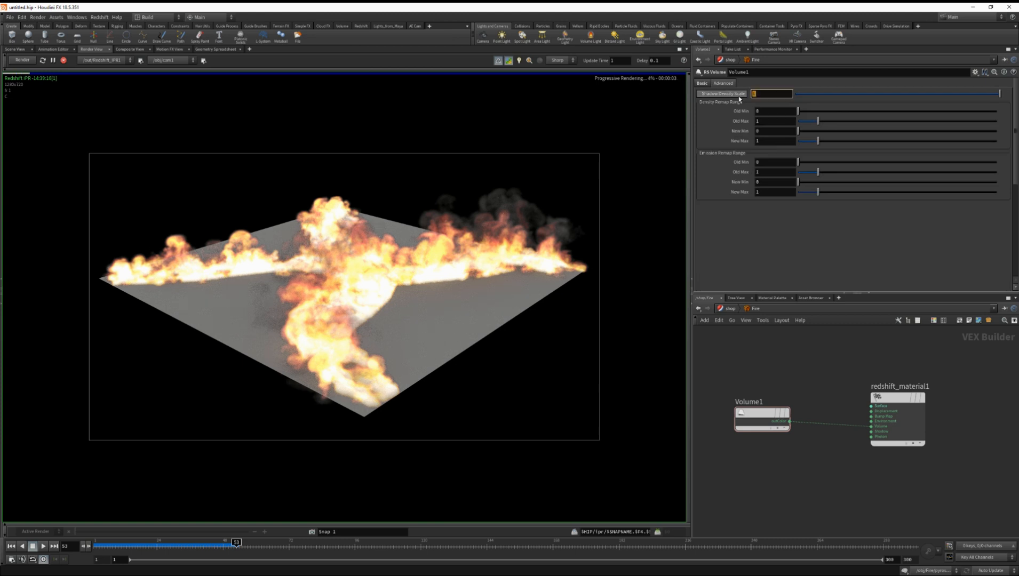
type("3")
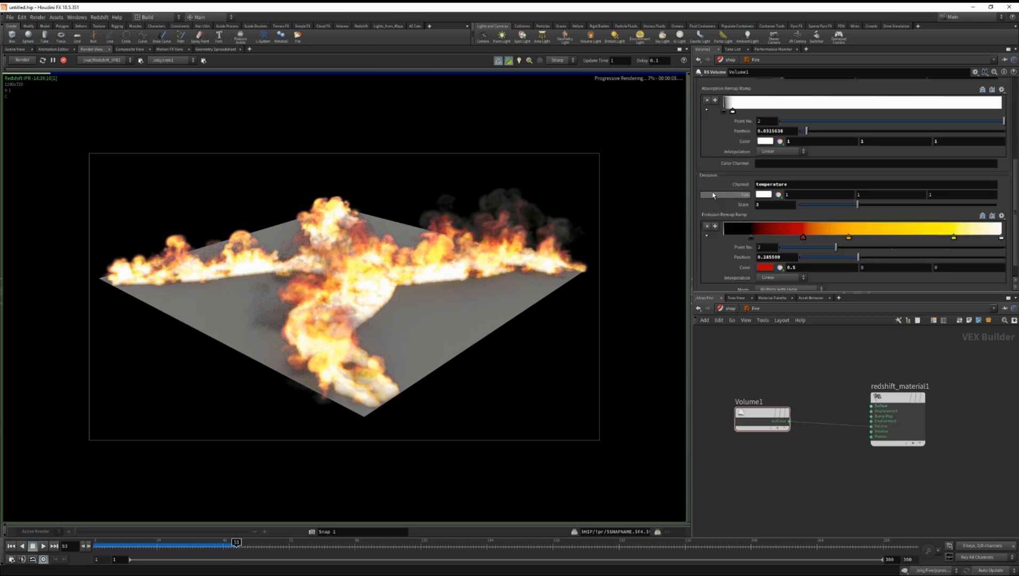
left_click_drag(802, 237, 798, 239)
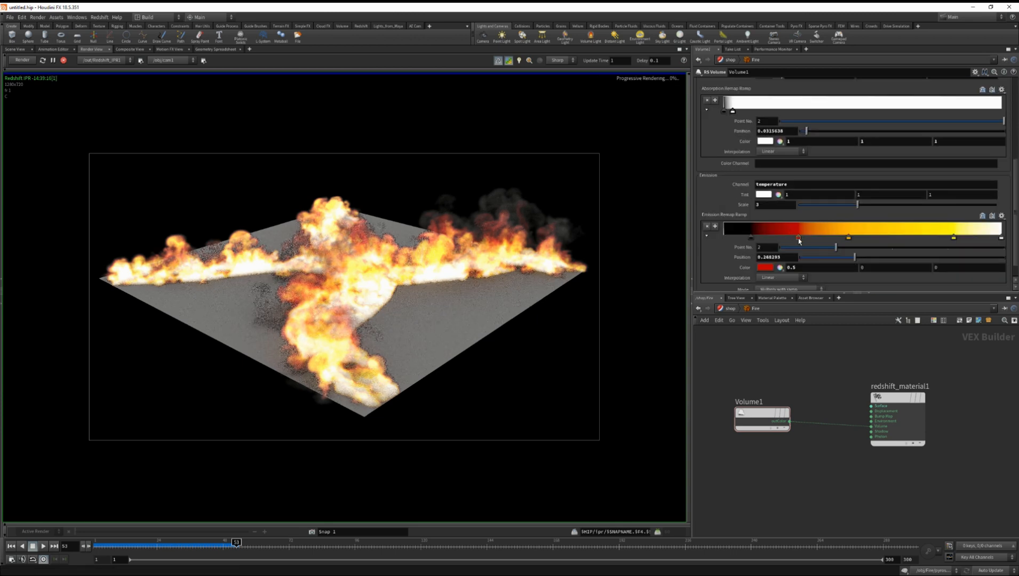
left_click(762, 237)
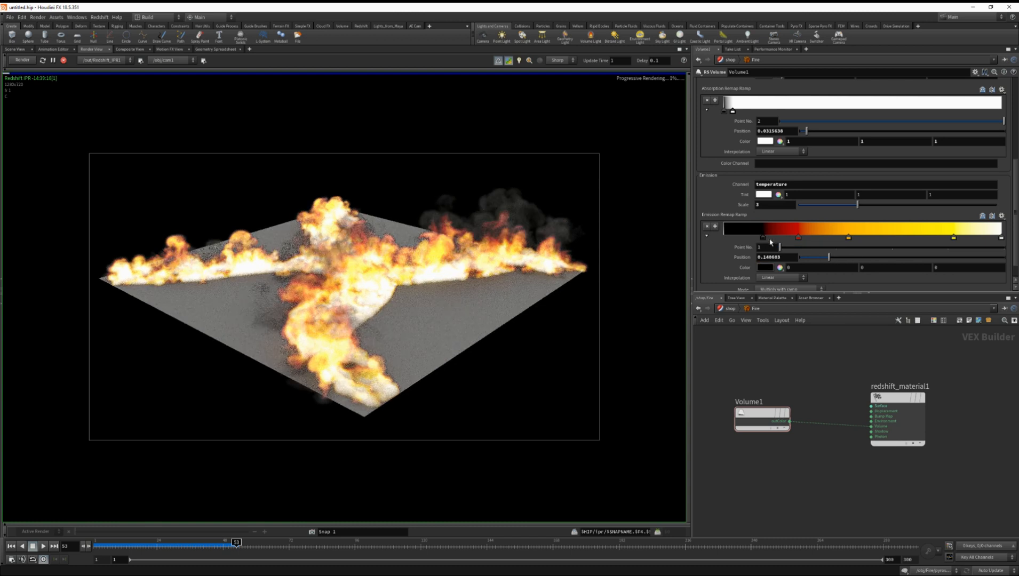
left_click(767, 266)
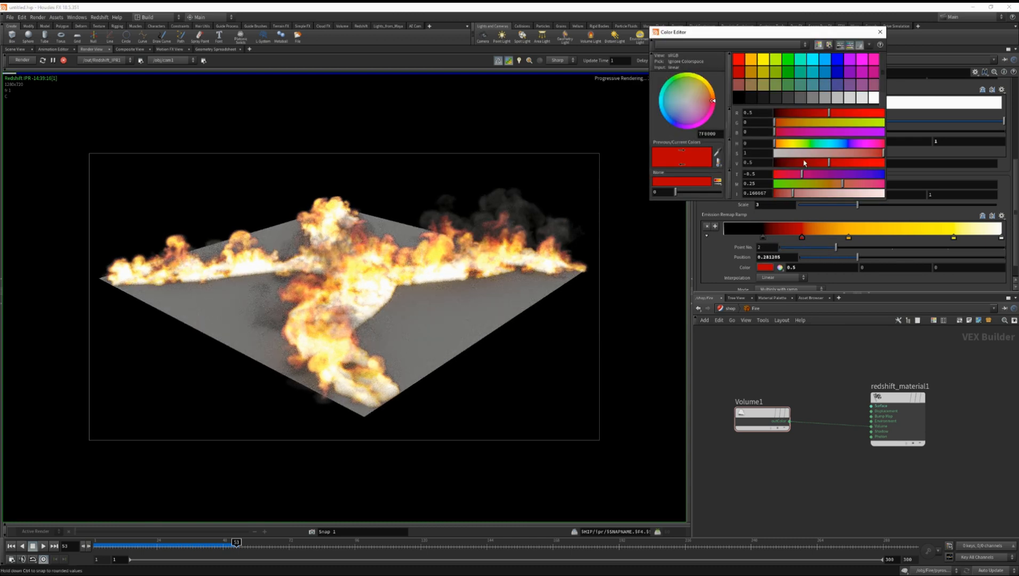
left_click_drag(804, 162, 822, 163)
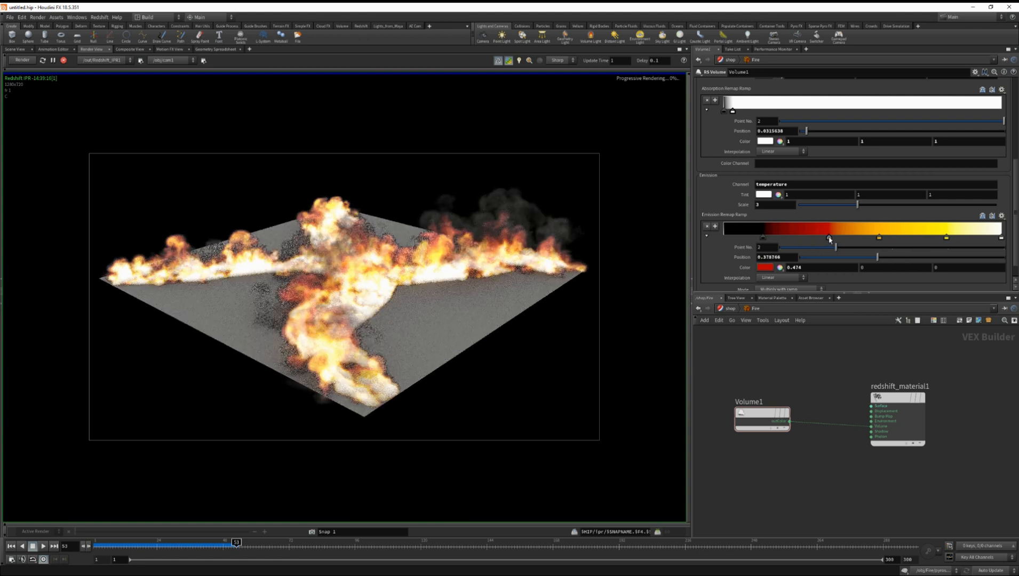
Reposition the red emission ramp key, settling it back near the dark end
left_click_drag(829, 238, 953, 237)
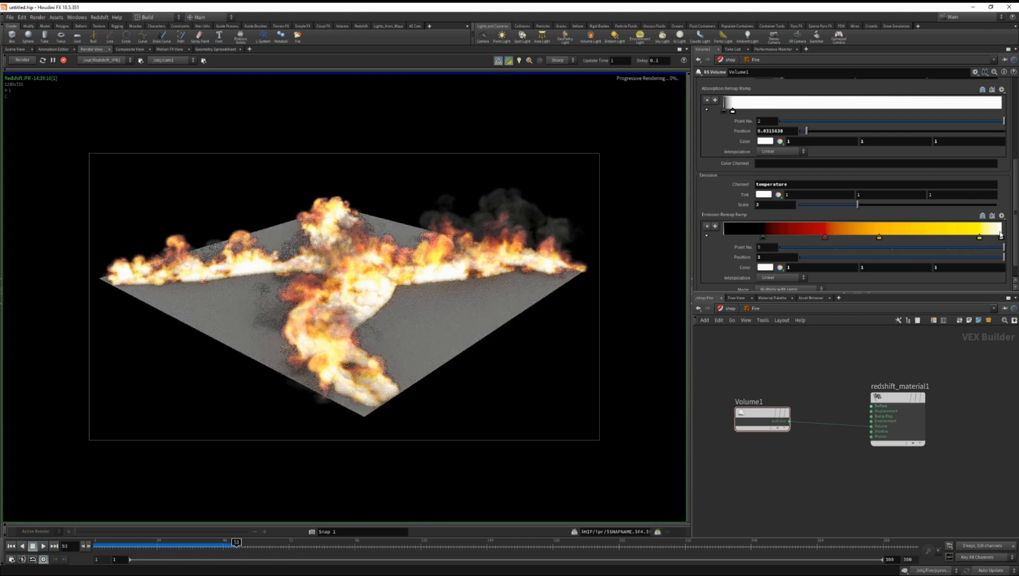
left_click(766, 141)
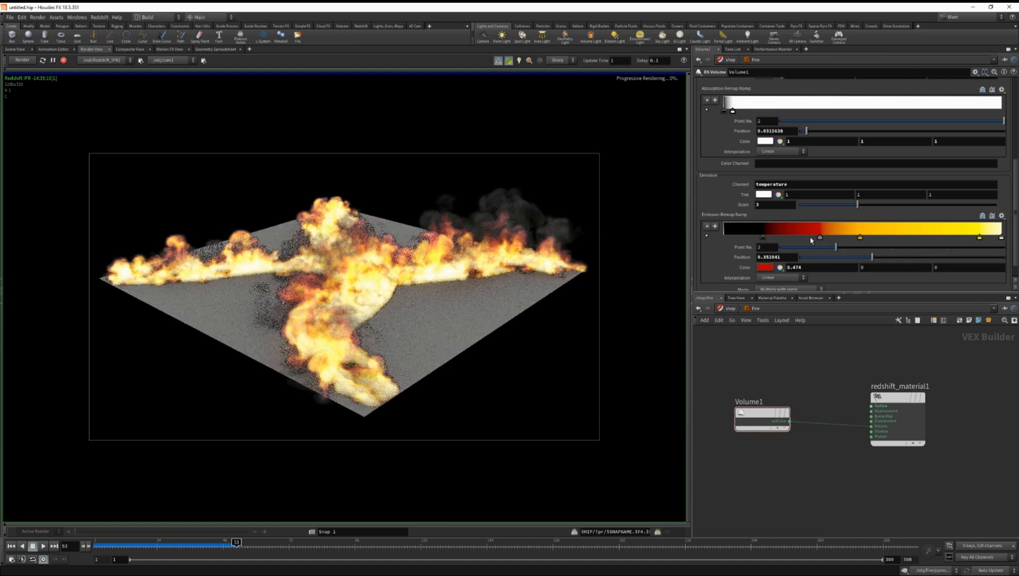
left_click_drag(817, 236, 811, 237)
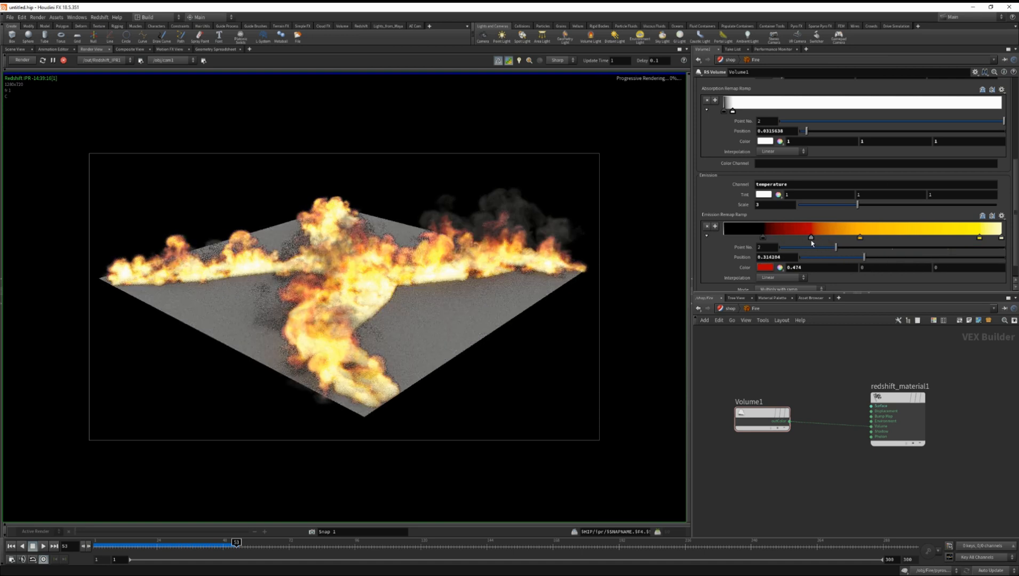
left_click_drag(810, 237, 808, 237)
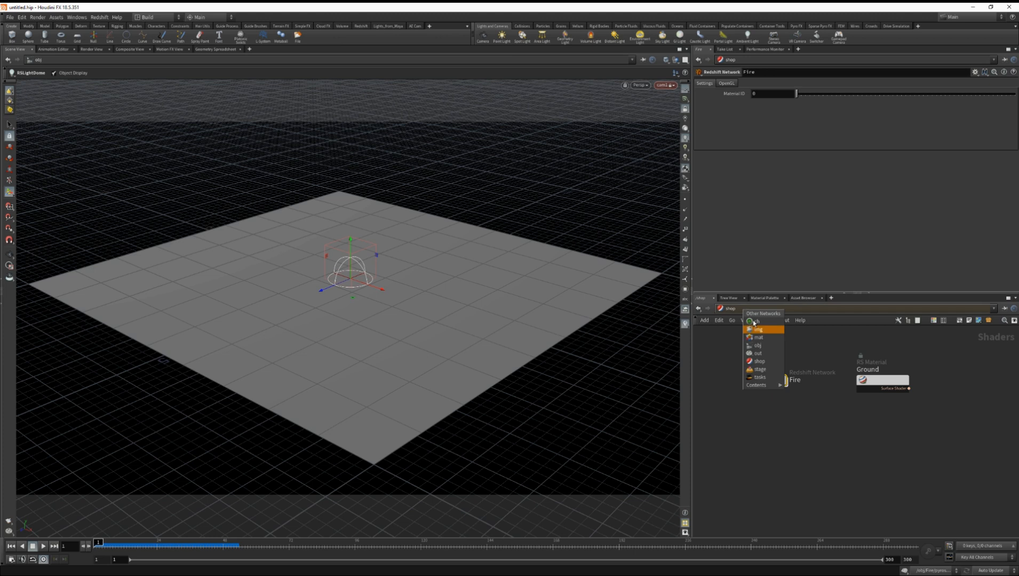
In the Fire object, set pyrosolver_bonfire voxel size 0.025, buoyancy scale 0.2, shredding 8
left_click(757, 345)
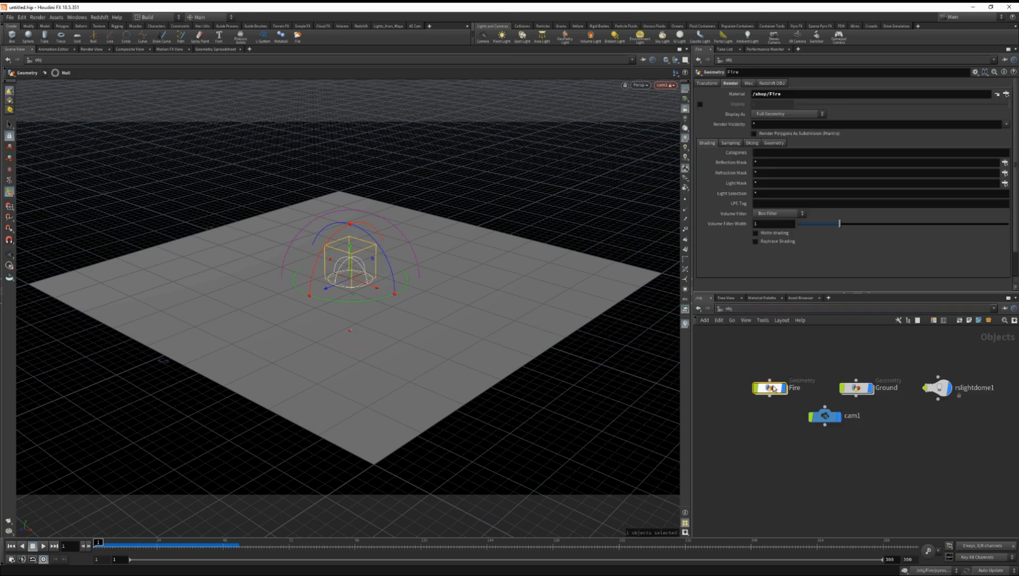
double_click(770, 388)
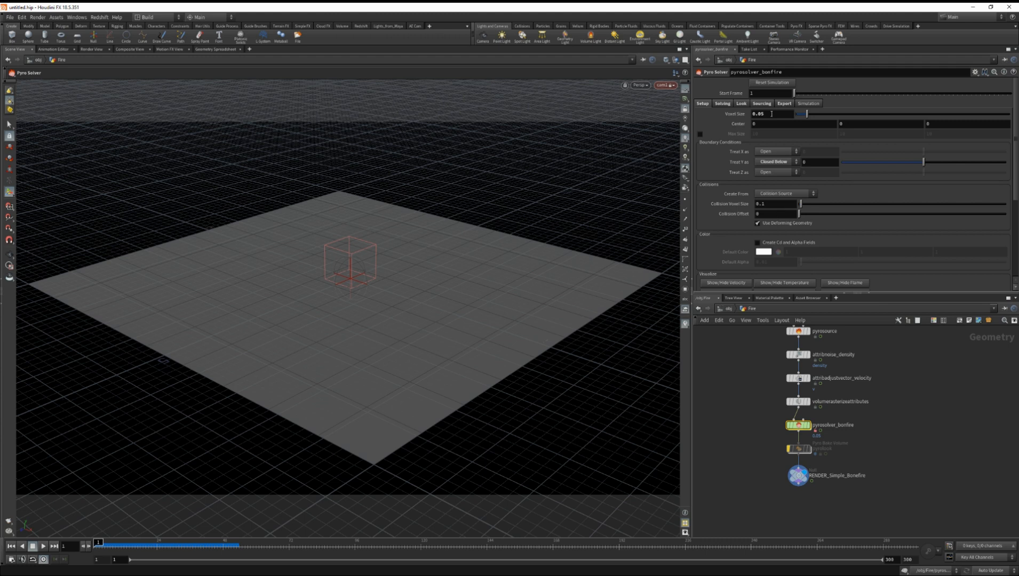
left_click(771, 114)
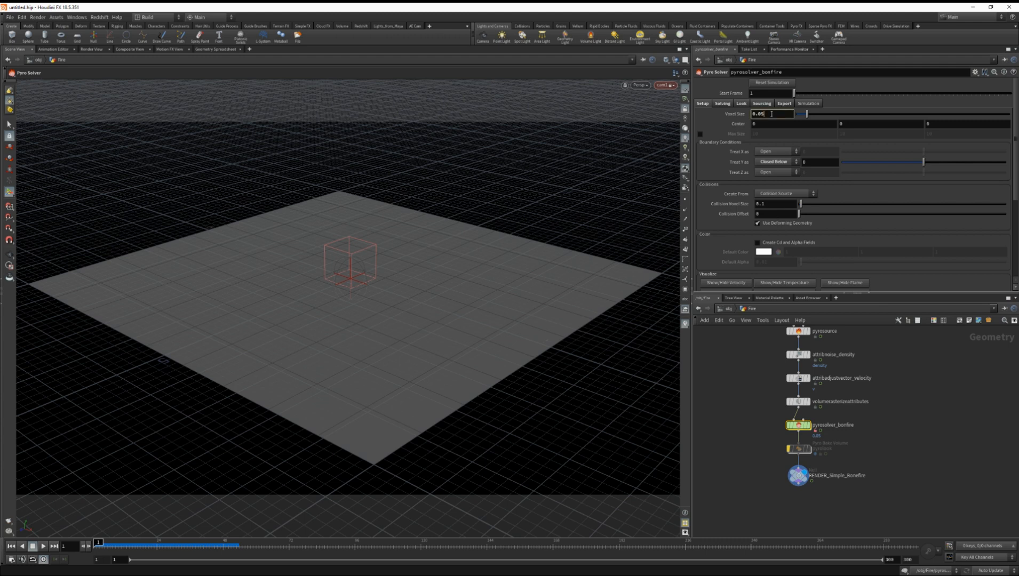
type("0.025")
type("0.15")
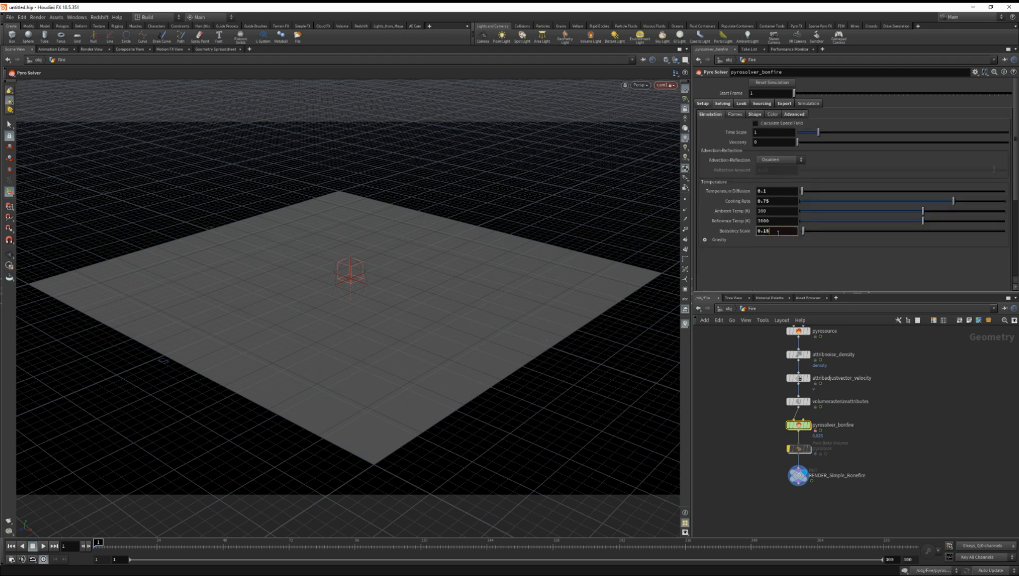
type("0.2")
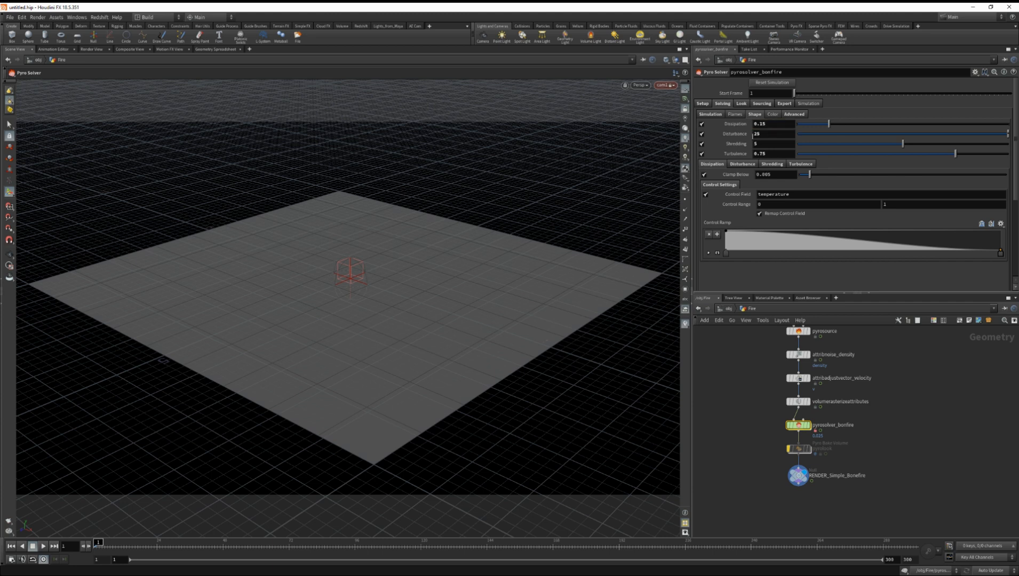
left_click(773, 144)
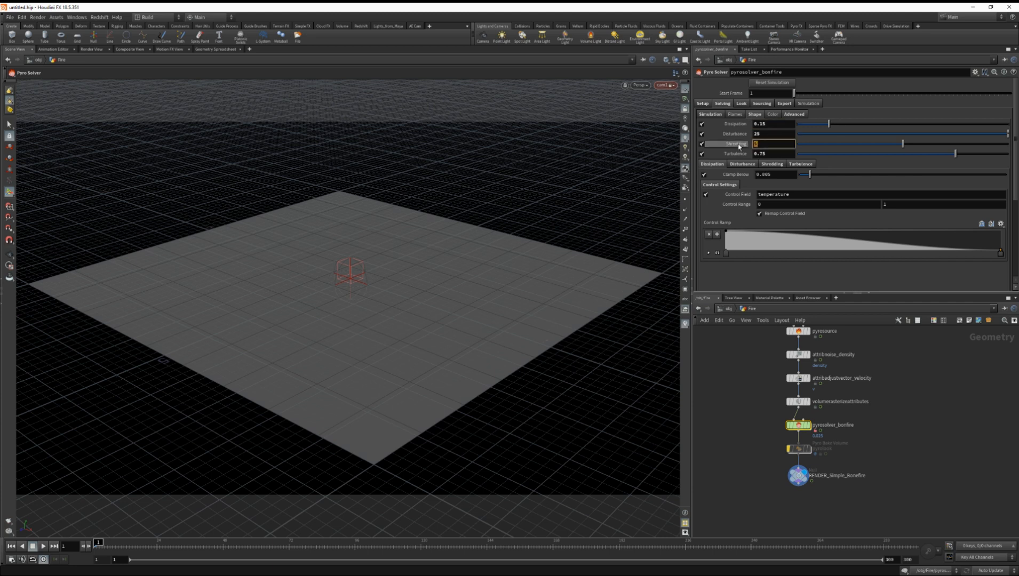
type("8")
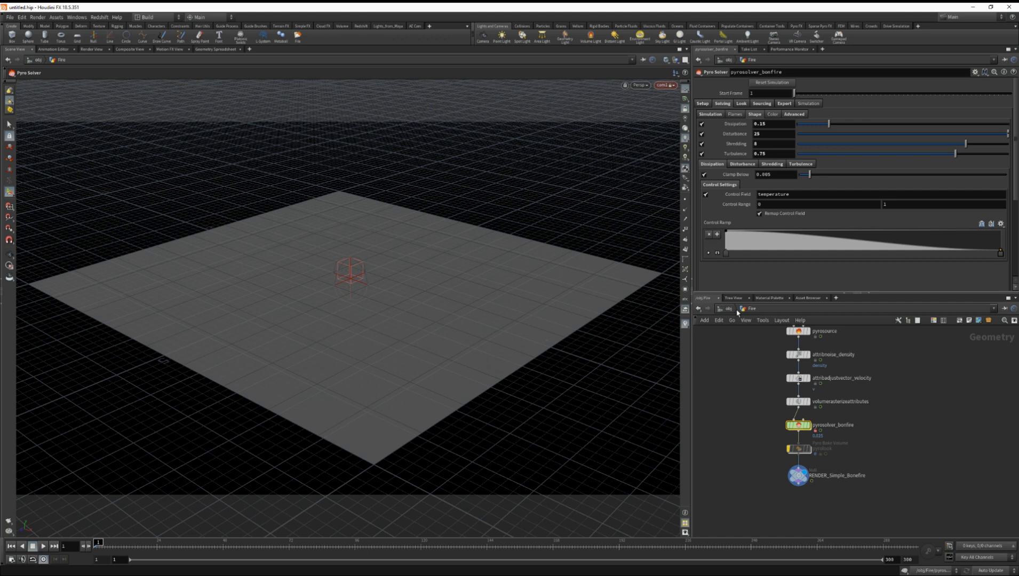
mouse_move(736, 313)
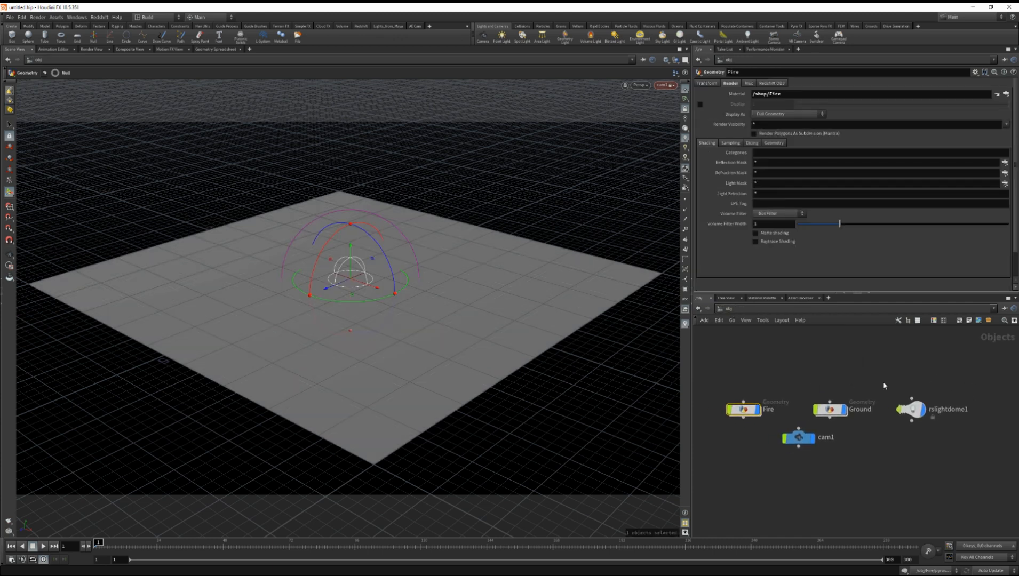
Rotate rslightdome1 to 40, 90, 0 and start timeline playback
left_click(910, 409)
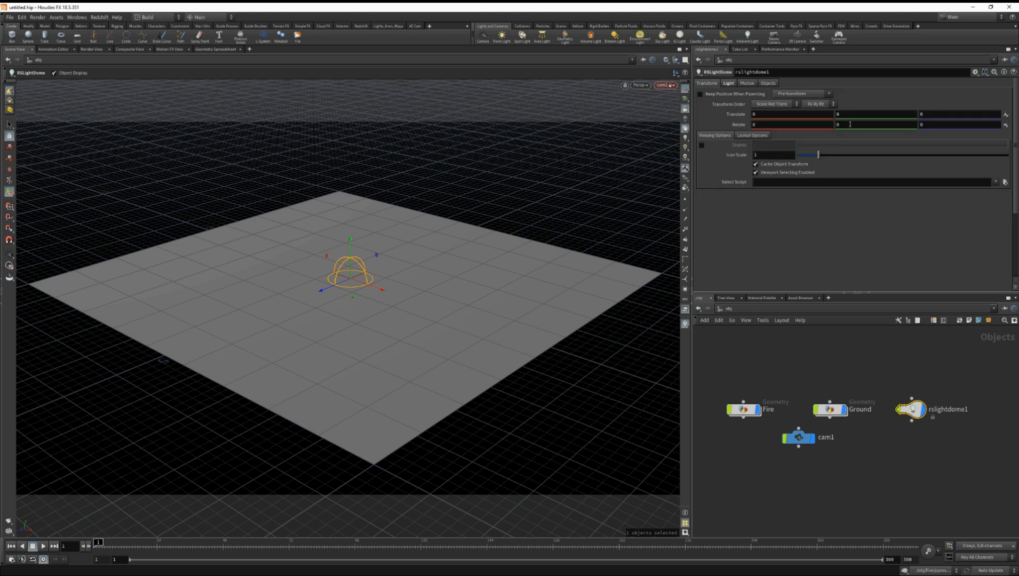
type("90")
type("40")
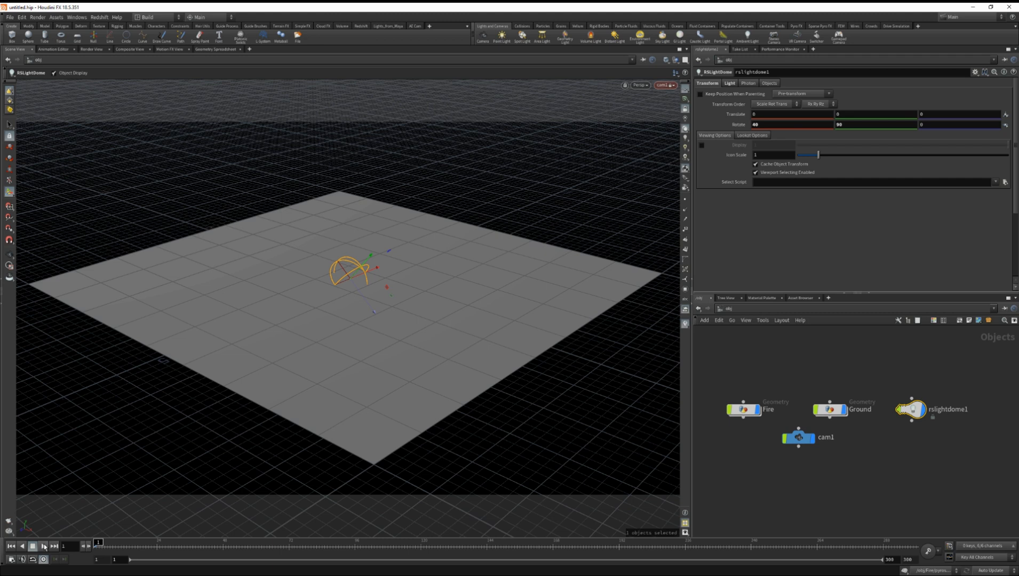
left_click(42, 545)
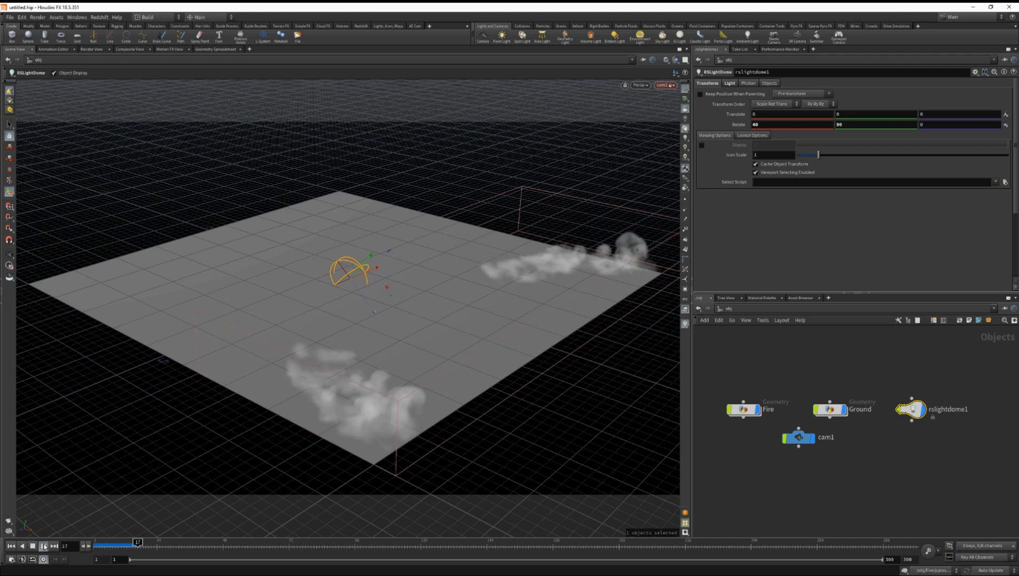
Use the playback controls to cook the pyro simulation through frame 47
left_click(44, 546)
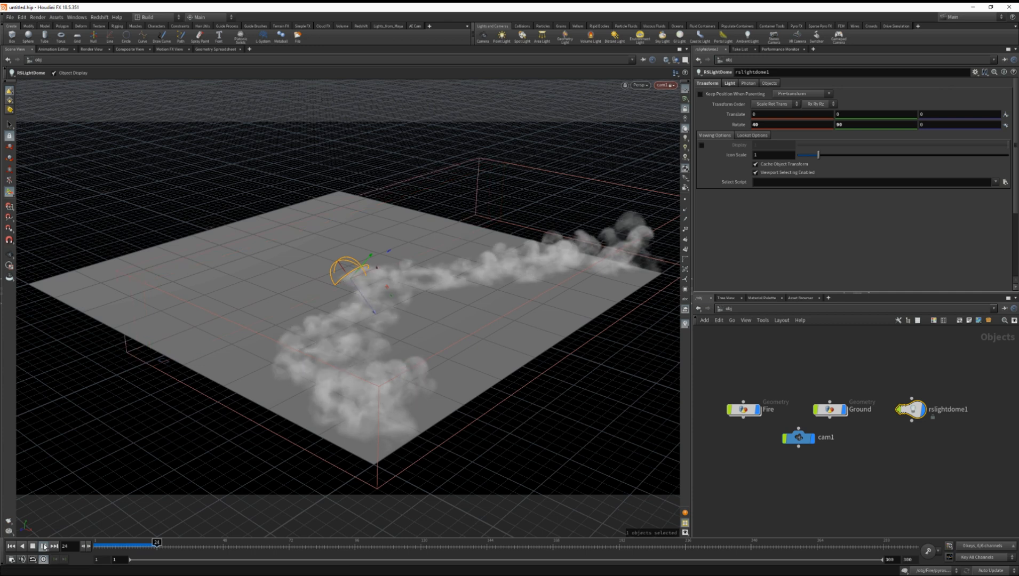
left_click(32, 546)
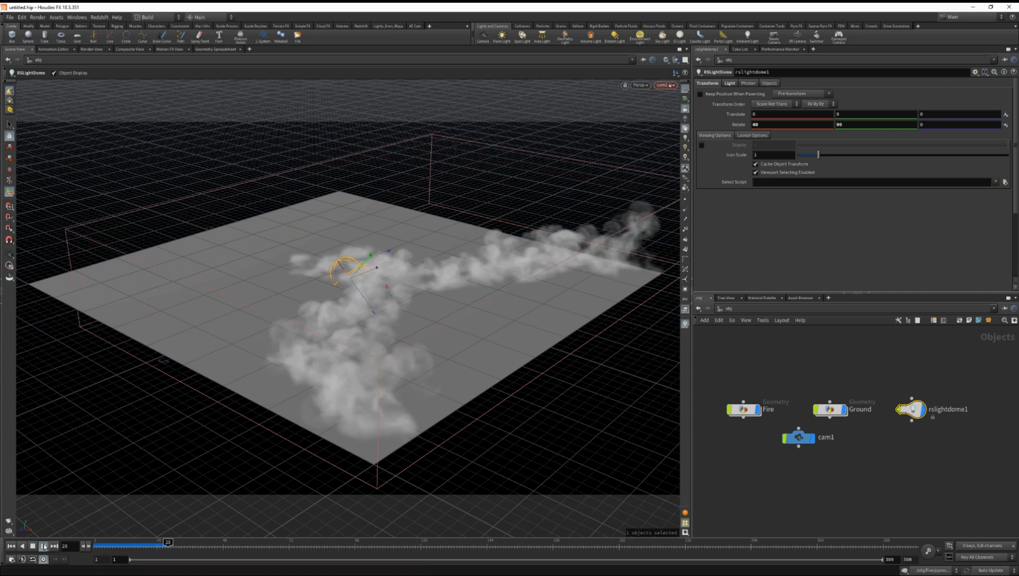
left_click(45, 545)
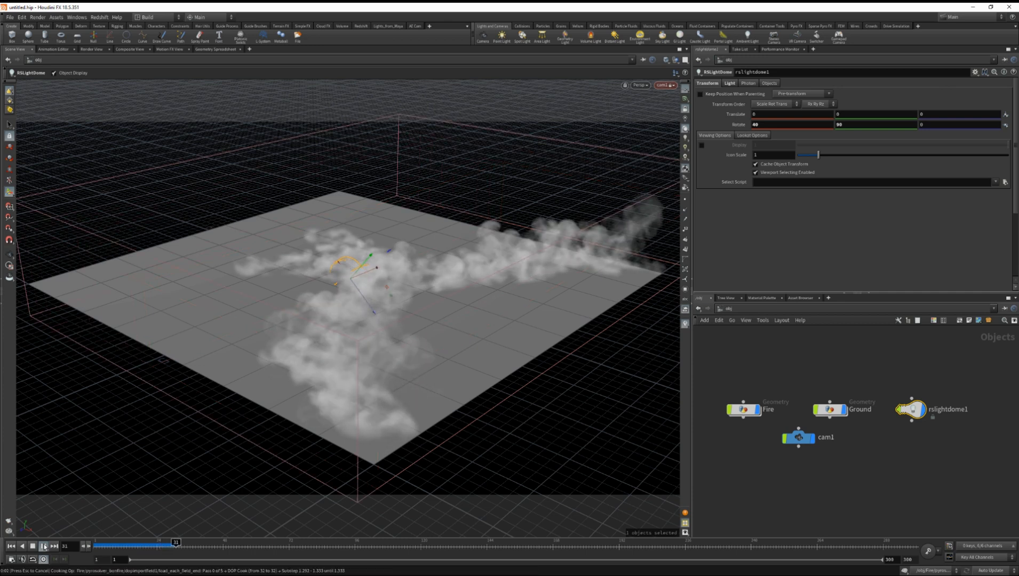
left_click(43, 545)
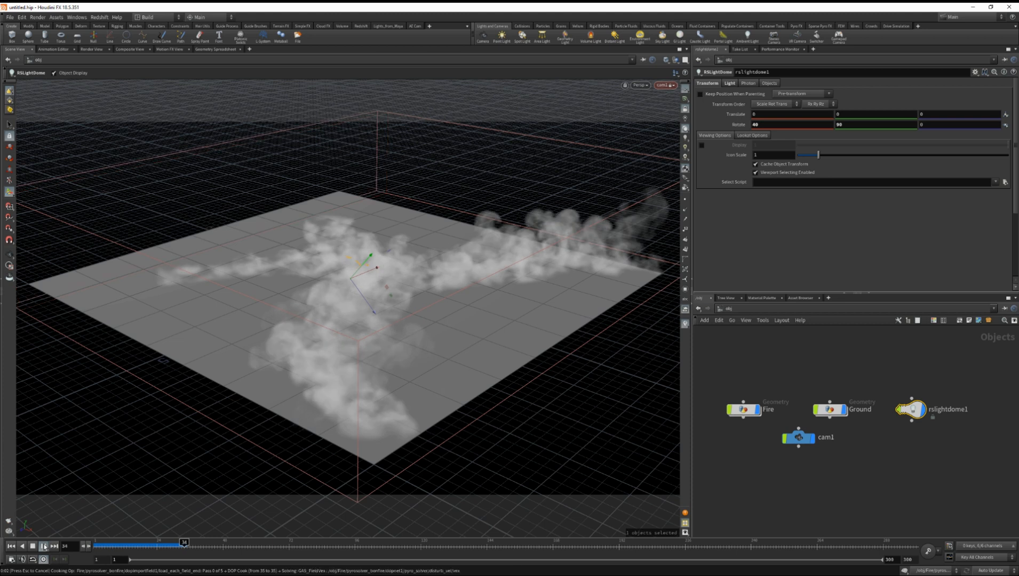
left_click(55, 546)
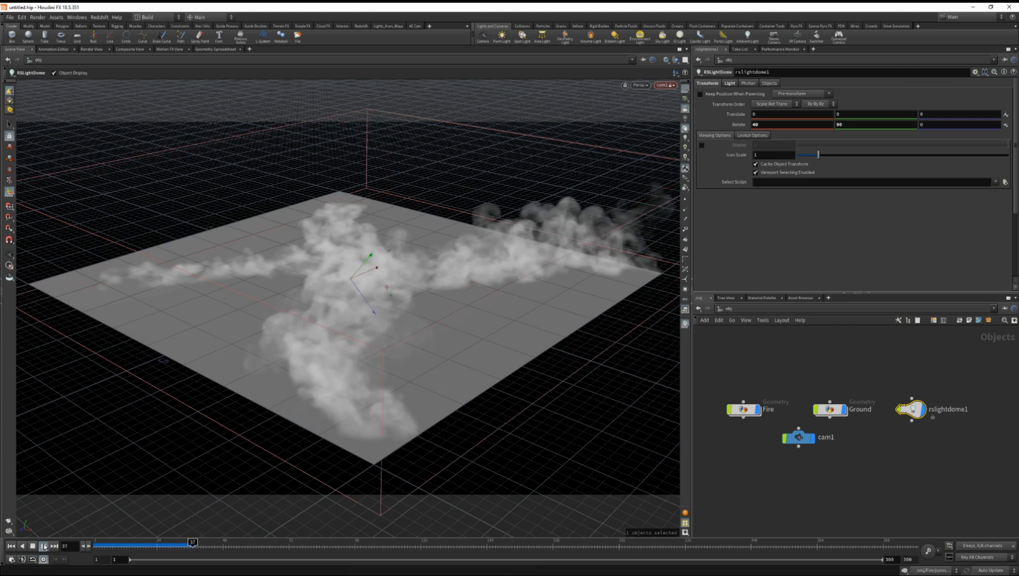
left_click(56, 546)
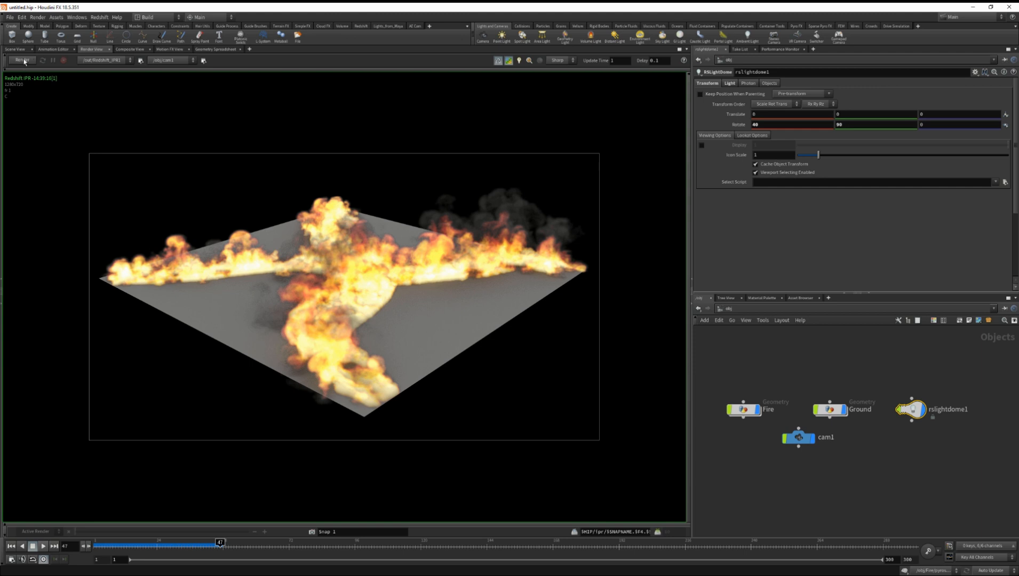
Start the Redshift IPR render and open the Fire shop's Volume1 material
left_click(20, 60)
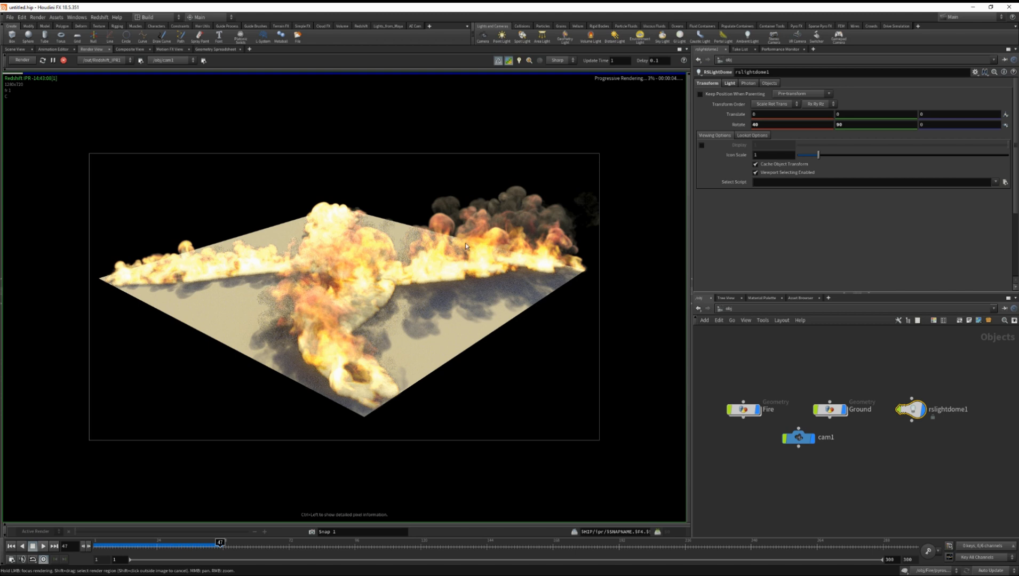
mouse_move(532, 284)
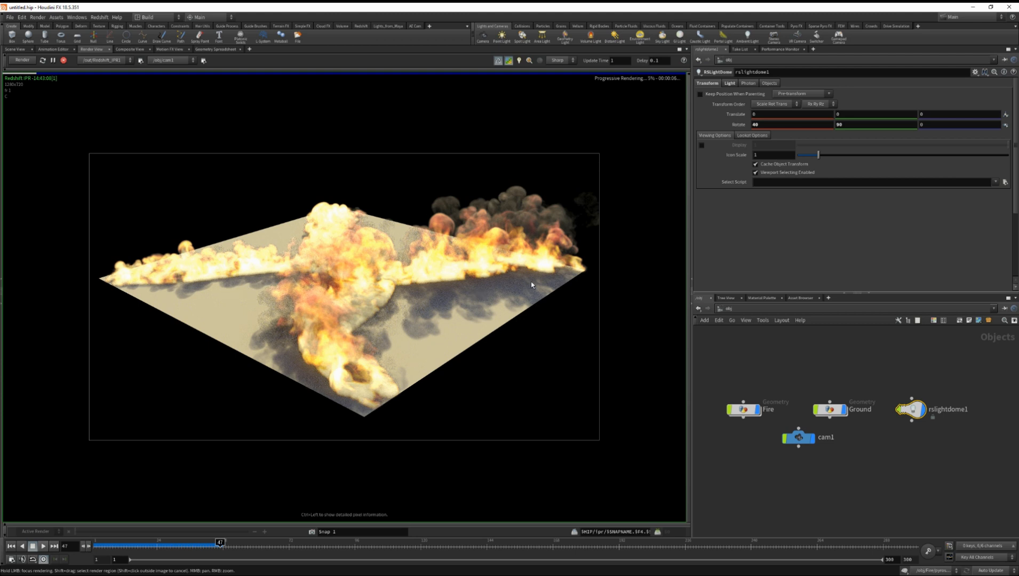
left_click(720, 308)
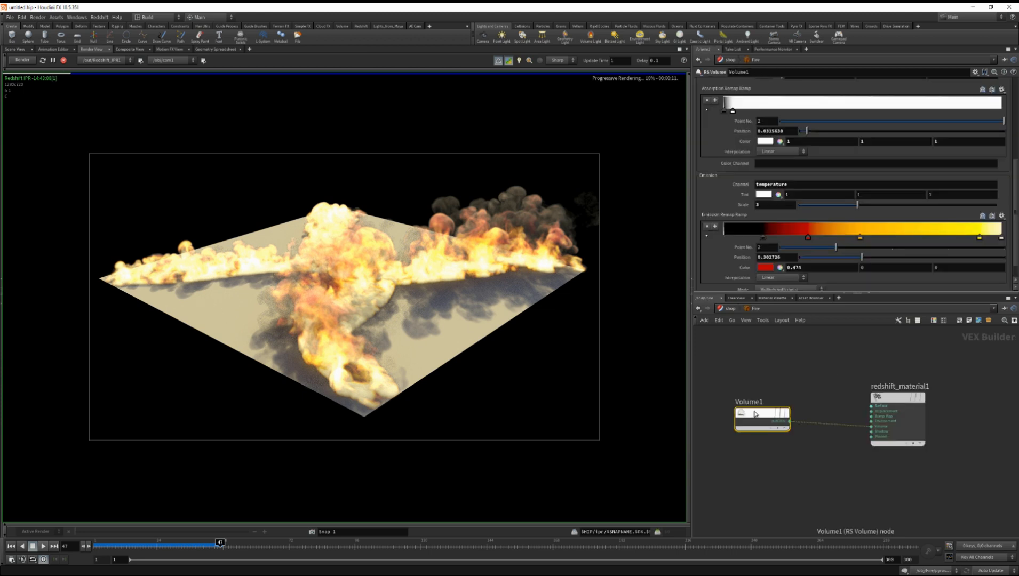
Tweak Volume1's emission intensity and drag the scatter ramp point to about 0.67
left_click(770, 205)
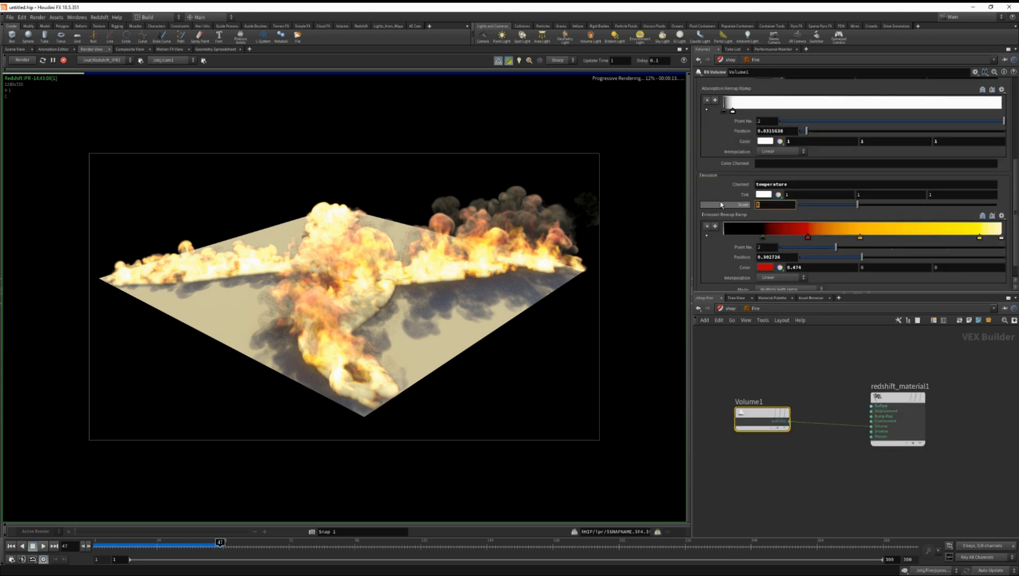
left_click(773, 204)
type("3")
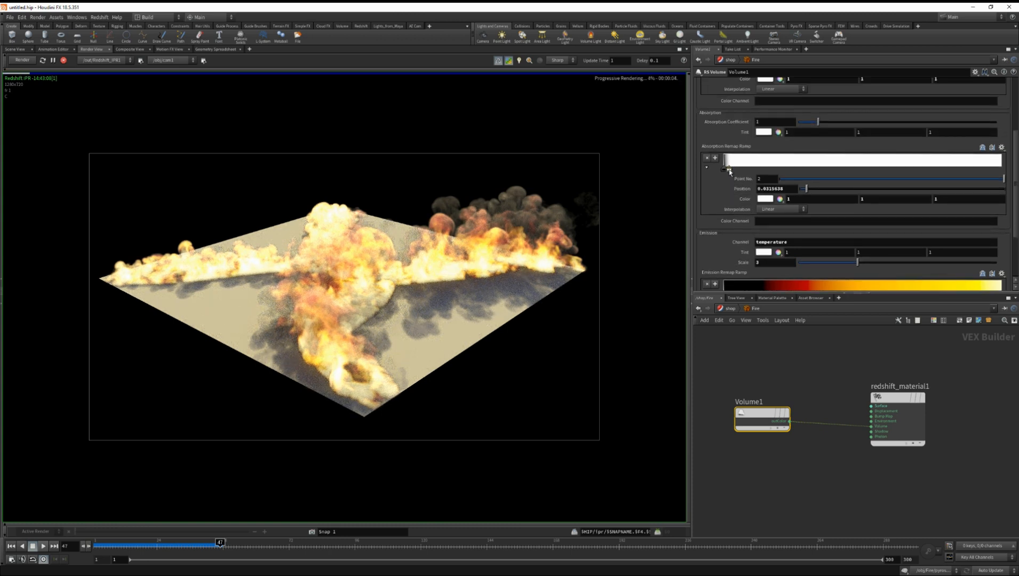
left_click_drag(817, 188, 801, 189)
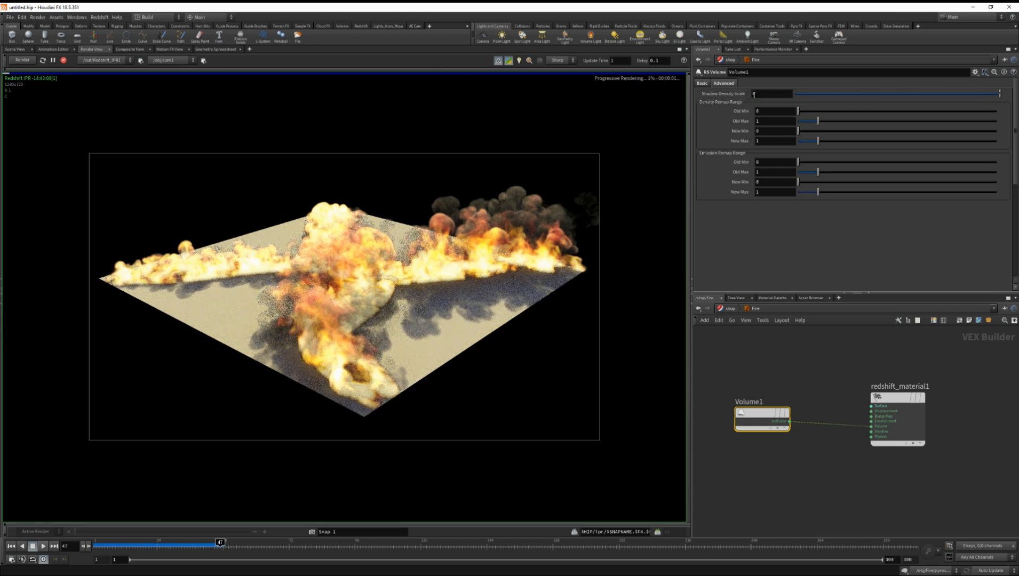
left_click(723, 84)
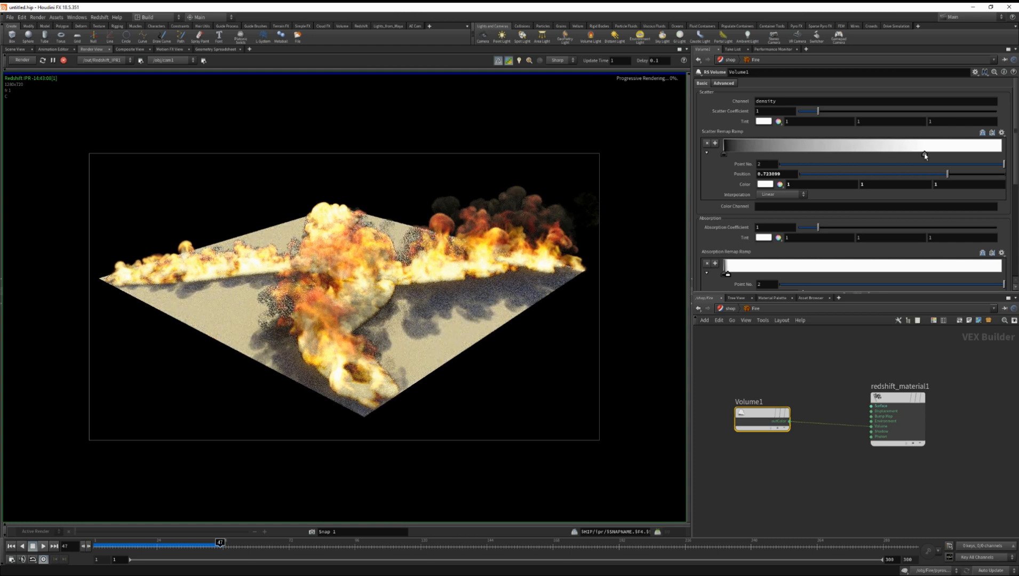
left_click_drag(951, 174, 935, 173)
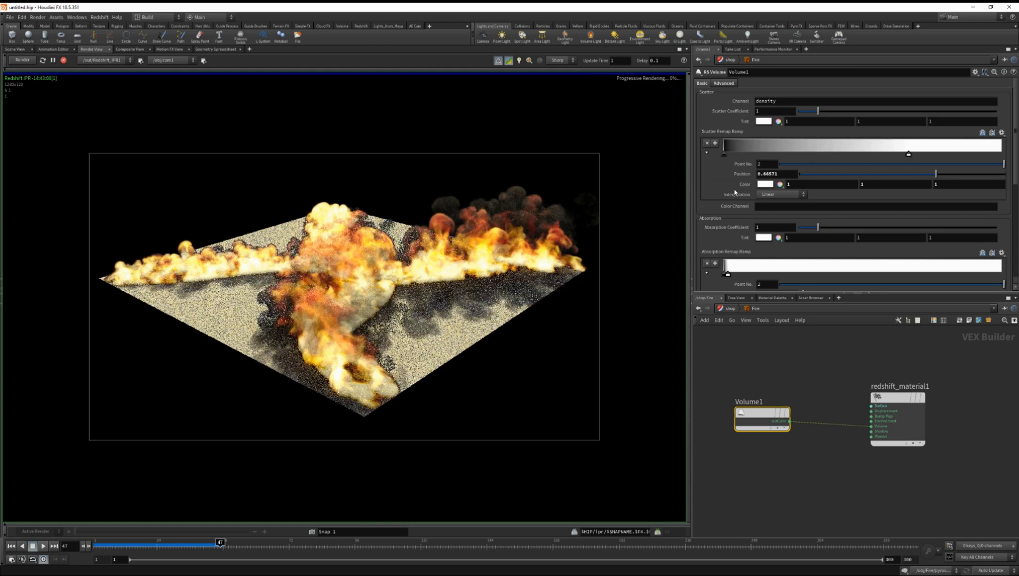